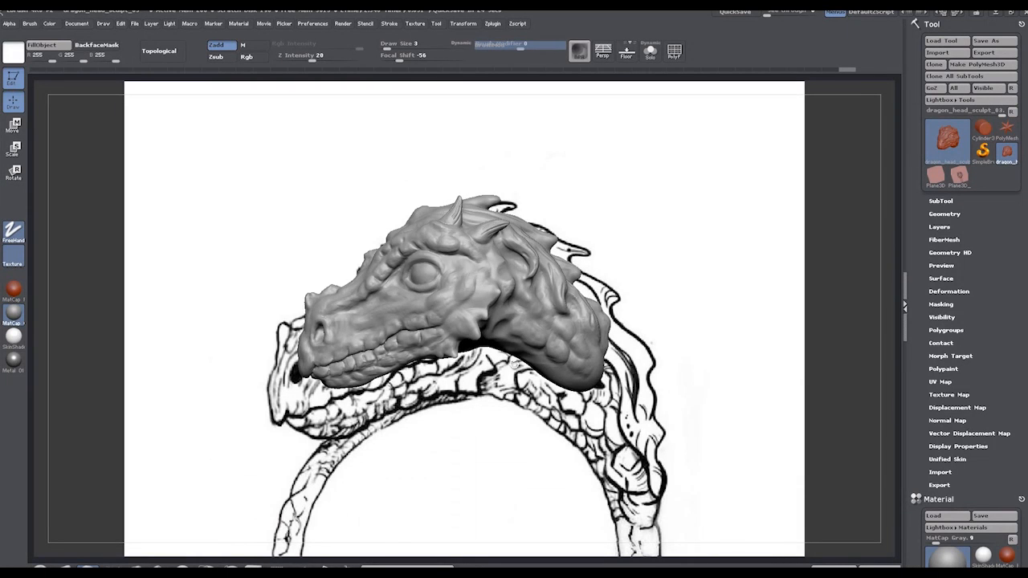
pyautogui.moveTo(524, 341)
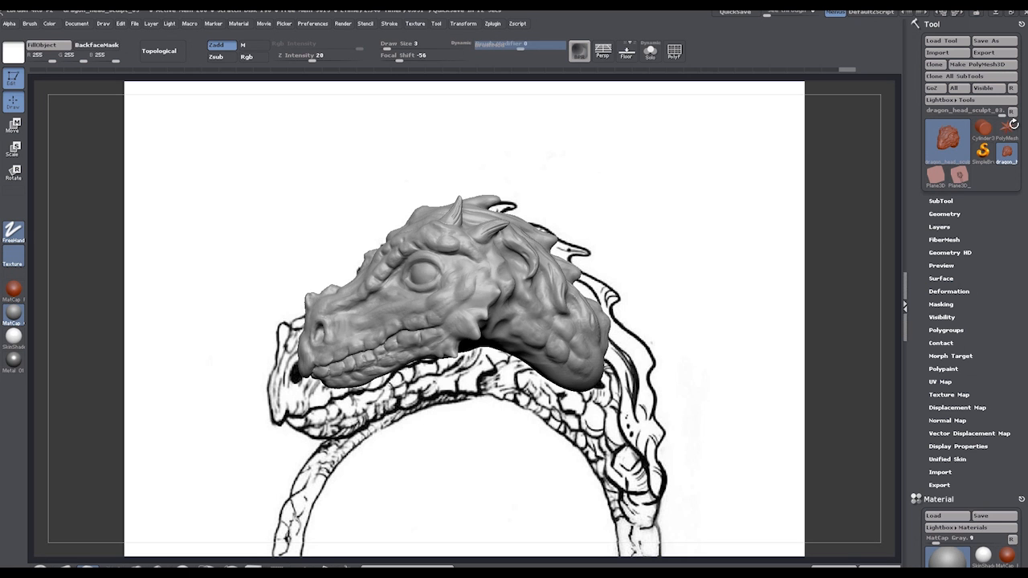
# Step: Import base_ring_to_ZBrush.obj onto a Star3D placeholder tool so the ring appears in the viewport
pyautogui.click(947, 142)
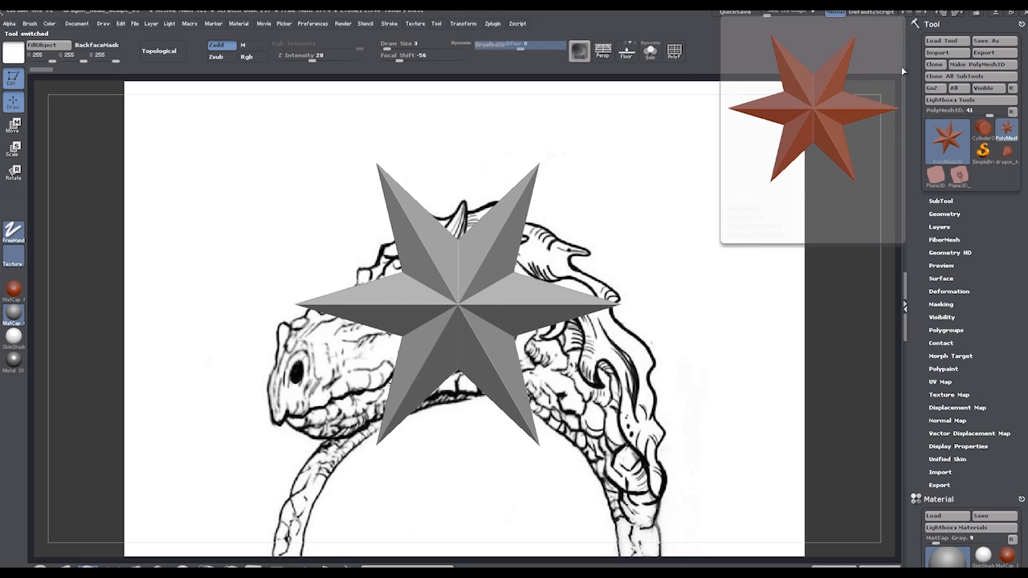
pyautogui.click(938, 52)
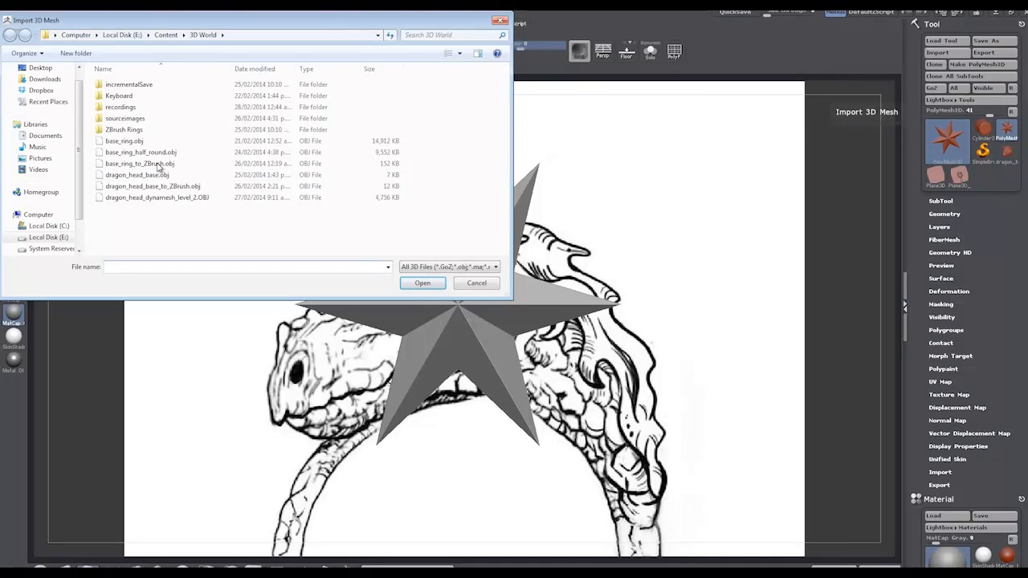
pyautogui.click(140, 164)
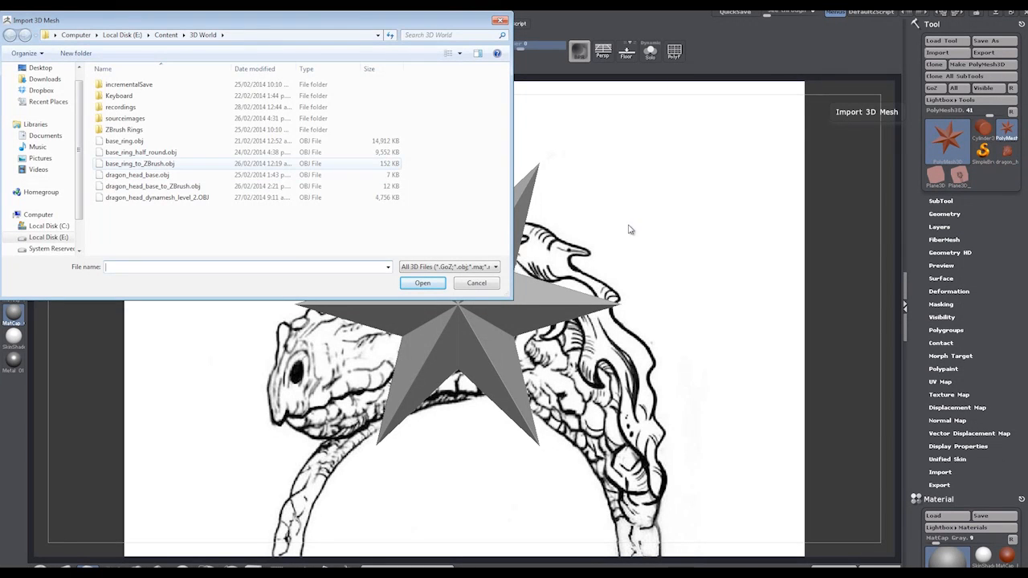
pyautogui.click(420, 283)
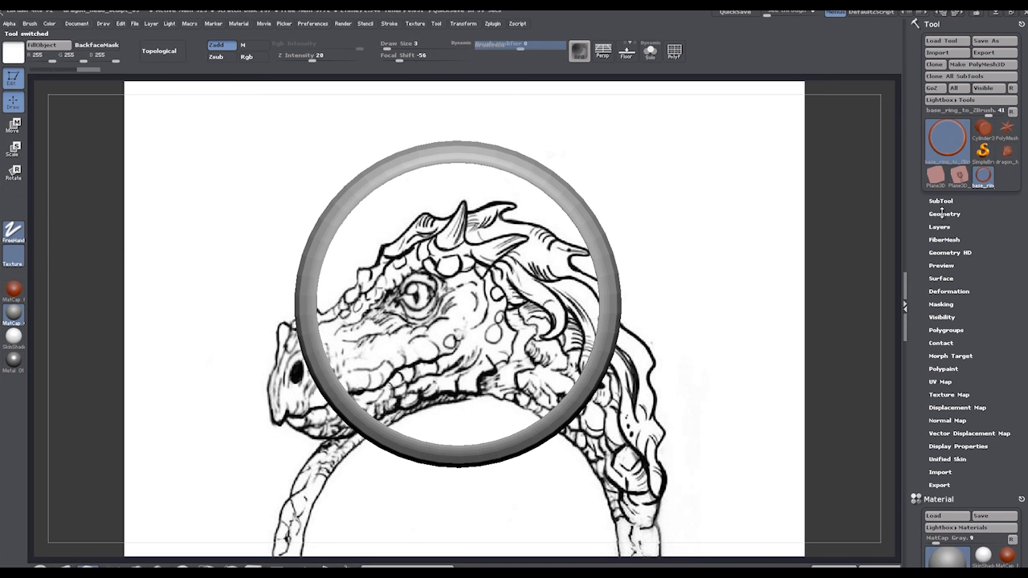
pyautogui.moveTo(955, 305)
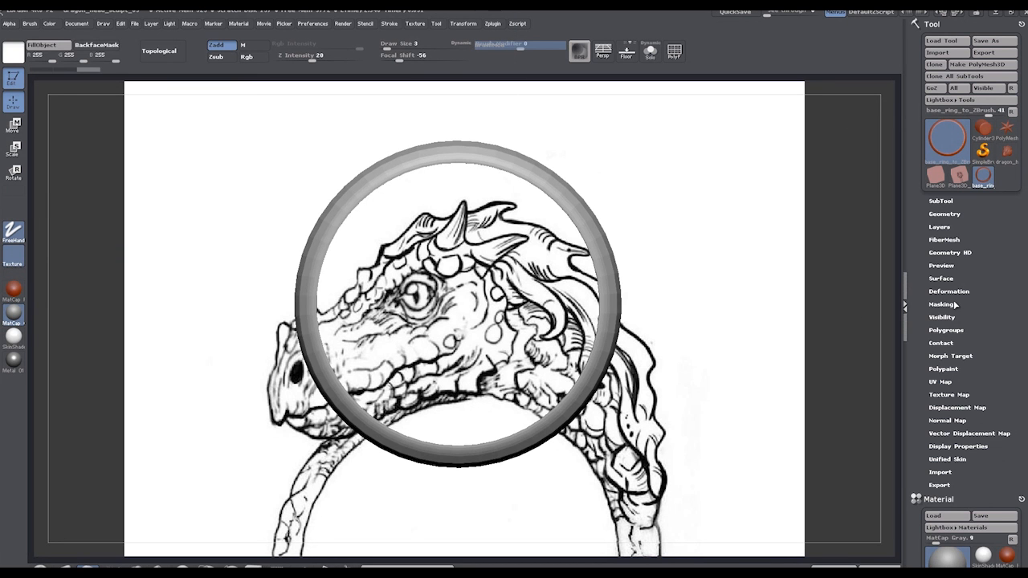
# Step: Expand the ring's Geometry settings and turn the model to check its faceted band
pyautogui.click(944, 213)
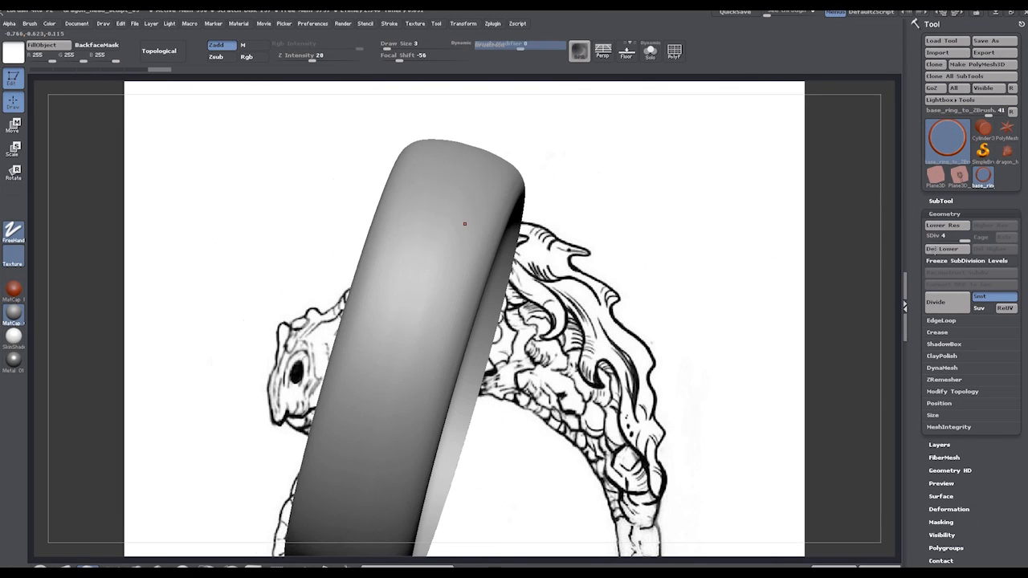
pyautogui.moveTo(464, 223); pyautogui.dragTo(646, 225)
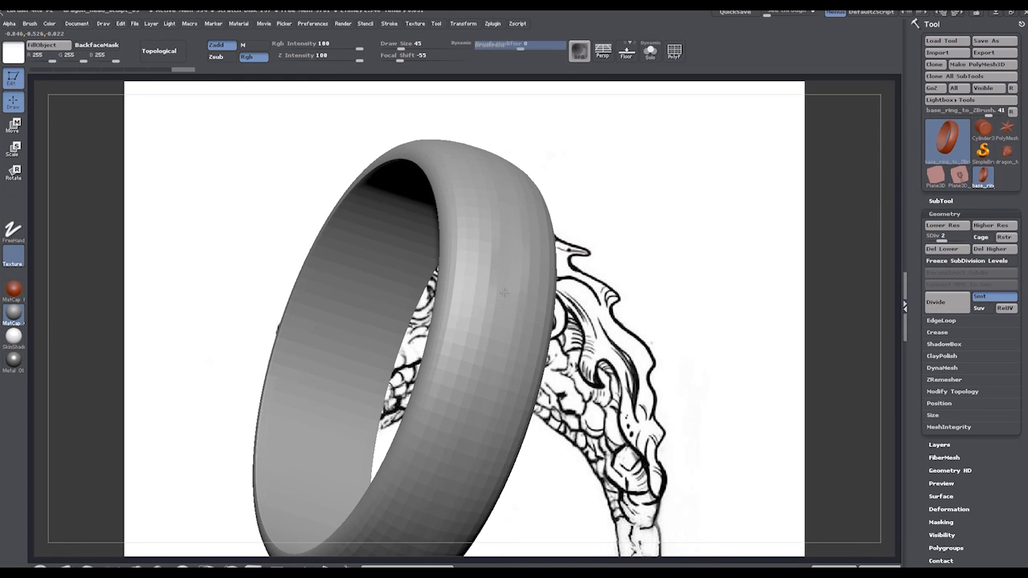
pyautogui.moveTo(703, 286)
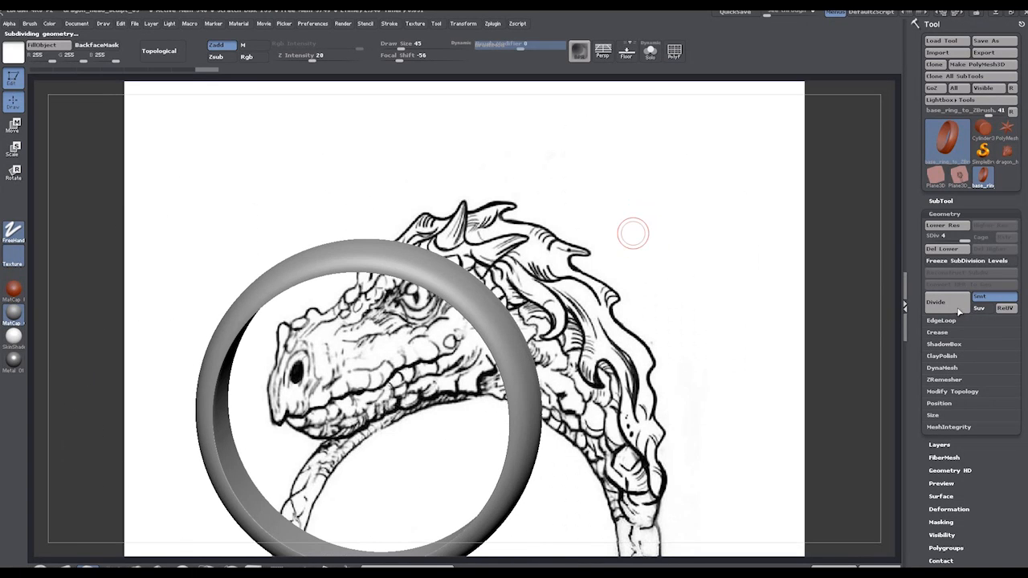
pyautogui.moveTo(935, 302)
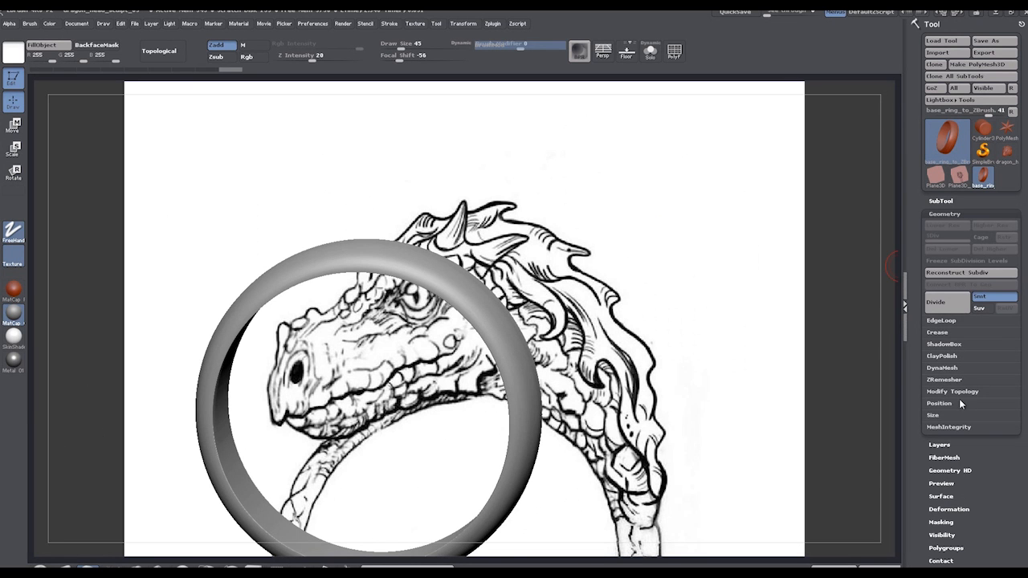
# Step: Remesh the ring as a DynaMesh at resolution 512 for a uniform band surface
pyautogui.click(941, 366)
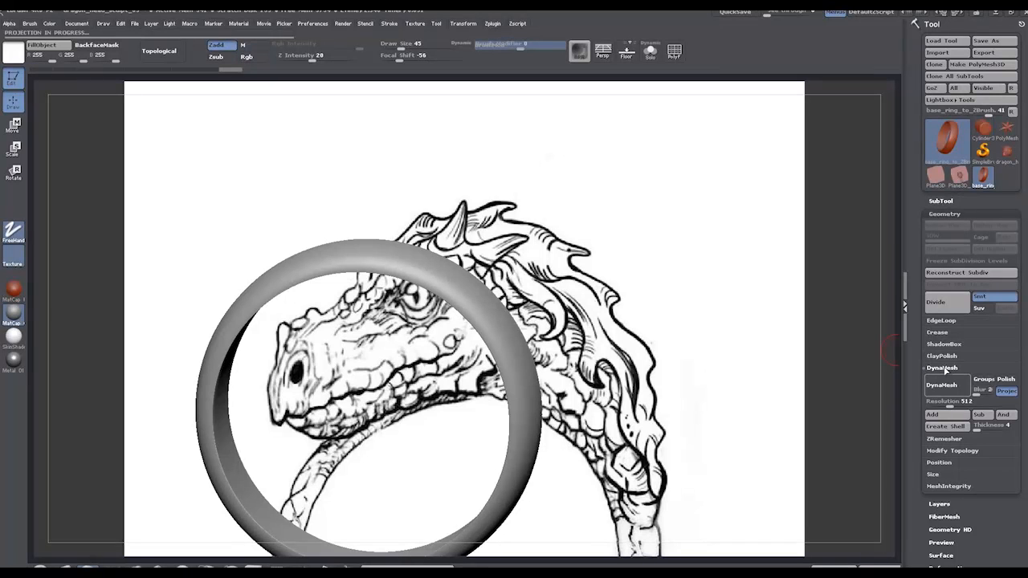
pyautogui.moveTo(652, 285)
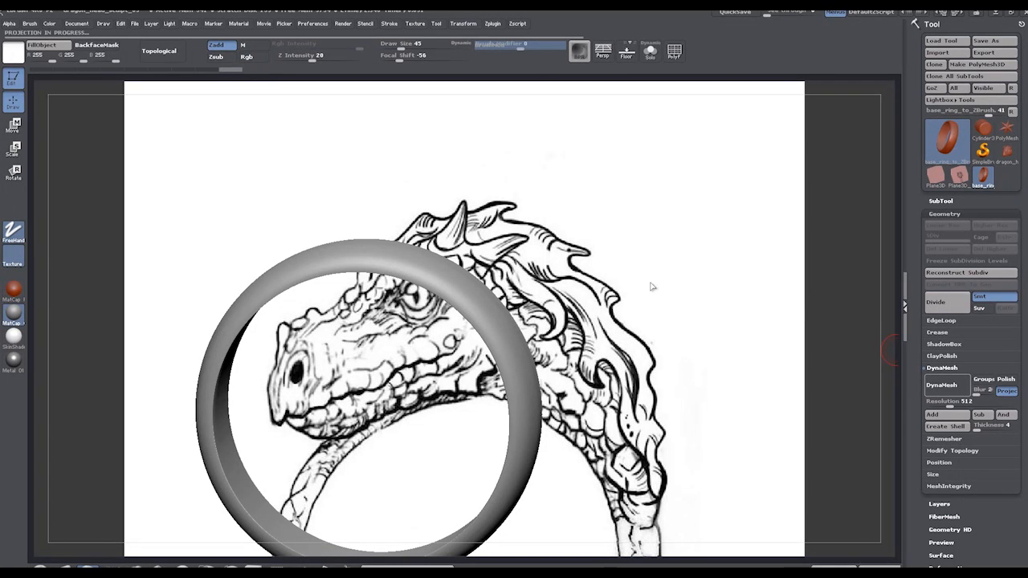
pyautogui.click(947, 138)
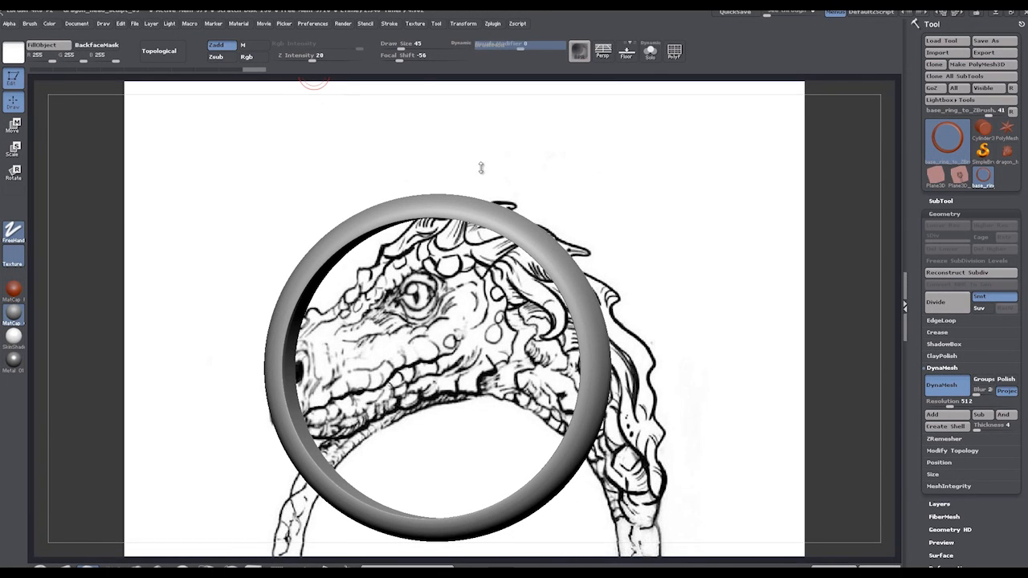
pyautogui.moveTo(527, 183)
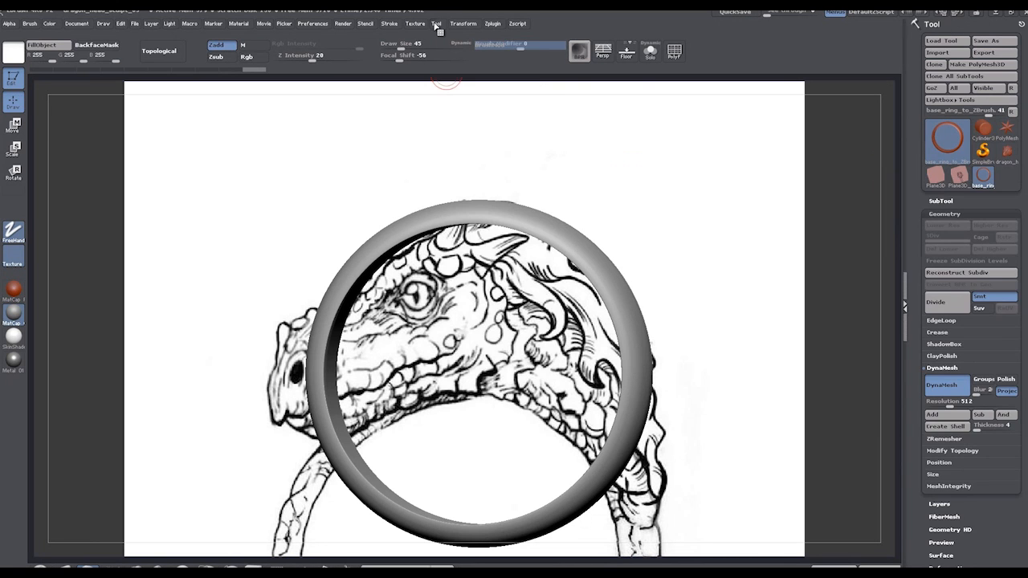
# Step: Hide the dragon ring reference image plane, leaving the ring on a plain dark backdrop
pyautogui.click(437, 22)
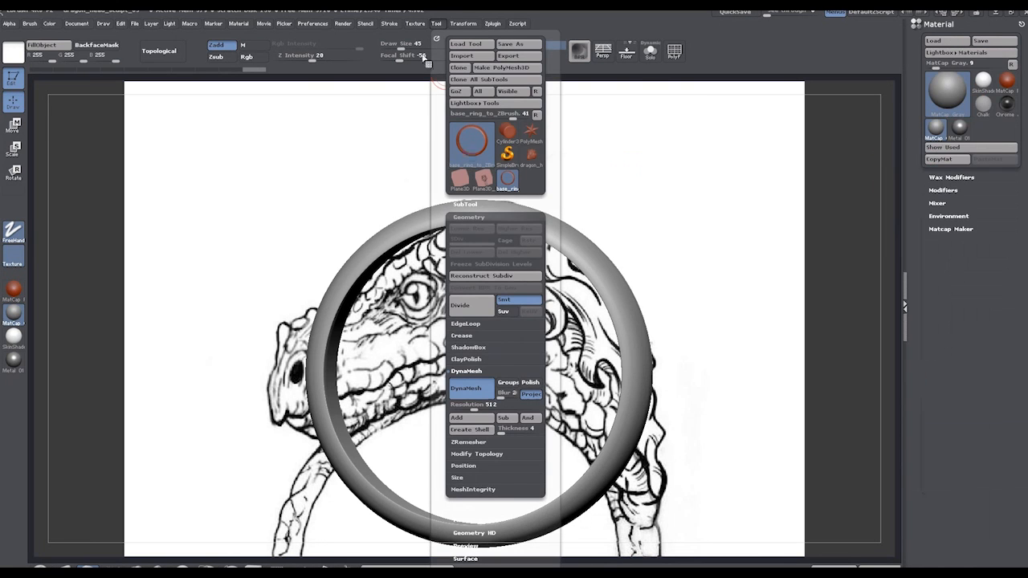
pyautogui.click(414, 24)
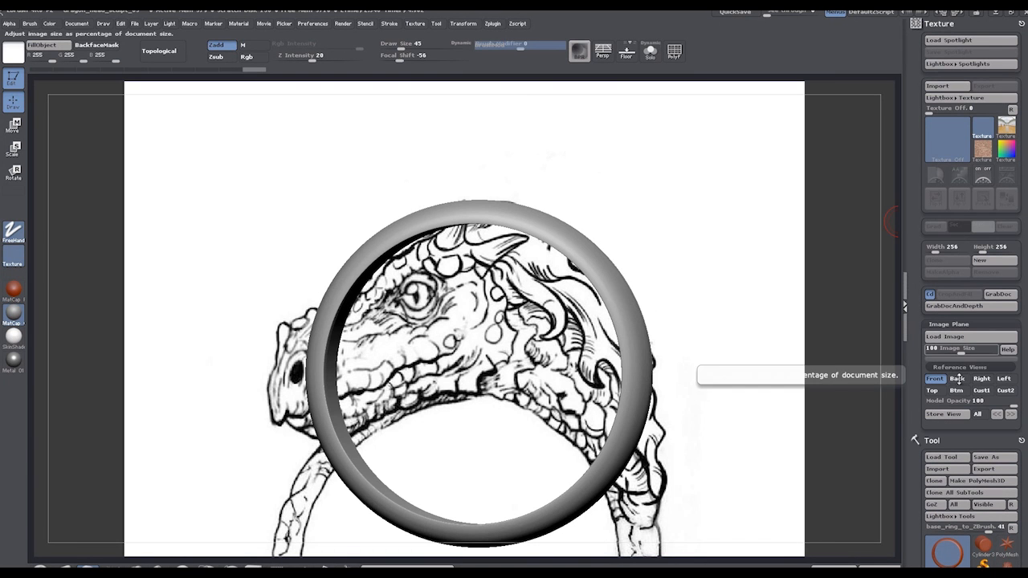
pyautogui.click(956, 379)
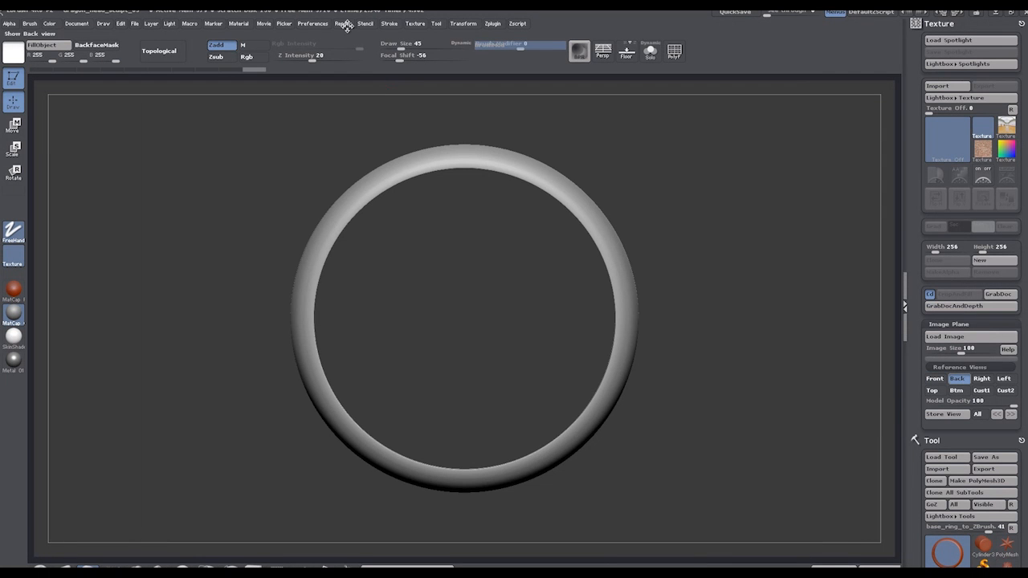
pyautogui.moveTo(290, 26)
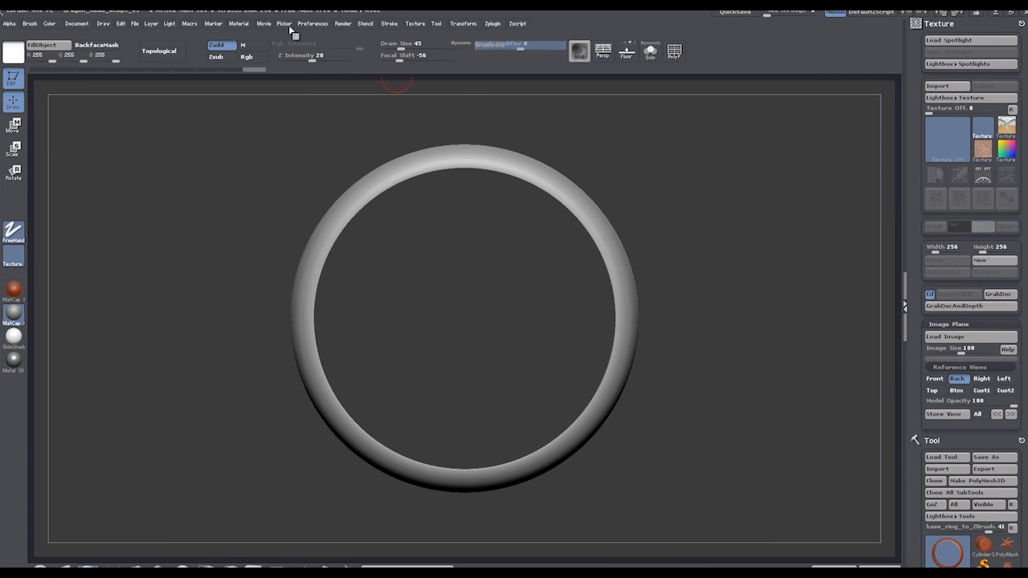
pyautogui.click(282, 24)
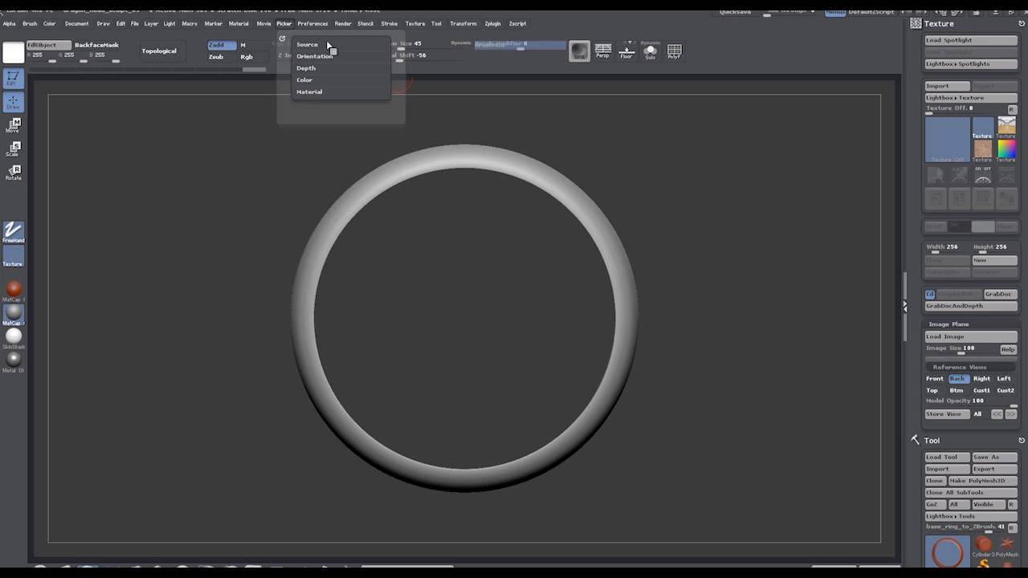
pyautogui.click(312, 22)
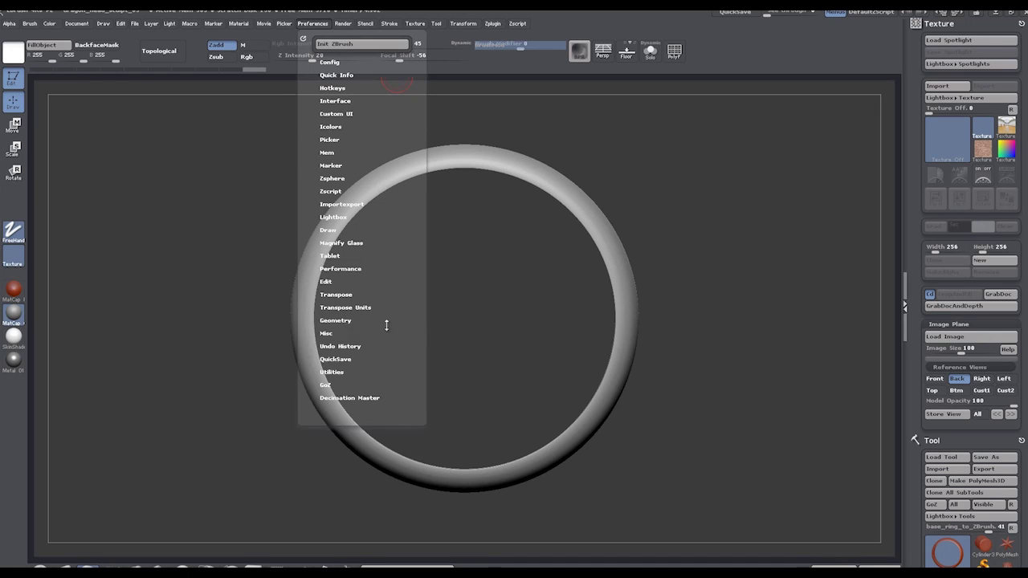
pyautogui.click(334, 320)
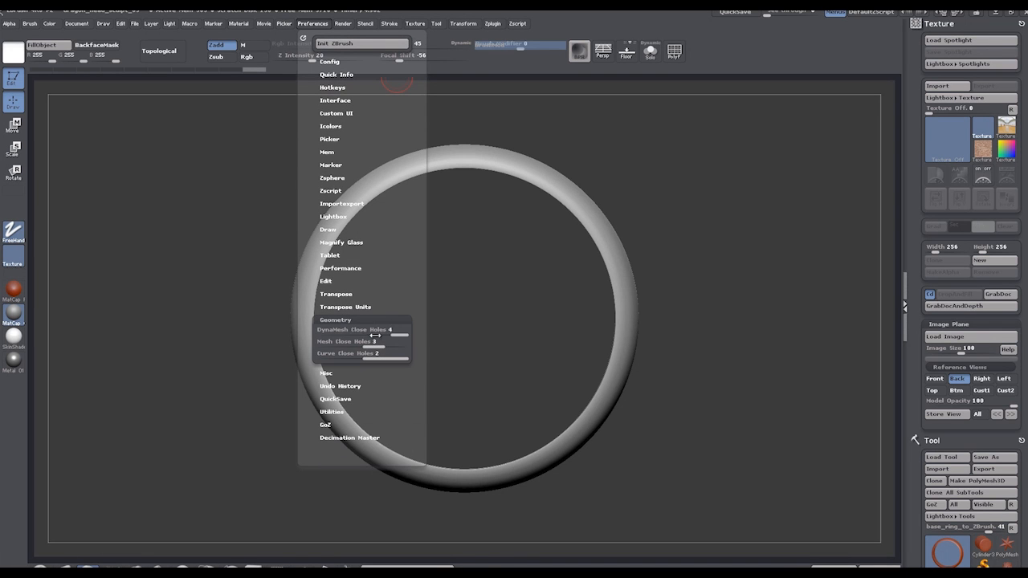
pyautogui.moveTo(362, 329)
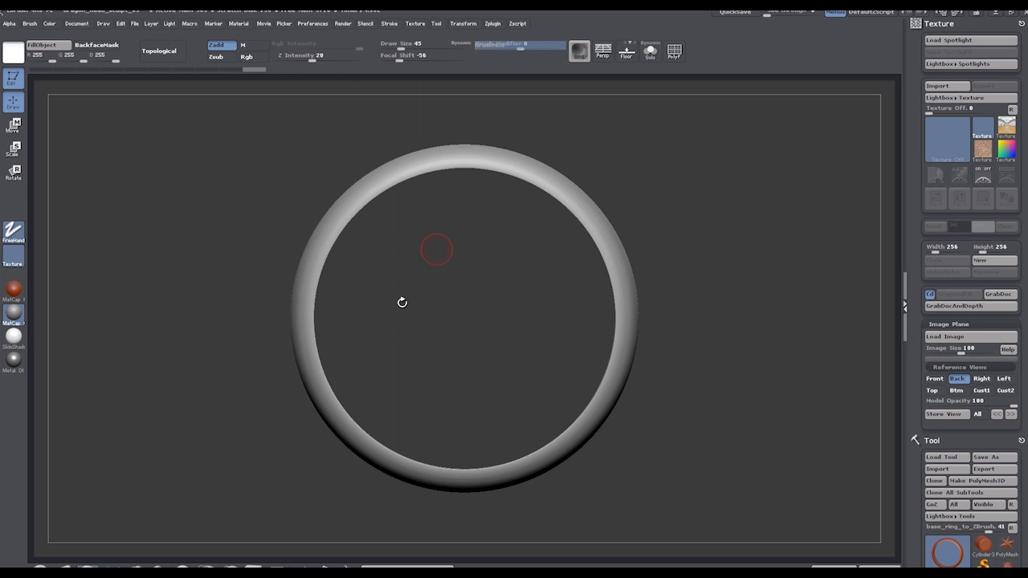
pyautogui.moveTo(400, 302)
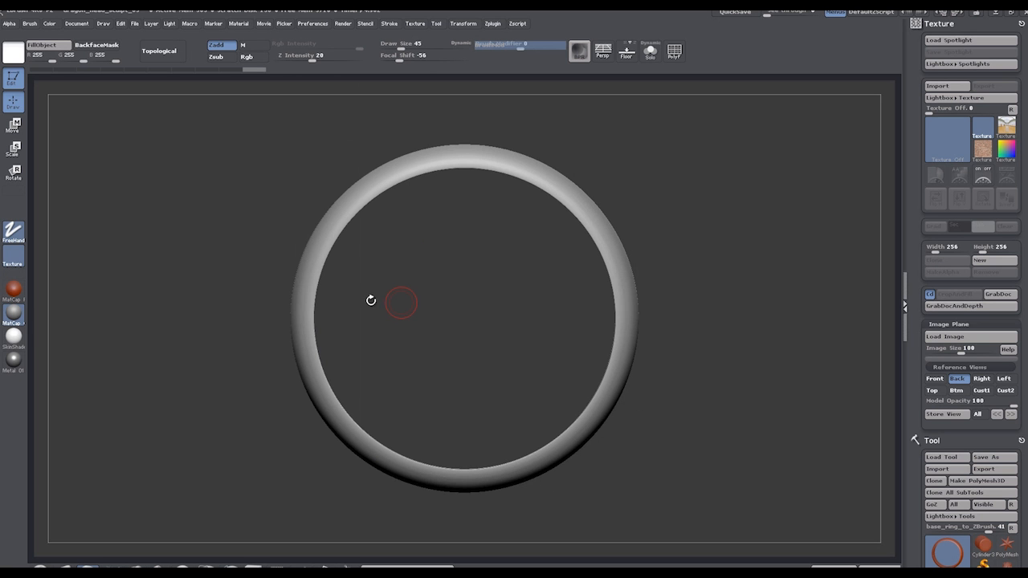
pyautogui.moveTo(371, 298)
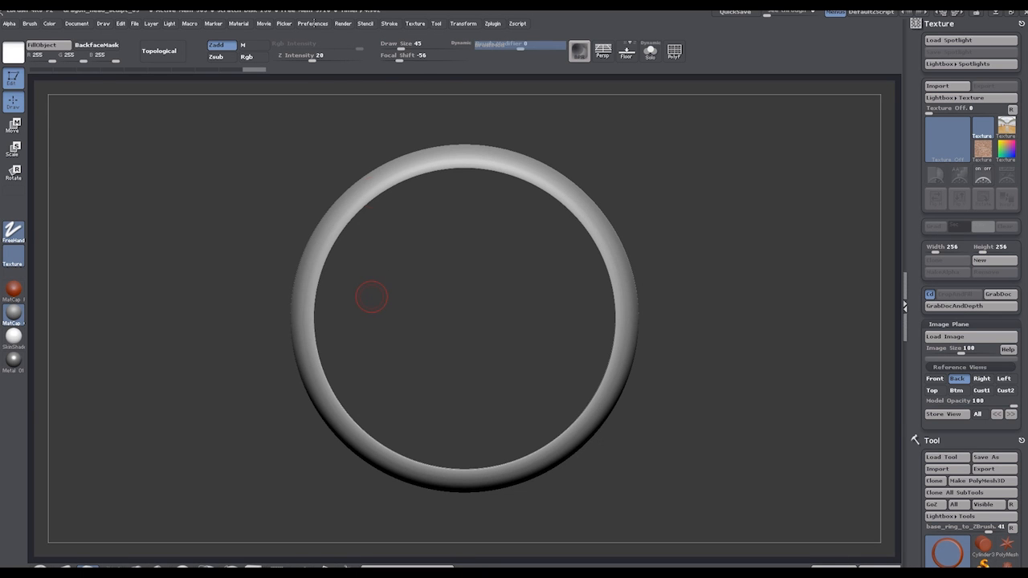
pyautogui.moveTo(408, 331)
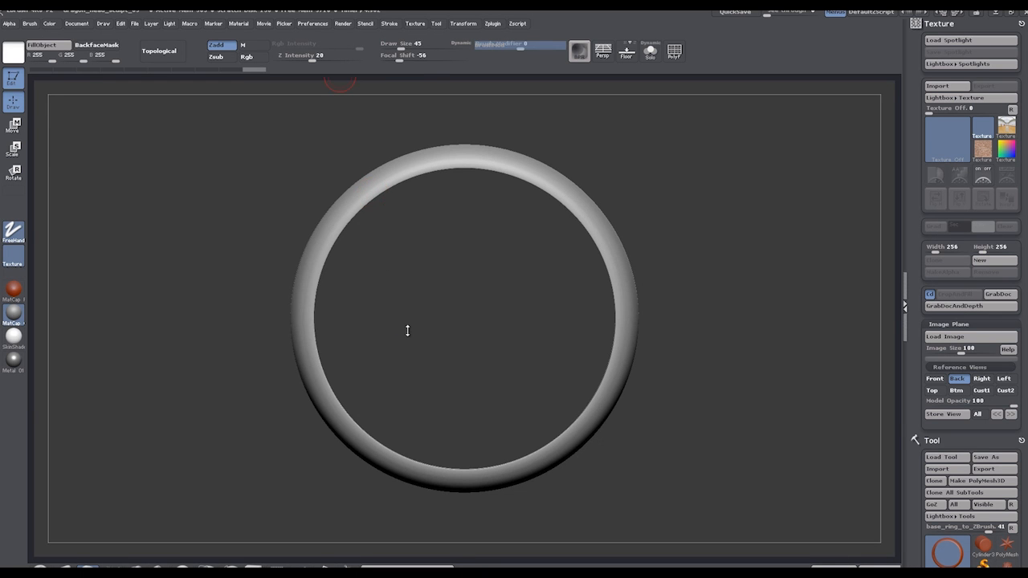
pyautogui.click(311, 23)
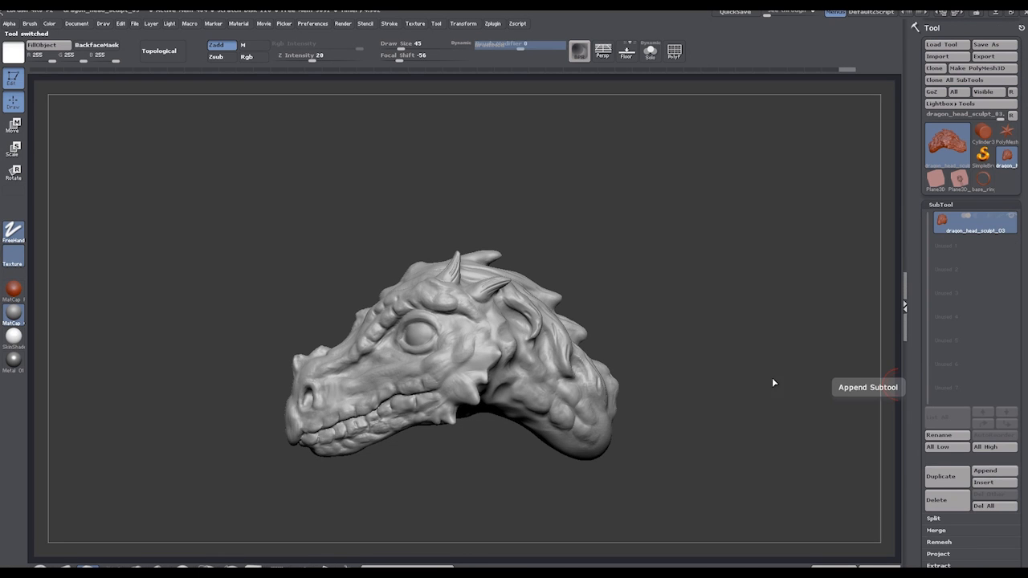
# Step: Append the base ring tool as a subtool beneath the dragon head
pyautogui.click(984, 469)
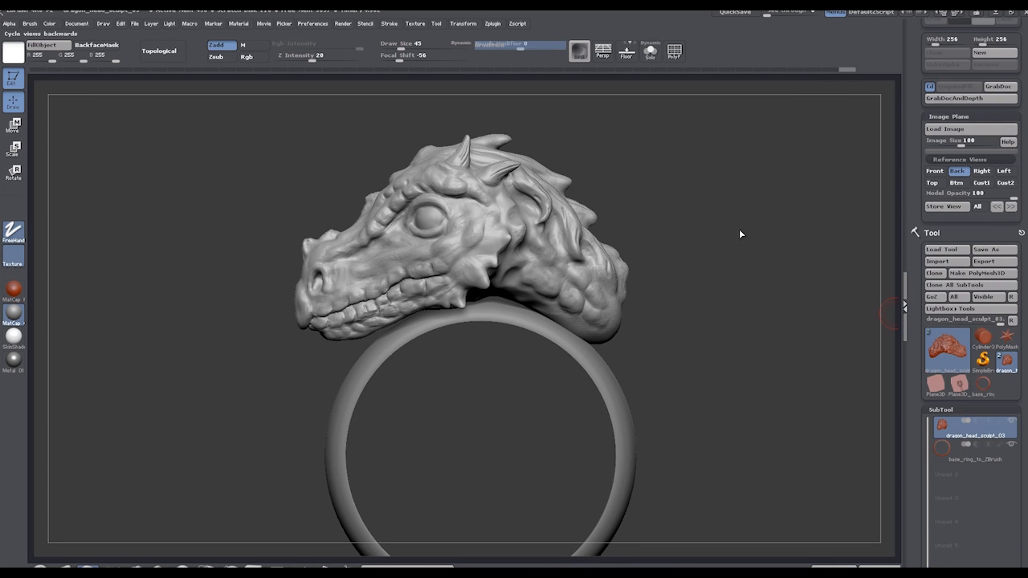
pyautogui.click(934, 170)
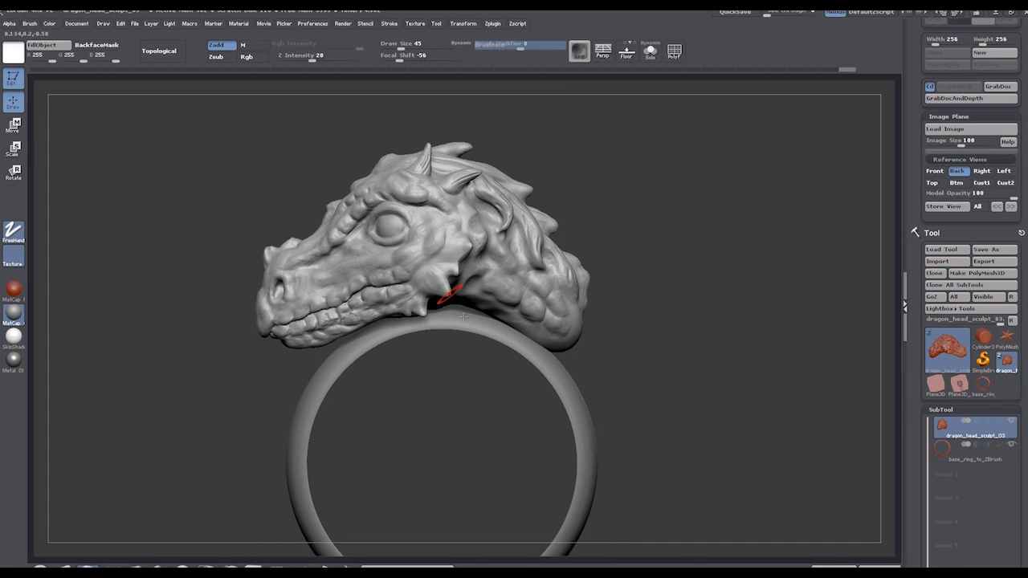
pyautogui.moveTo(479, 318)
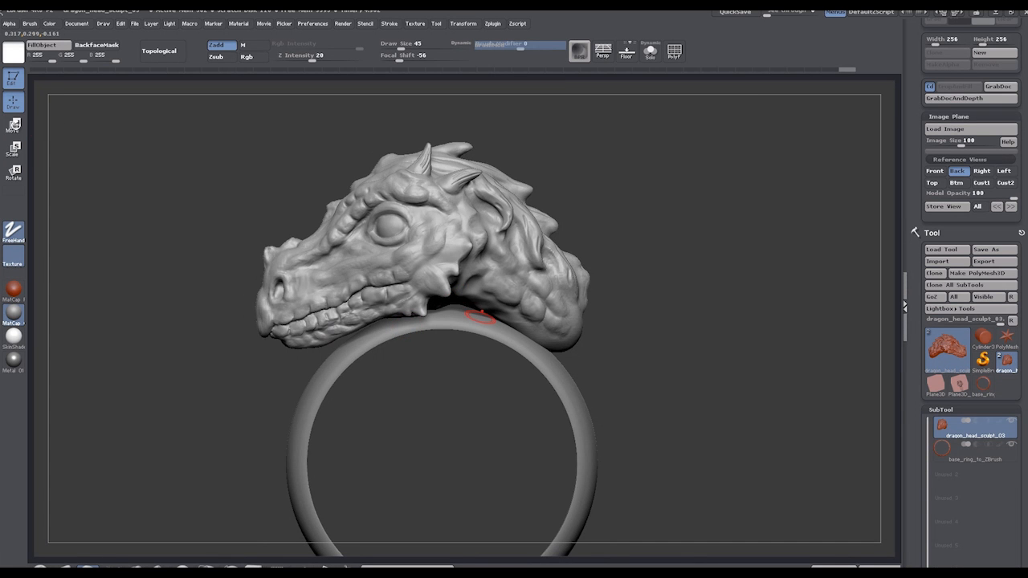
pyautogui.click(13, 125)
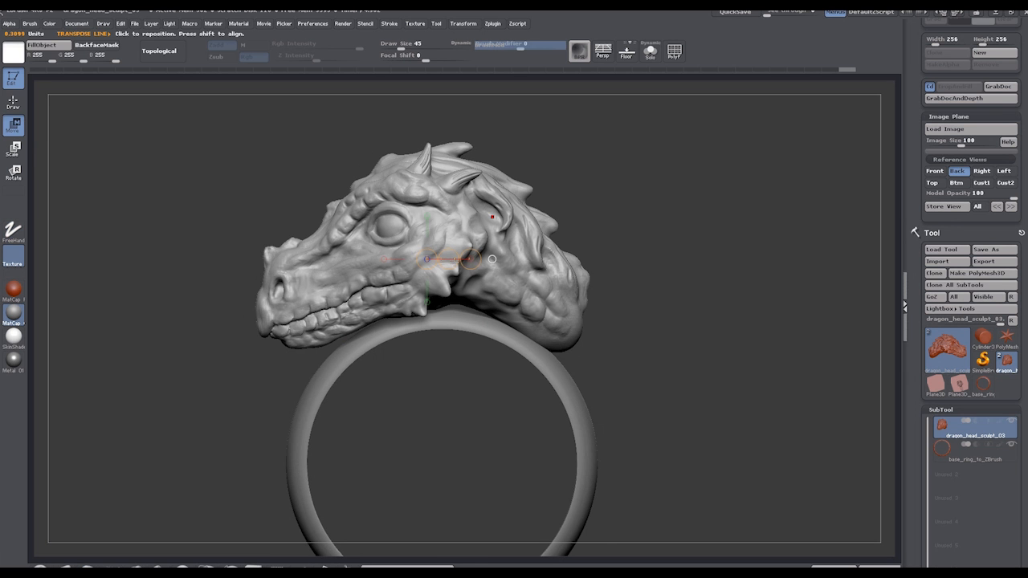
pyautogui.moveTo(490, 258); pyautogui.dragTo(394, 257)
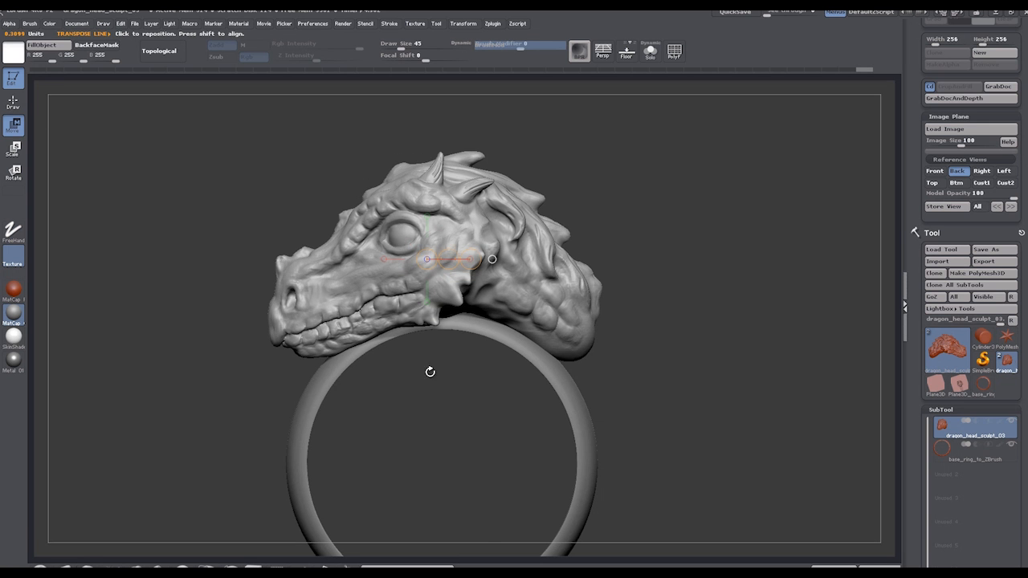
pyautogui.moveTo(430, 371); pyautogui.dragTo(618, 353)
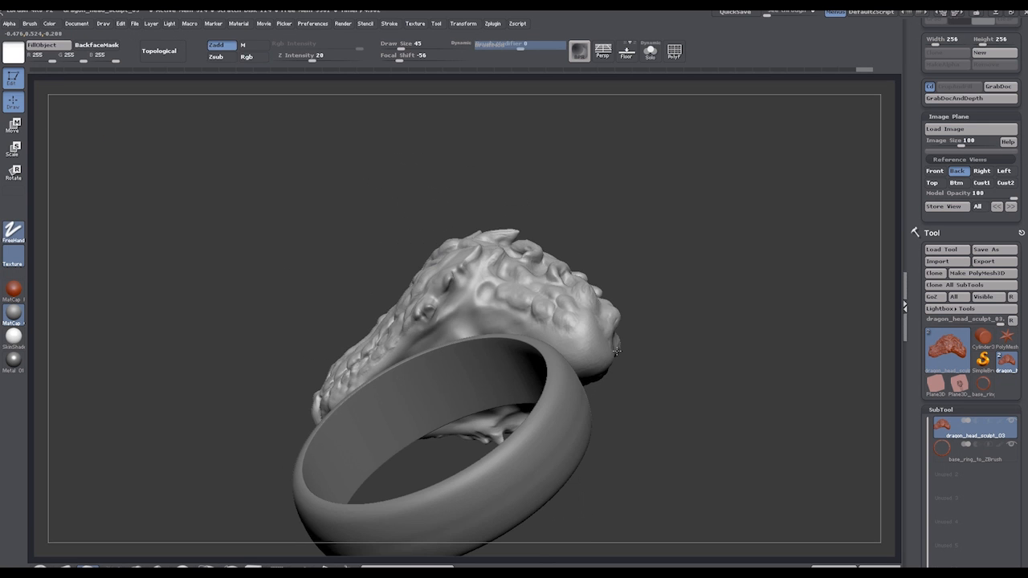
pyautogui.moveTo(614, 353); pyautogui.dragTo(694, 331)
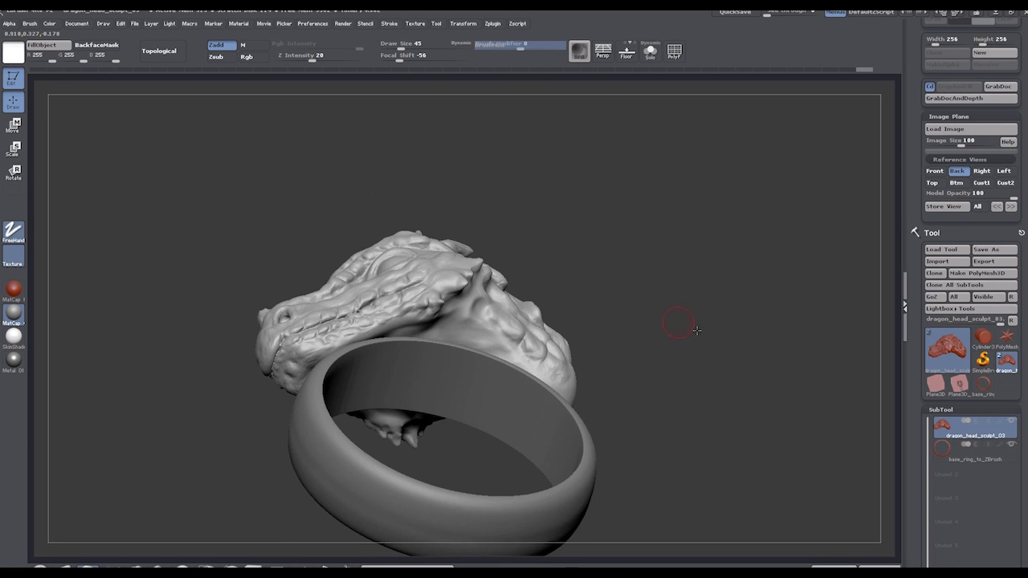
pyautogui.moveTo(678, 329); pyautogui.dragTo(636, 321)
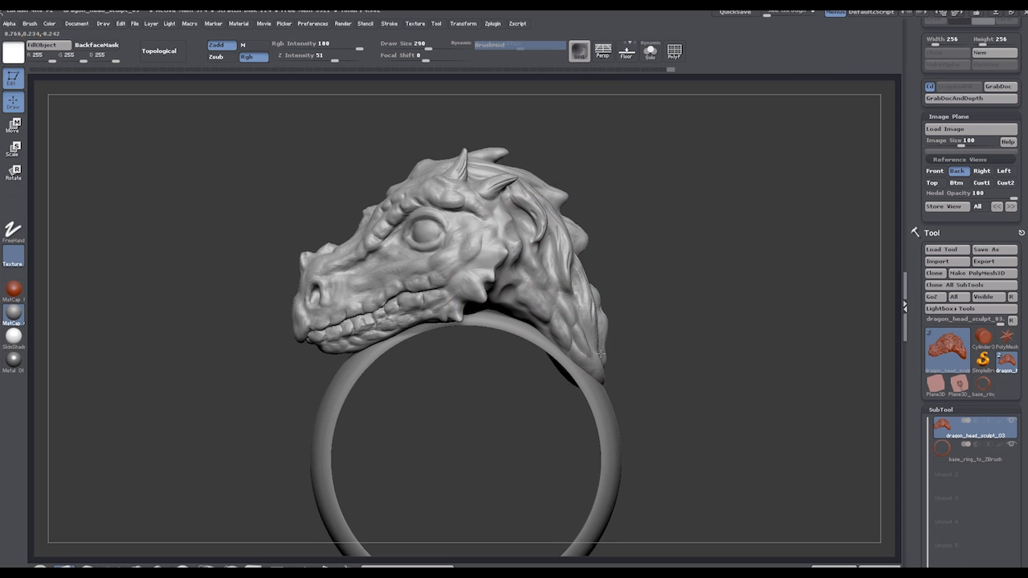
pyautogui.moveTo(598, 353); pyautogui.dragTo(614, 369)
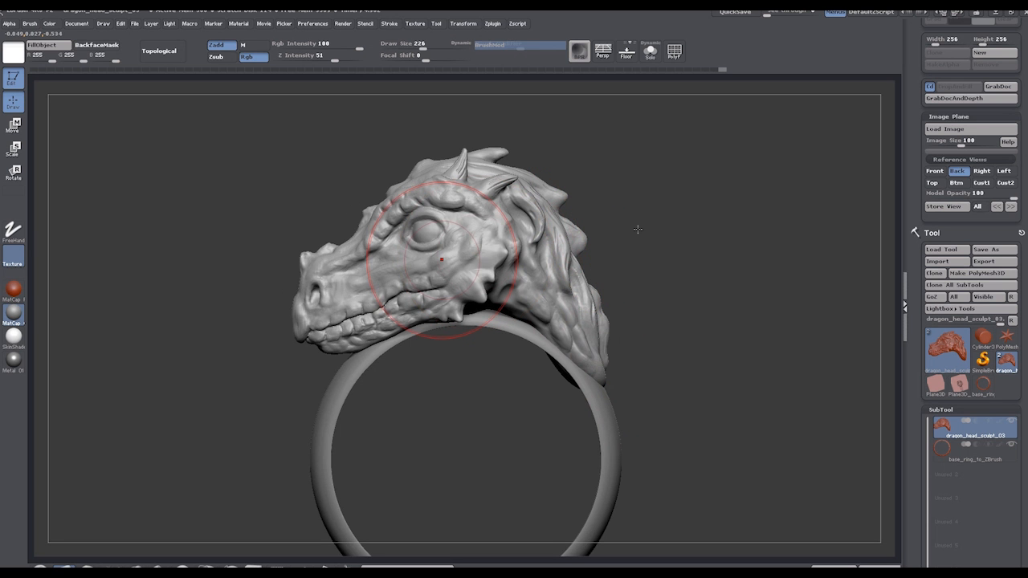
pyautogui.moveTo(703, 232)
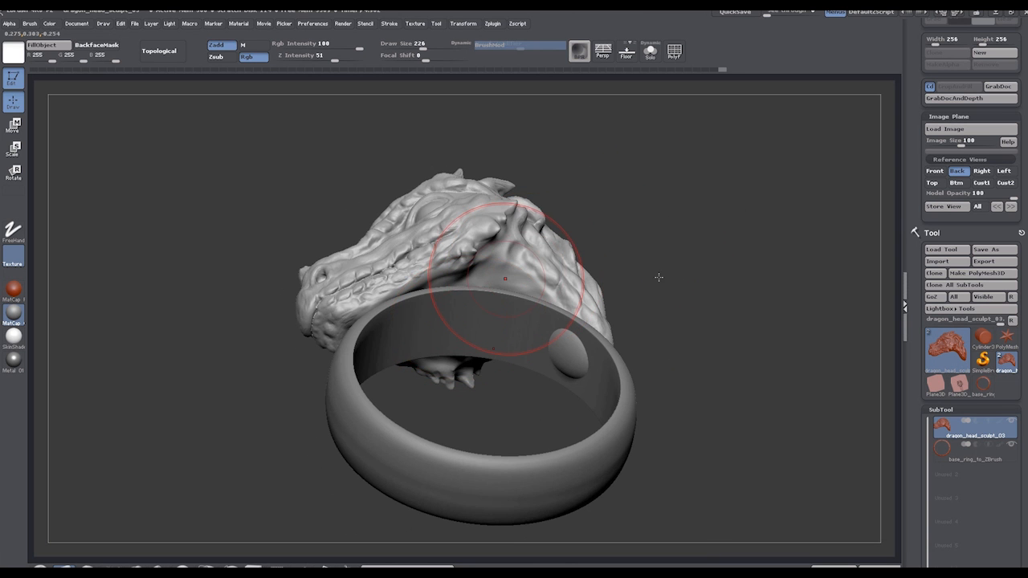
pyautogui.moveTo(504, 280); pyautogui.dragTo(609, 235)
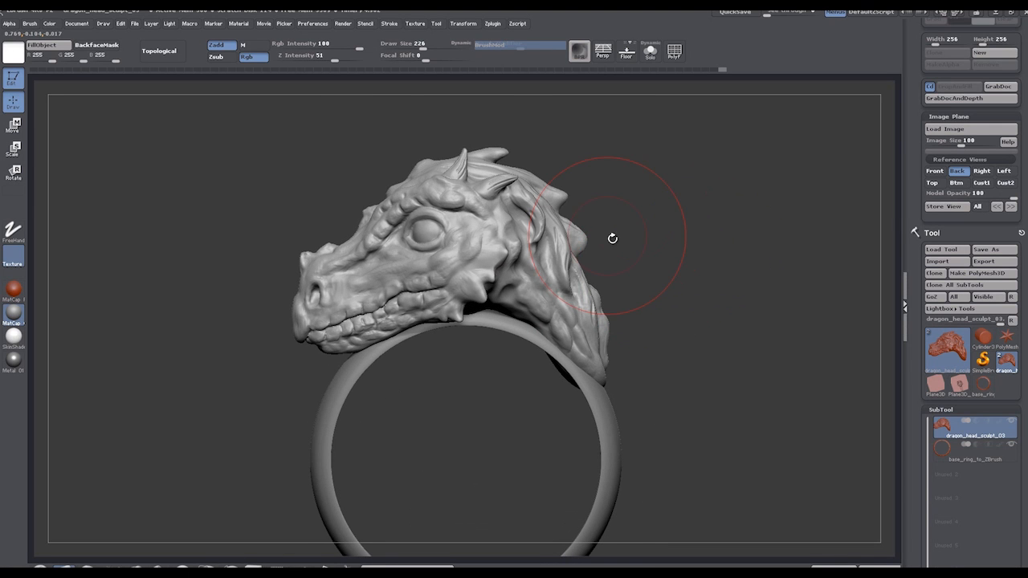
pyautogui.moveTo(507, 398)
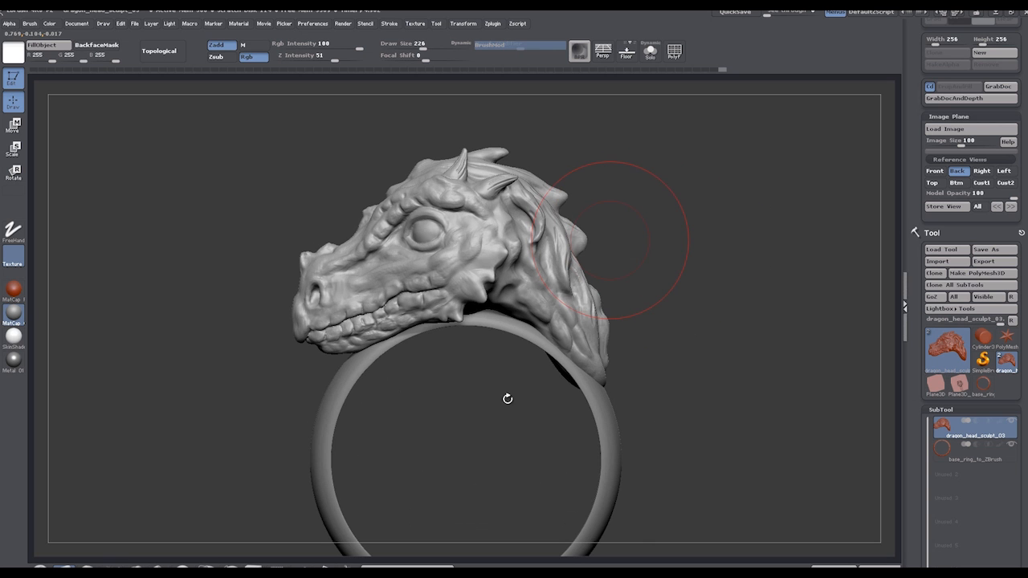
pyautogui.moveTo(688, 356)
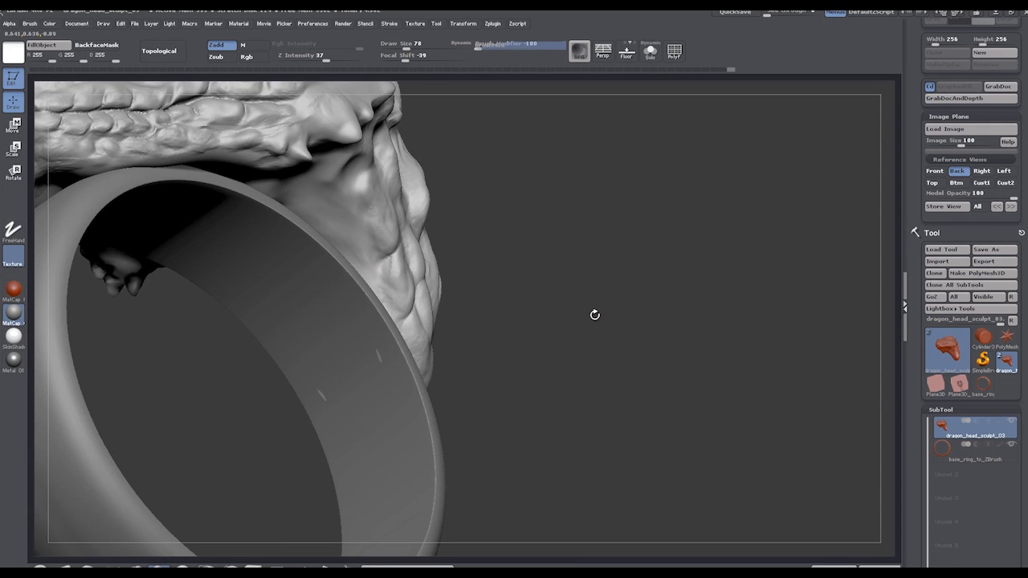
pyautogui.moveTo(594, 314); pyautogui.dragTo(623, 295)
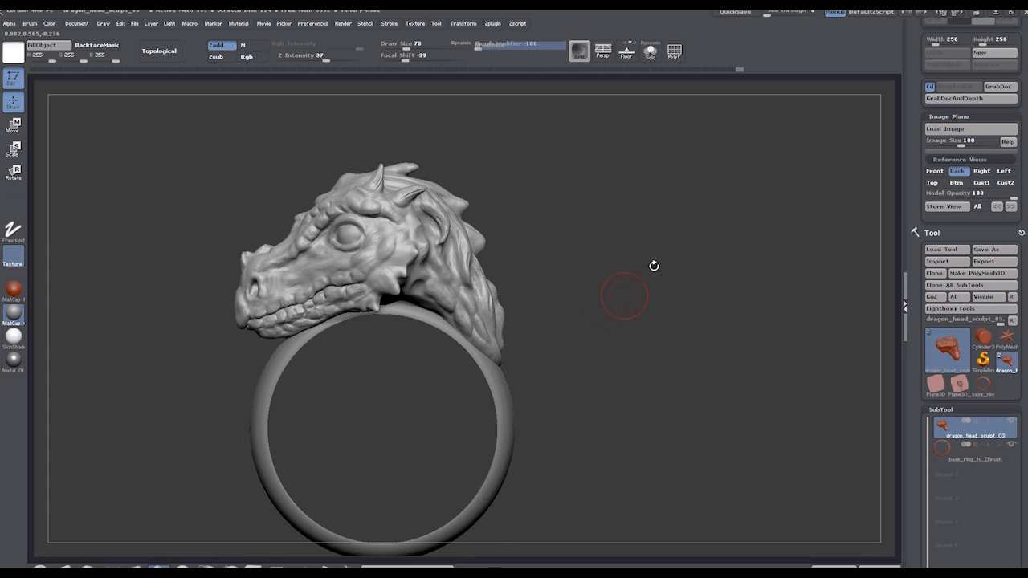
pyautogui.moveTo(654, 266); pyautogui.dragTo(580, 295)
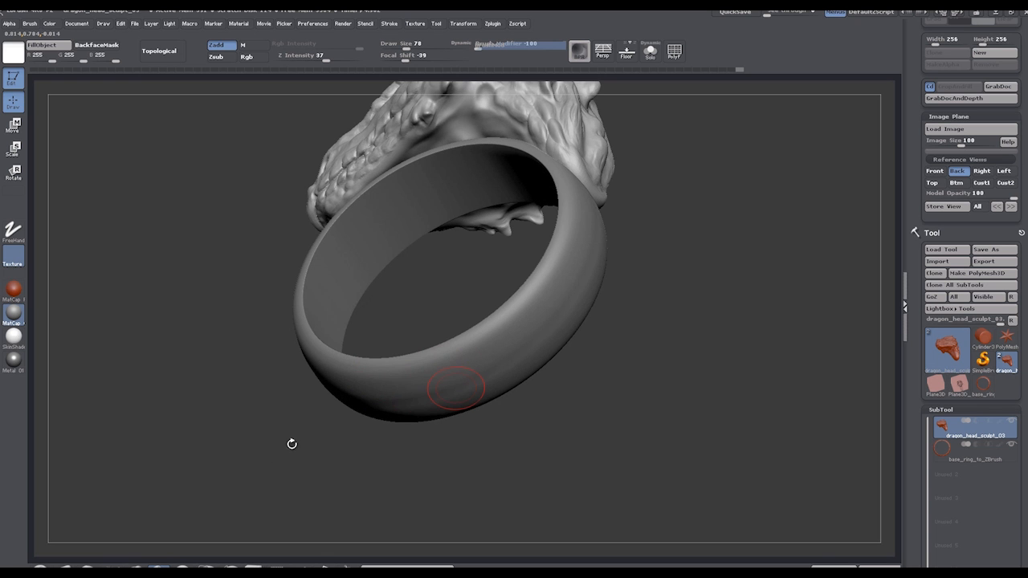
pyautogui.moveTo(320, 437)
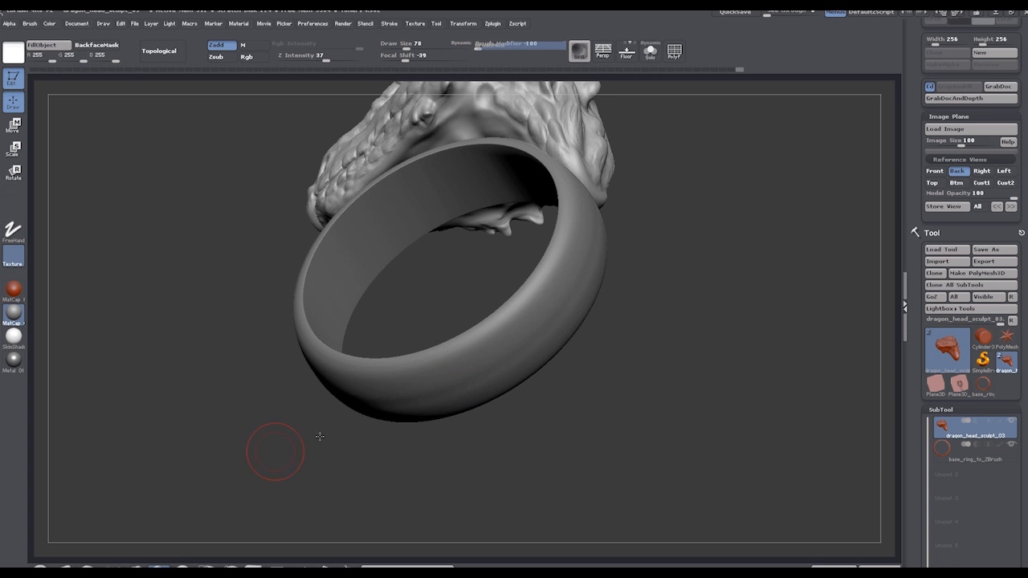
pyautogui.moveTo(320, 436); pyautogui.dragTo(466, 376)
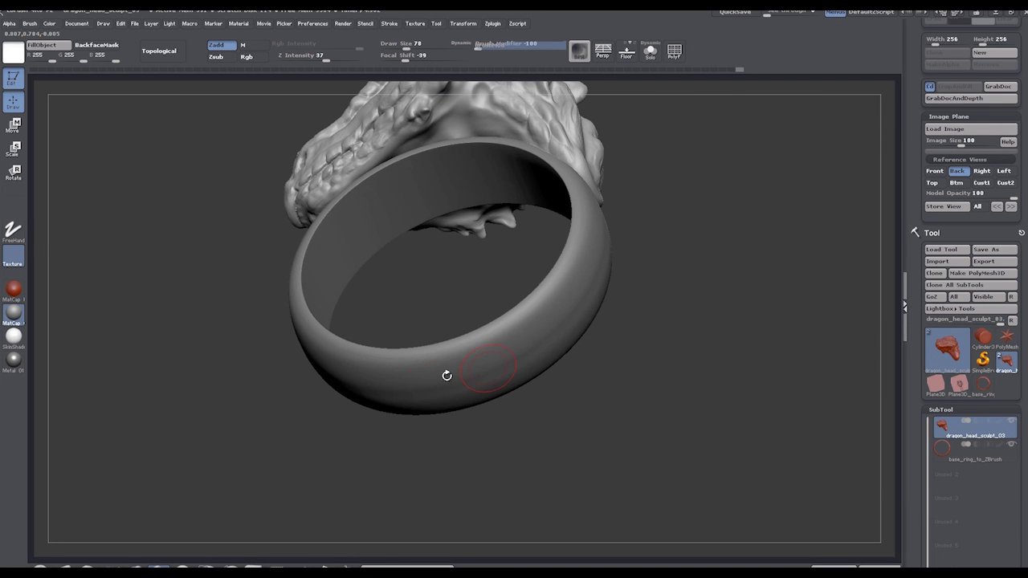
pyautogui.moveTo(434, 383)
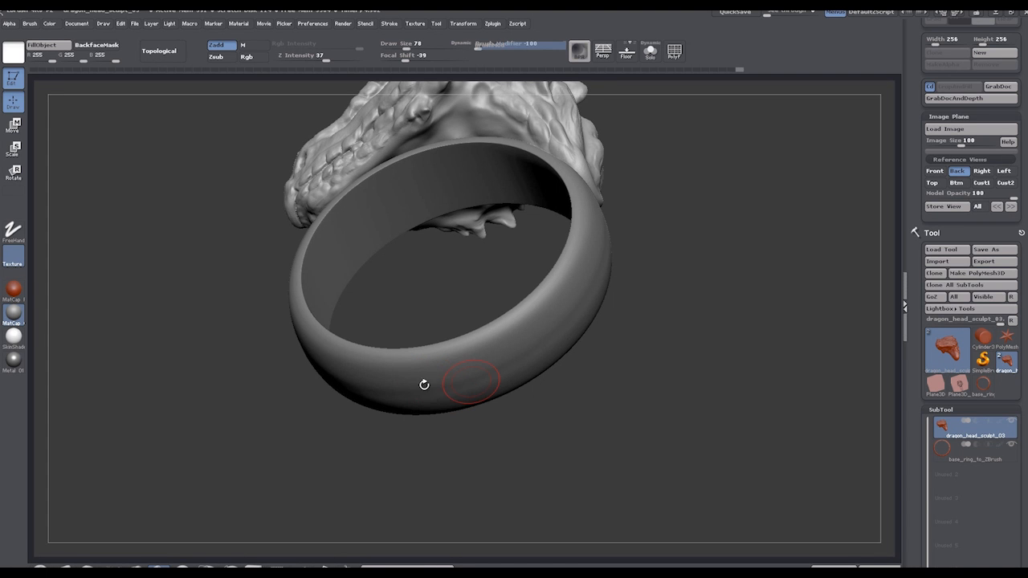
pyautogui.moveTo(426, 382)
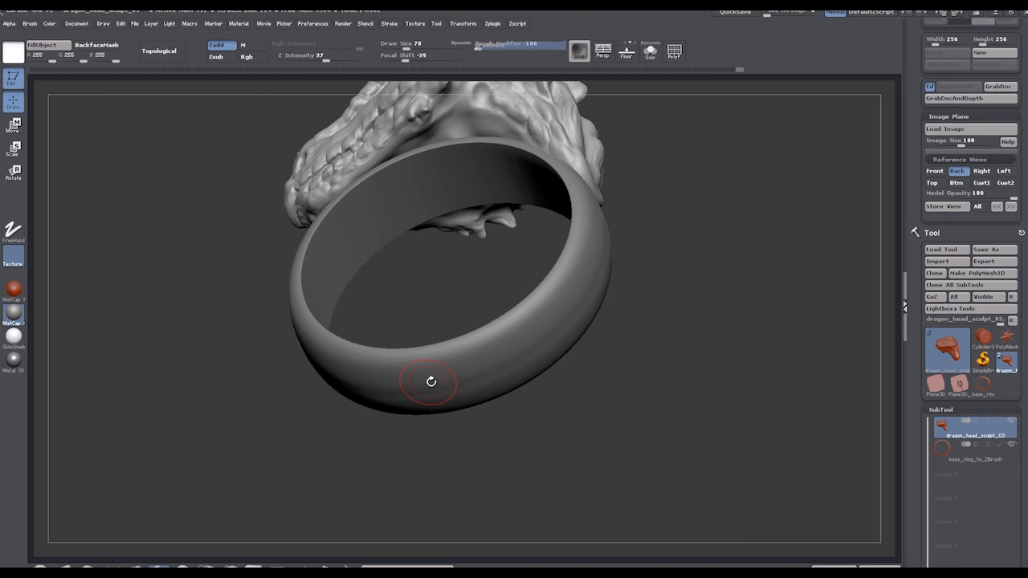
pyautogui.moveTo(441, 379)
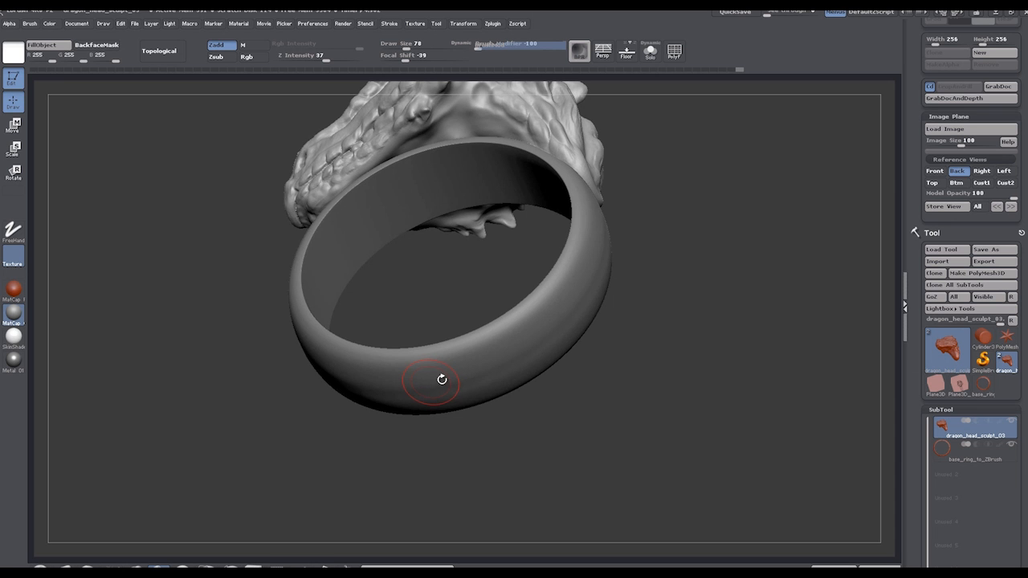
pyautogui.moveTo(466, 392)
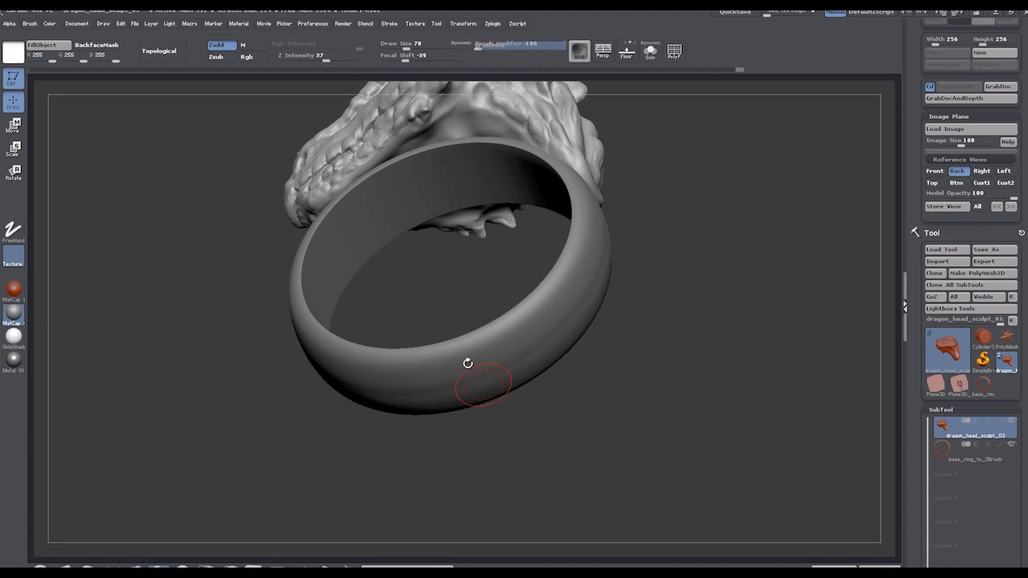
pyautogui.moveTo(469, 360)
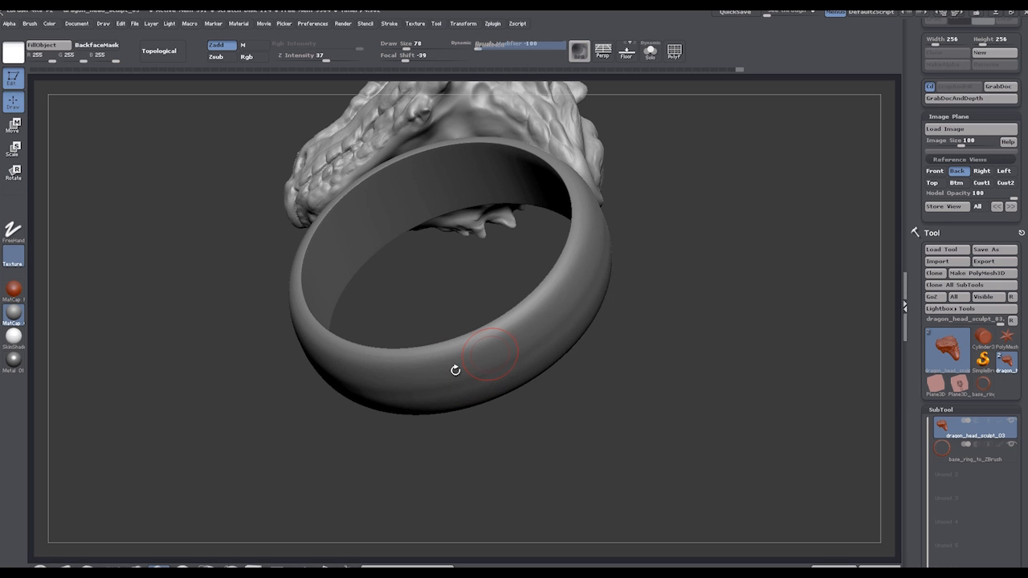
pyautogui.moveTo(469, 355)
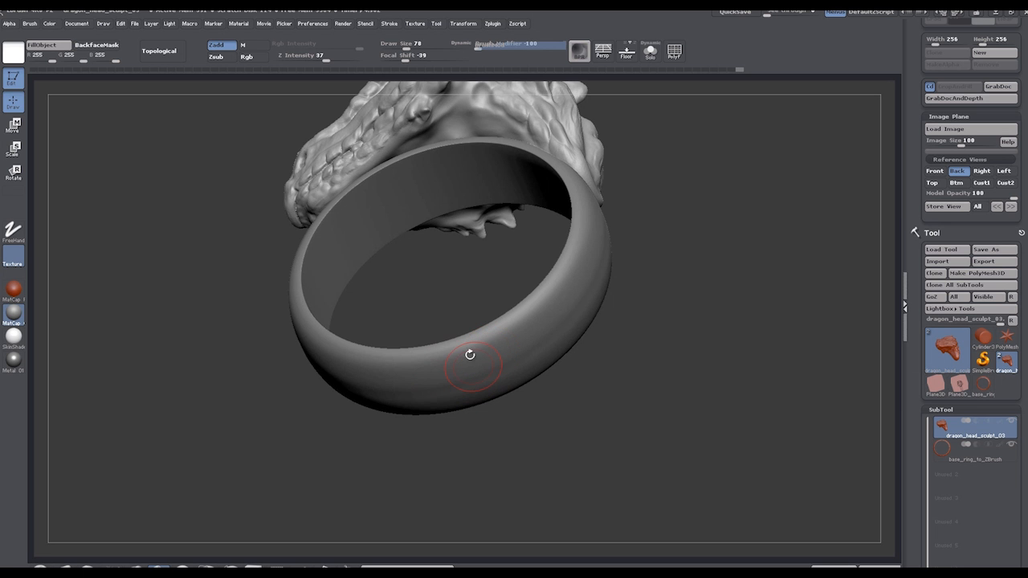
pyautogui.moveTo(441, 368)
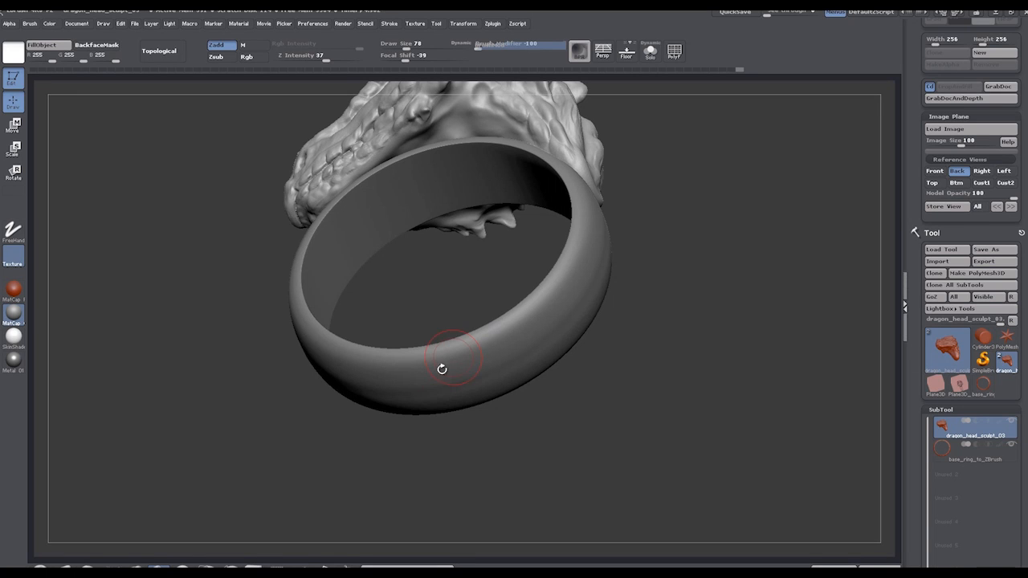
pyautogui.moveTo(469, 386)
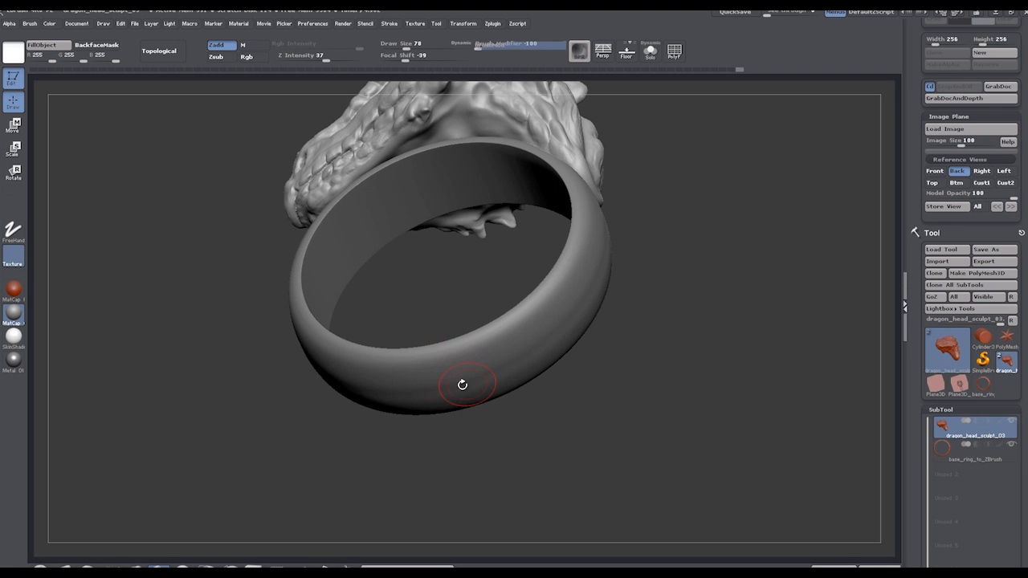
pyautogui.moveTo(450, 385)
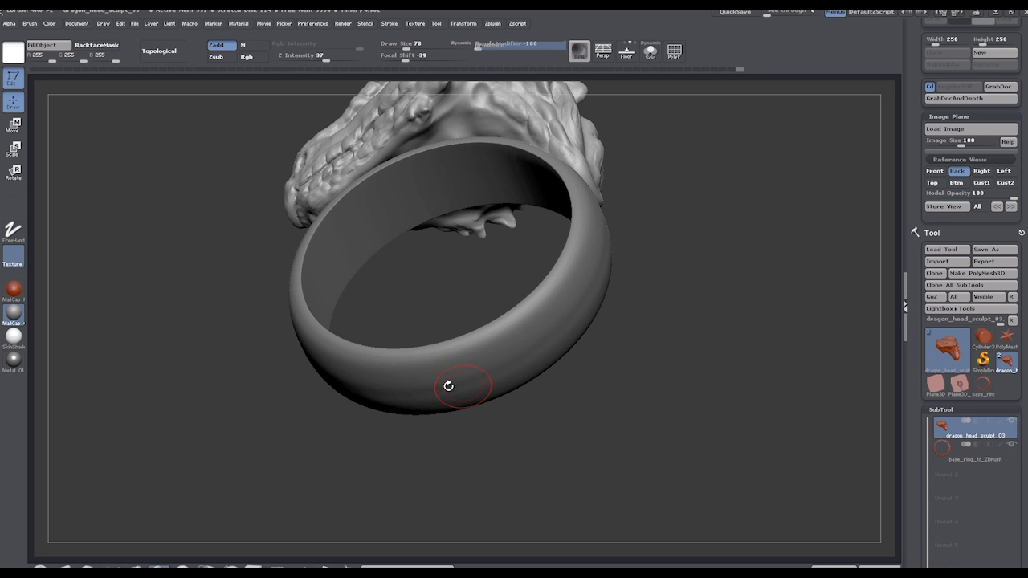
pyautogui.moveTo(694, 364)
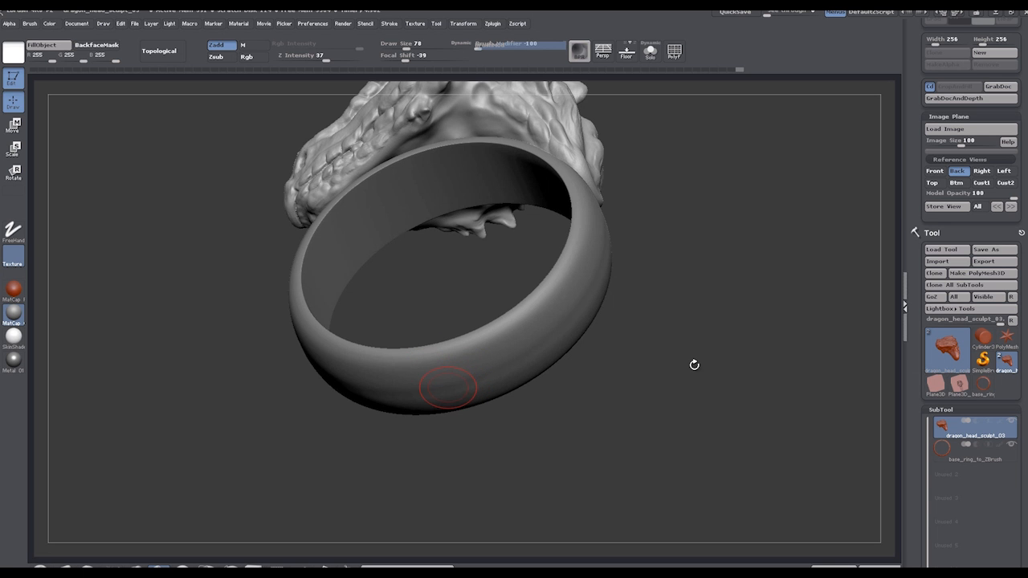
pyautogui.moveTo(448, 385); pyautogui.dragTo(636, 391)
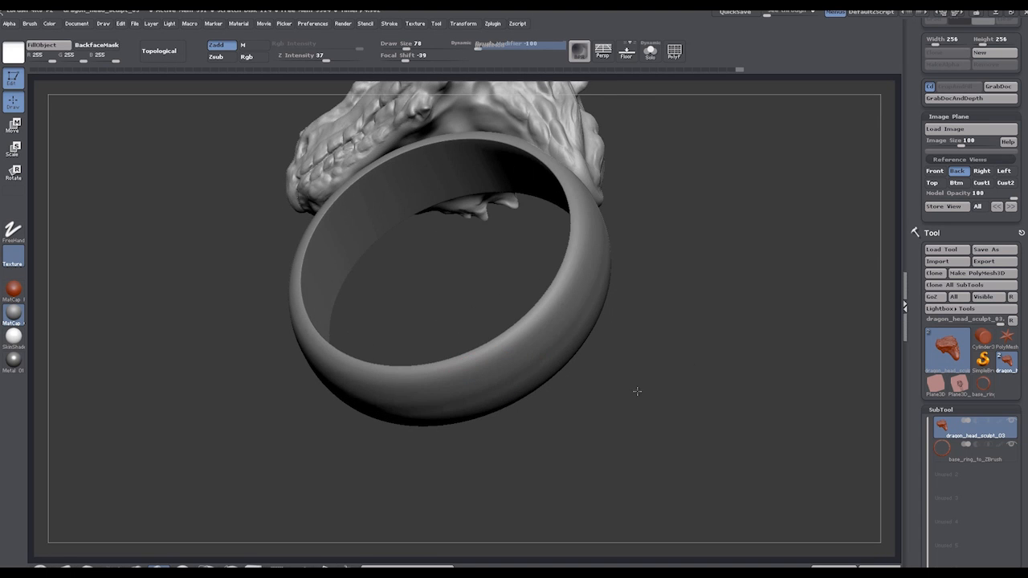
pyautogui.moveTo(636, 392); pyautogui.dragTo(681, 321)
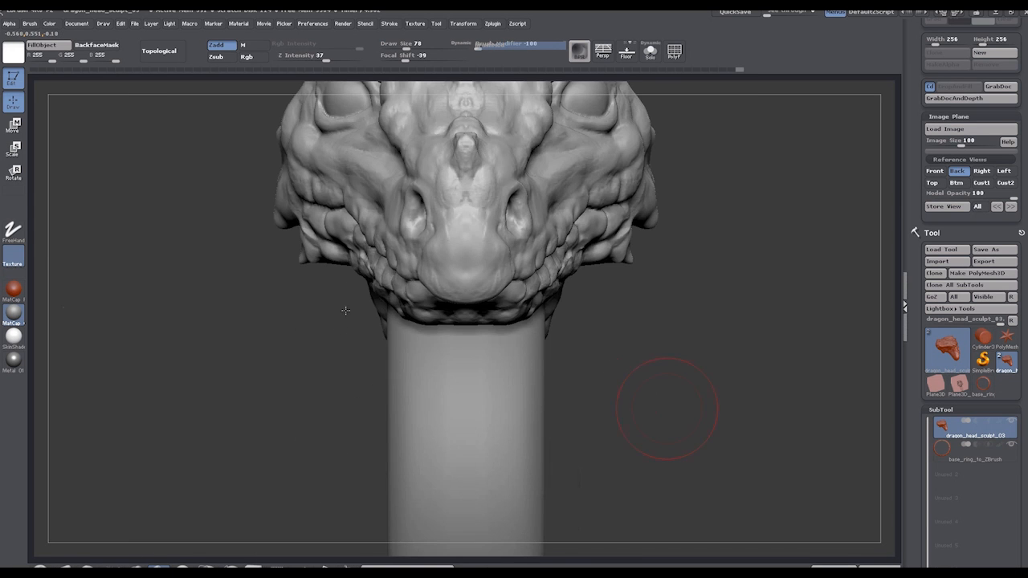
pyautogui.moveTo(345, 312); pyautogui.dragTo(633, 297)
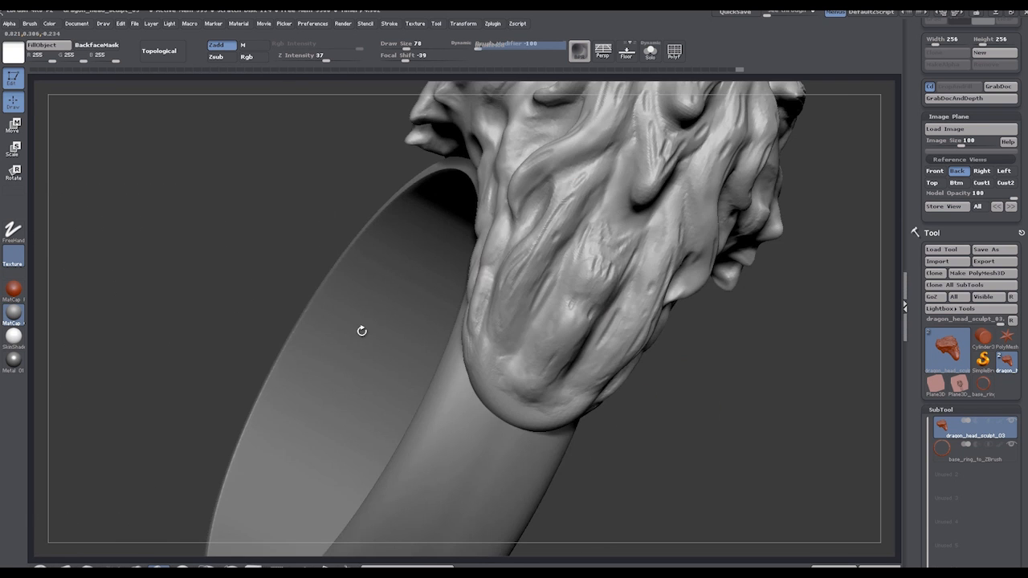
pyautogui.moveTo(361, 331); pyautogui.dragTo(343, 347)
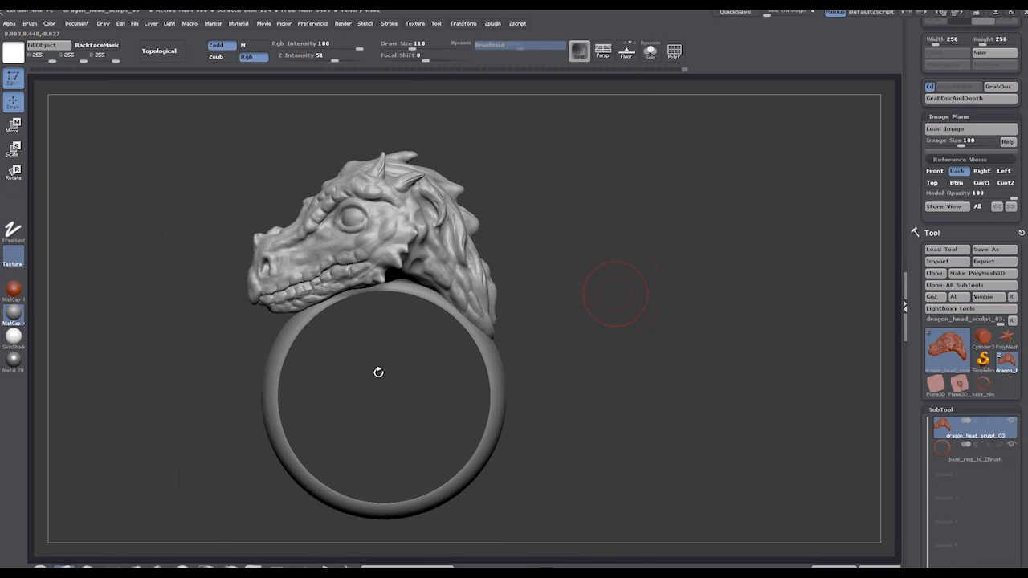
# Step: Zoom into the joint between the dragon's jaw and the band, then back out to the whole ring
pyautogui.moveTo(379, 373); pyautogui.dragTo(668, 315)
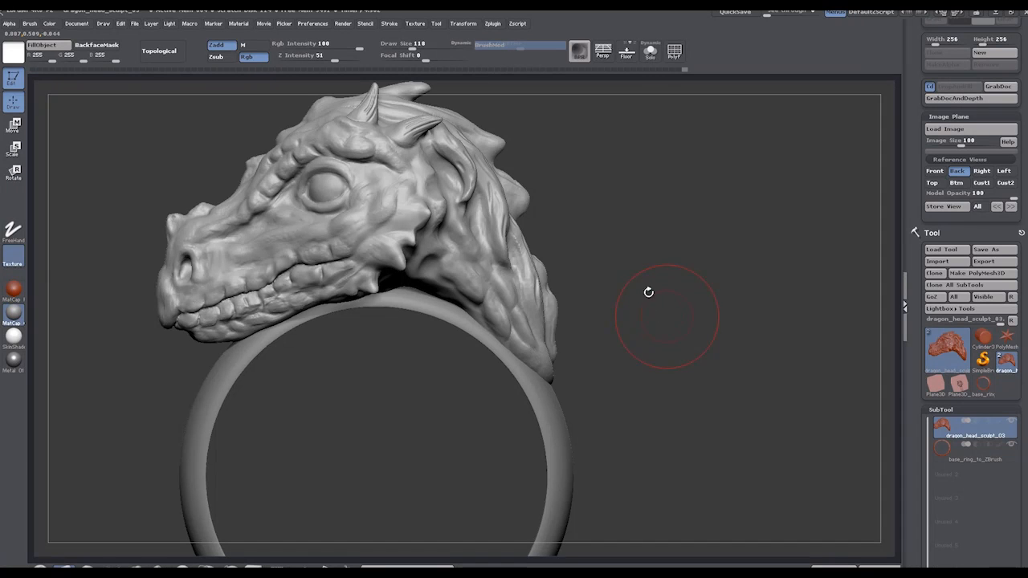
pyautogui.moveTo(649, 293); pyautogui.dragTo(440, 411)
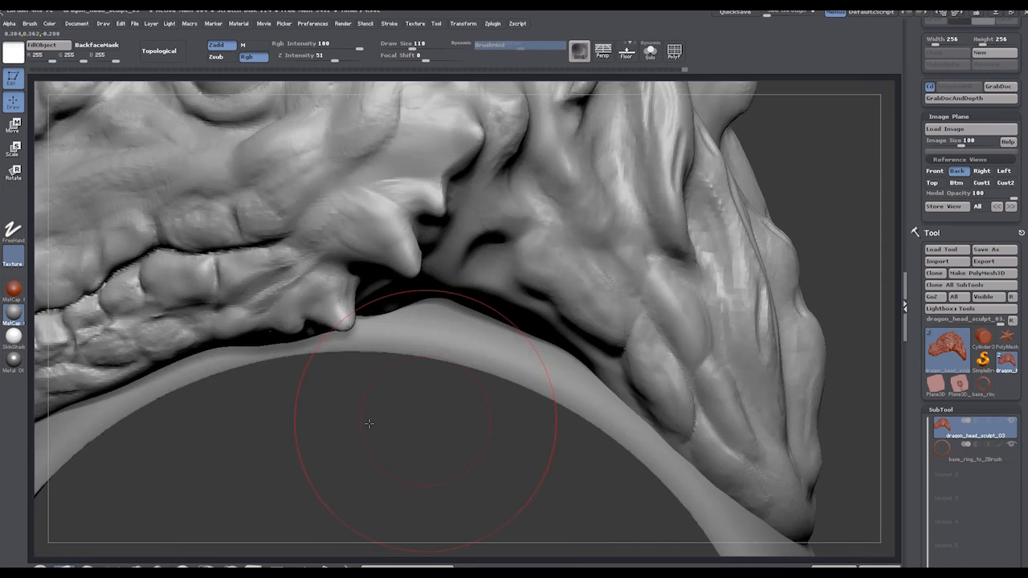
pyautogui.moveTo(370, 424); pyautogui.dragTo(403, 437)
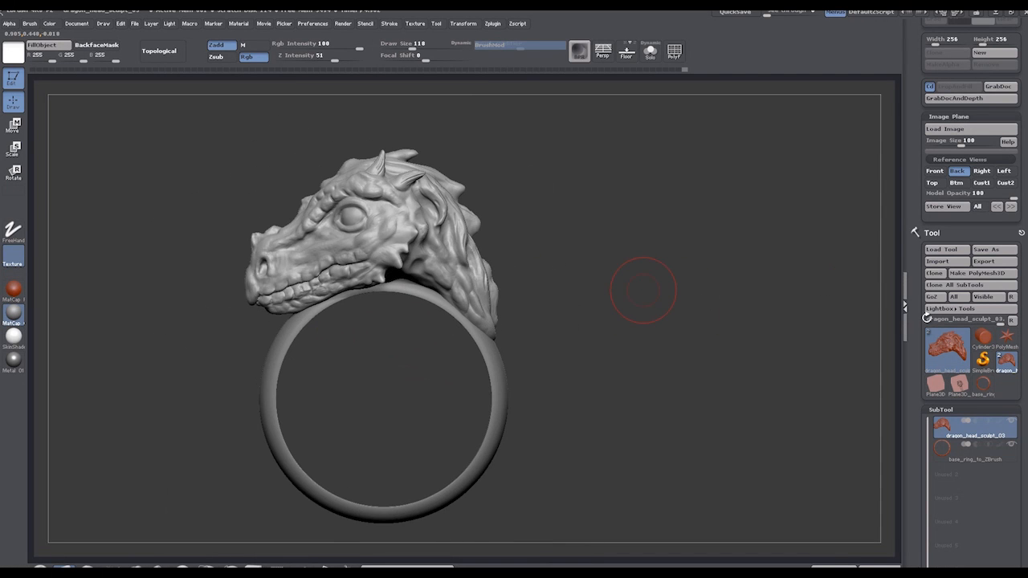
pyautogui.moveTo(884, 286)
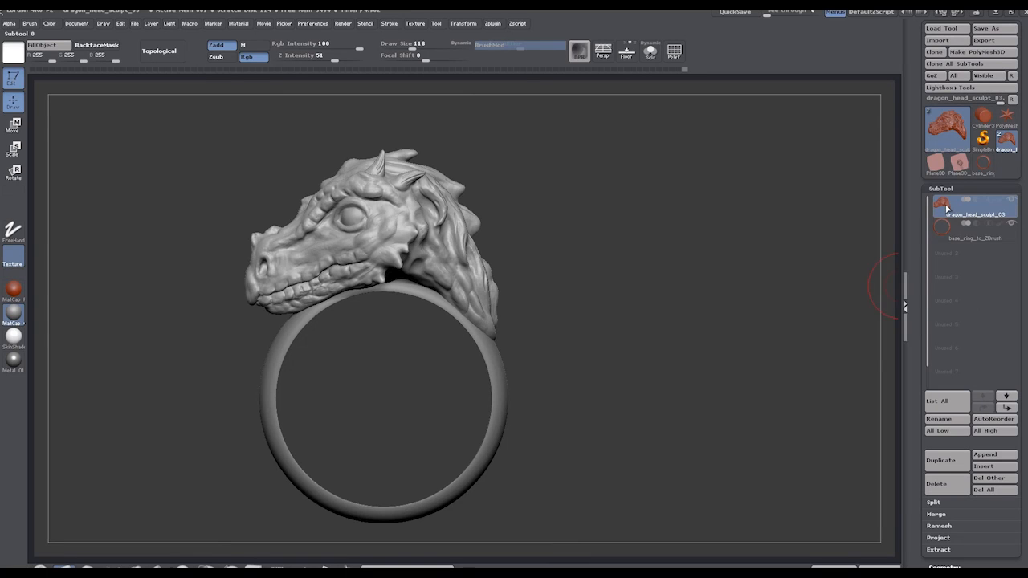
pyautogui.moveTo(941, 232)
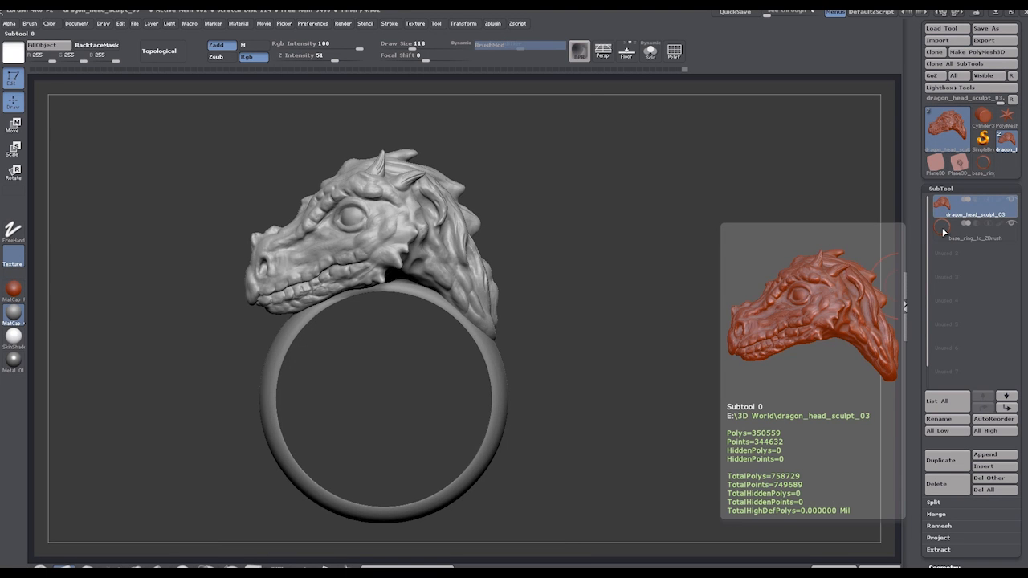
# Step: MergeDown the dragon head into the ring subtool, confirming the non-undoable warning
pyautogui.click(974, 231)
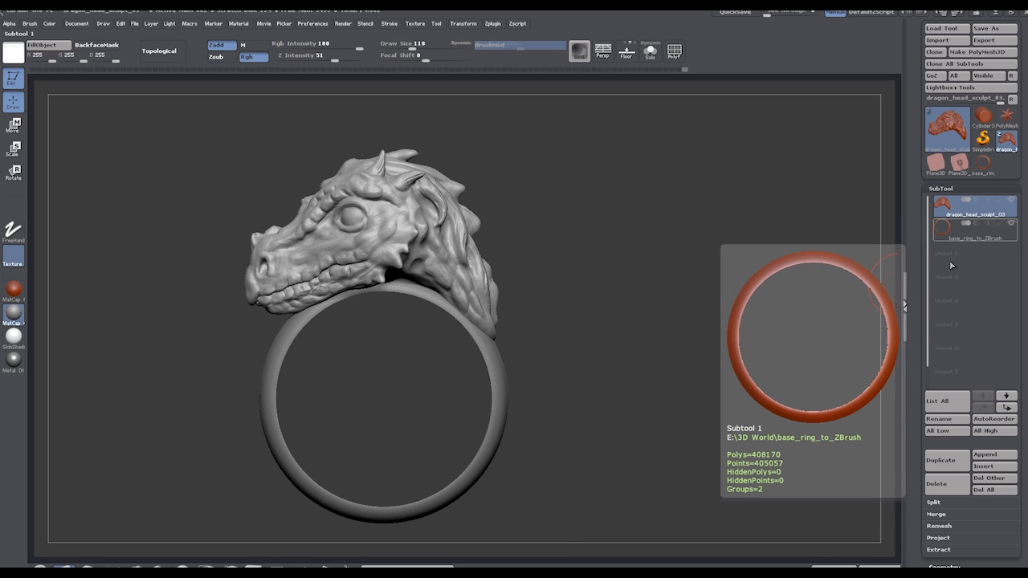
pyautogui.click(974, 232)
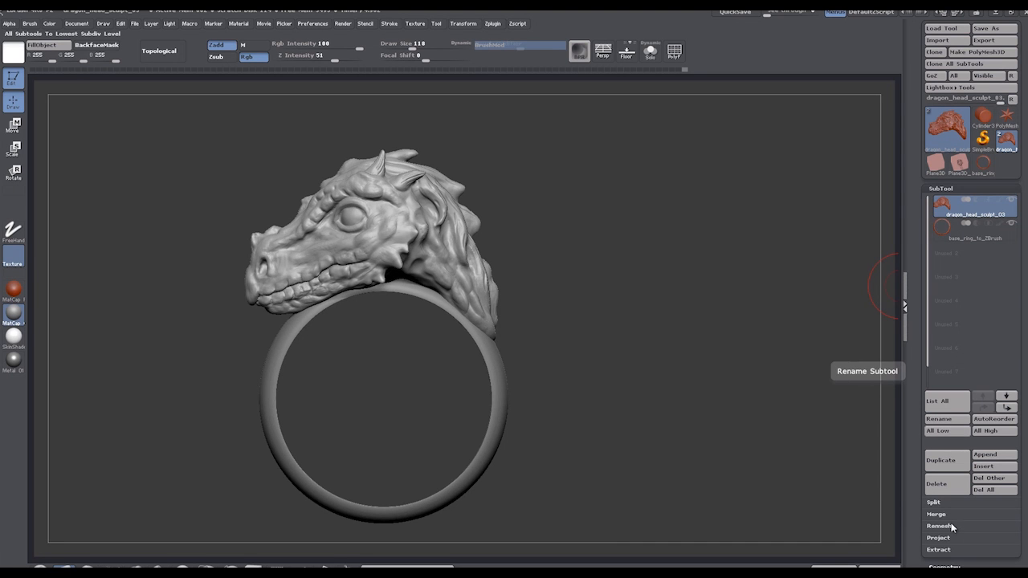
pyautogui.click(935, 514)
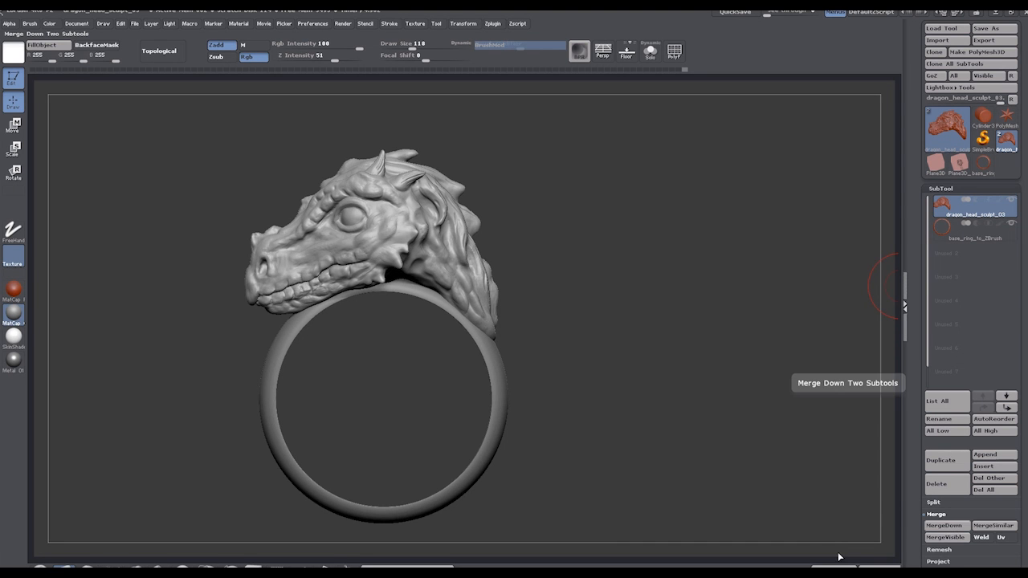
pyautogui.click(944, 525)
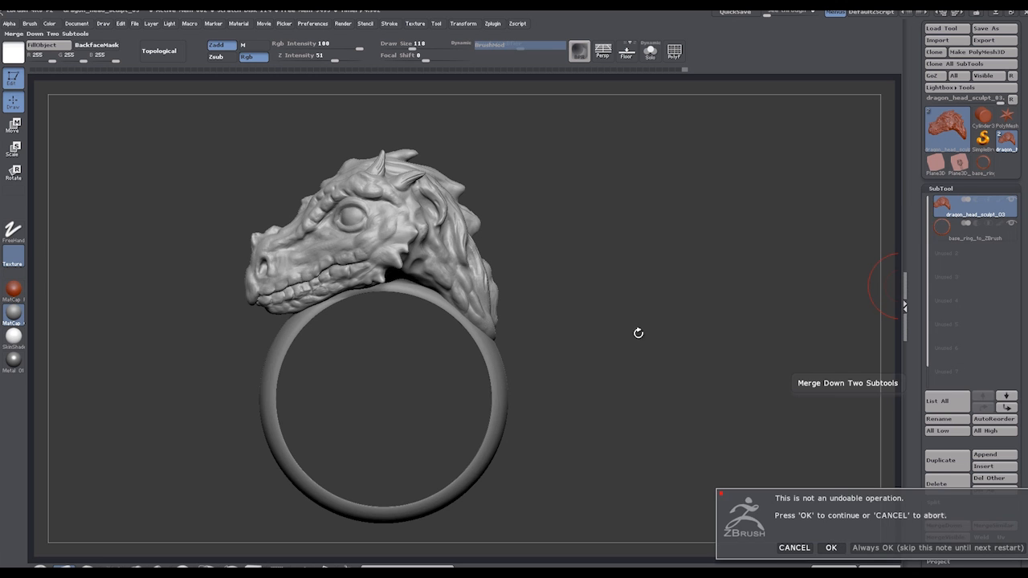
pyautogui.click(830, 548)
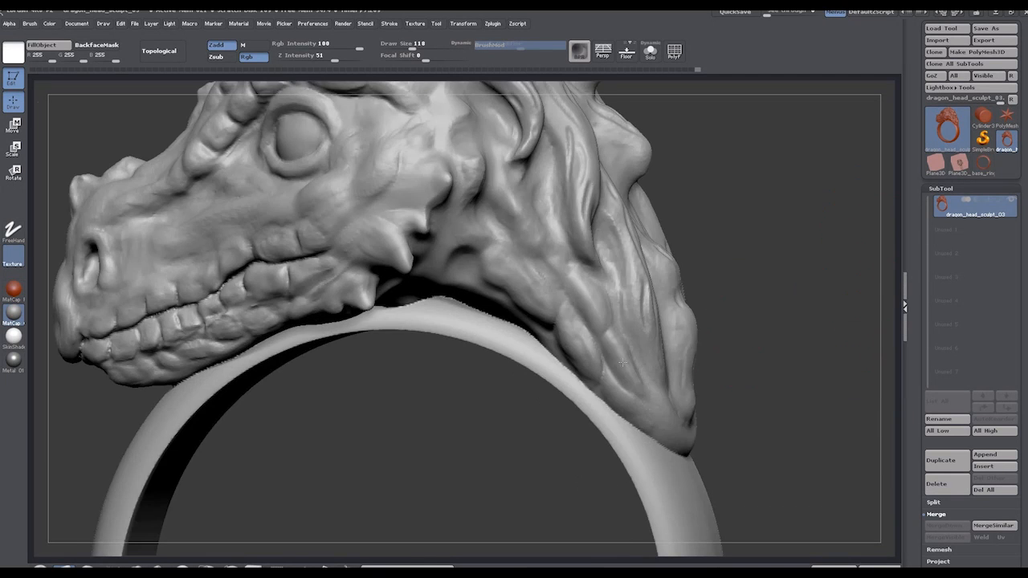
pyautogui.moveTo(623, 363); pyautogui.dragTo(569, 387)
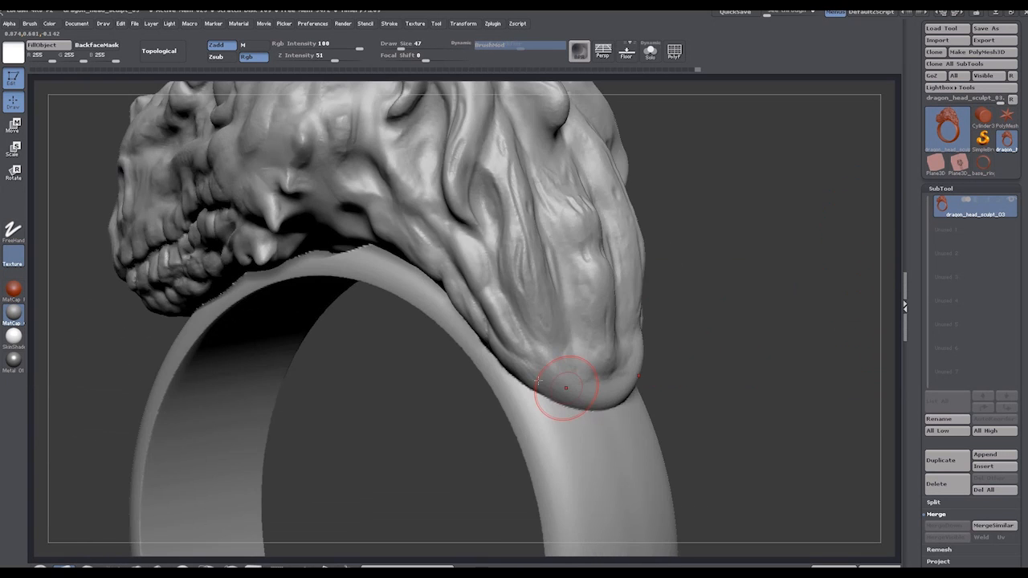
pyautogui.moveTo(538, 382); pyautogui.dragTo(457, 401)
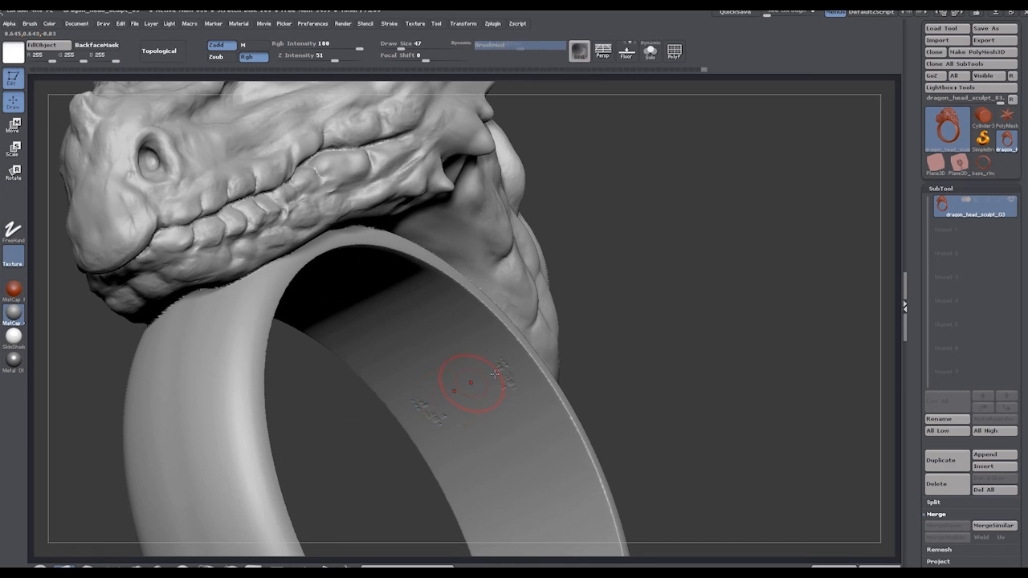
pyautogui.moveTo(506, 367)
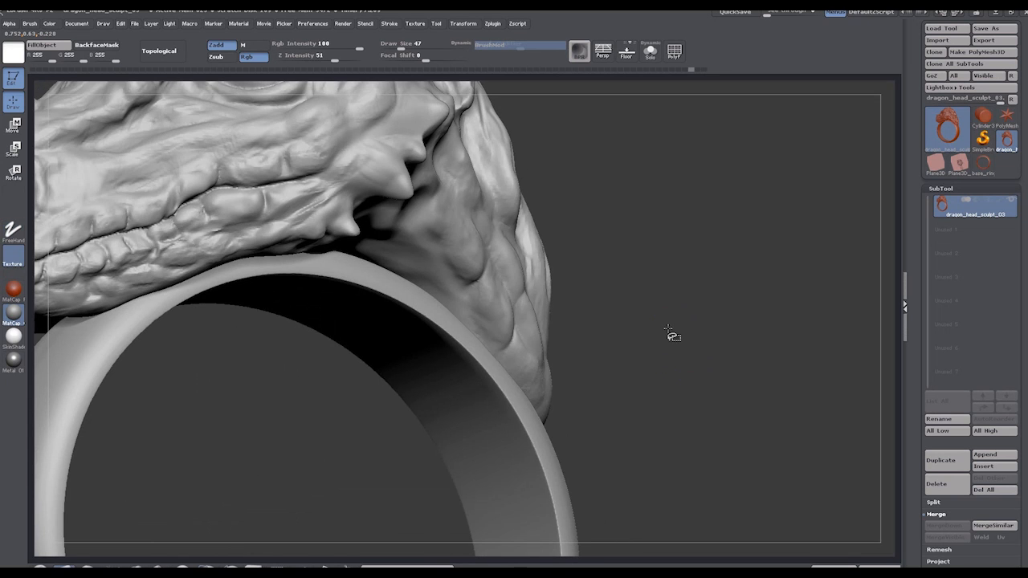
pyautogui.moveTo(672, 336); pyautogui.dragTo(453, 390)
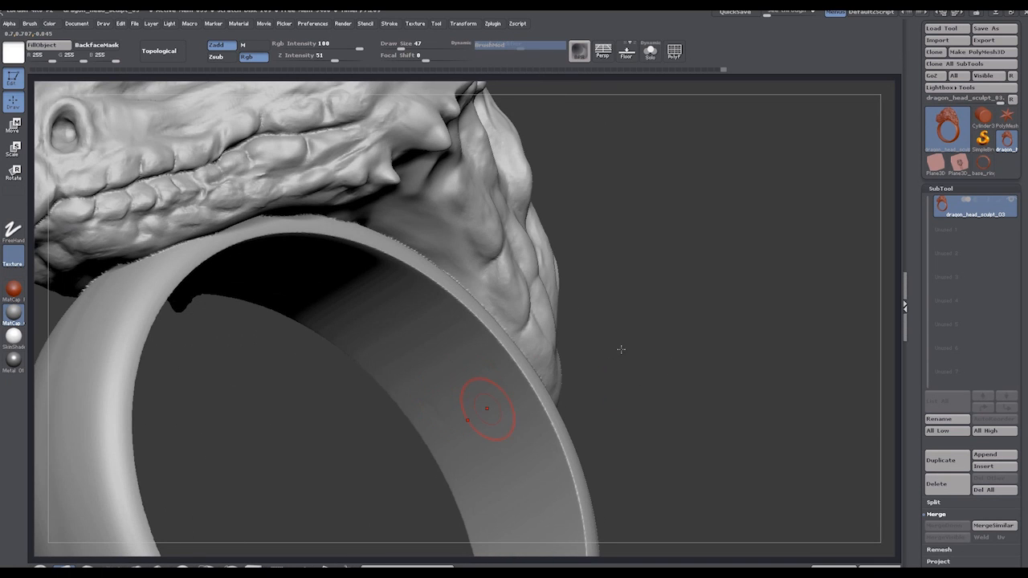
pyautogui.moveTo(643, 338)
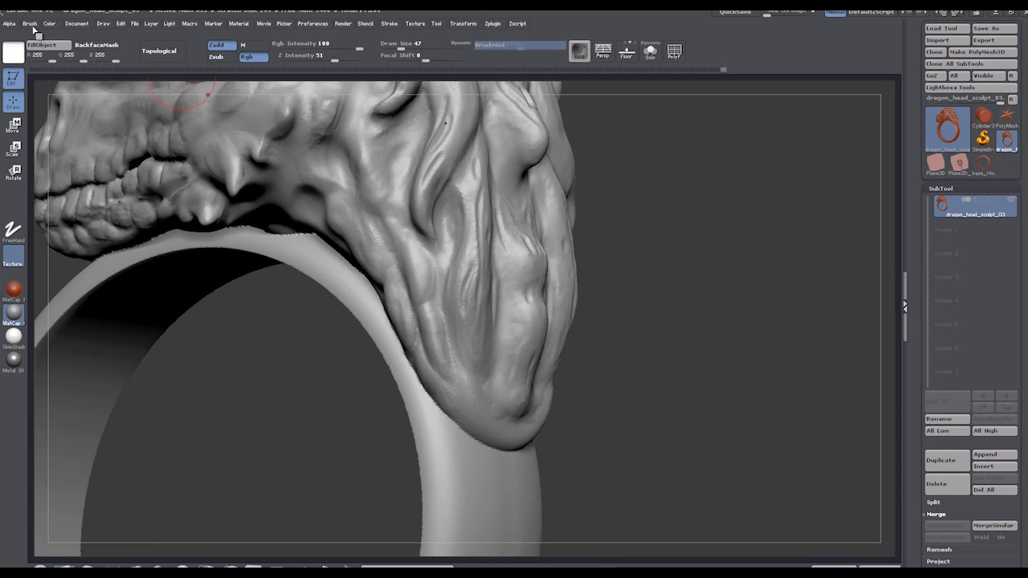
# Step: Enable BackFace Auto Mask in the brush's Auto Masking options
pyautogui.click(29, 22)
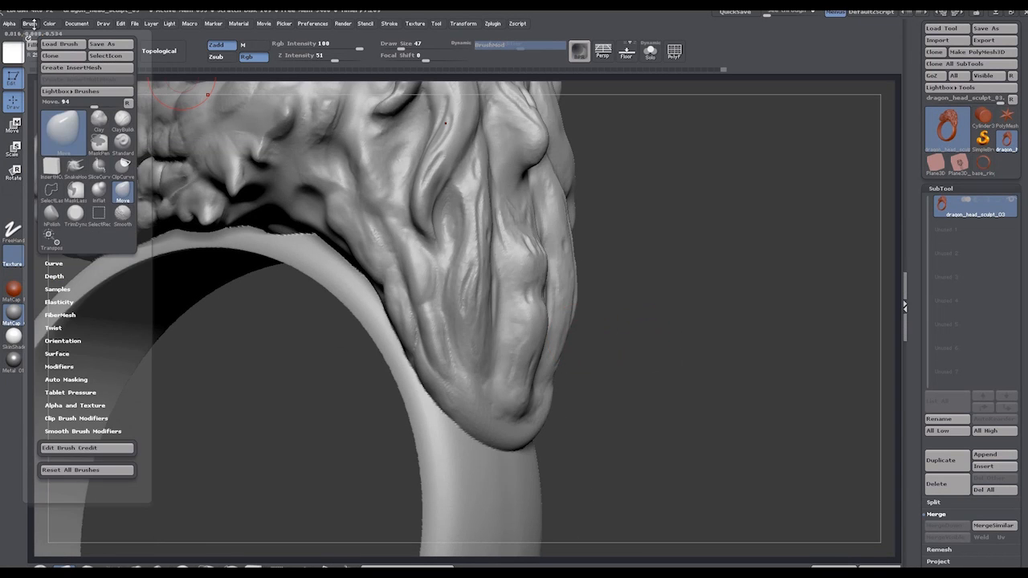
pyautogui.moveTo(146, 524)
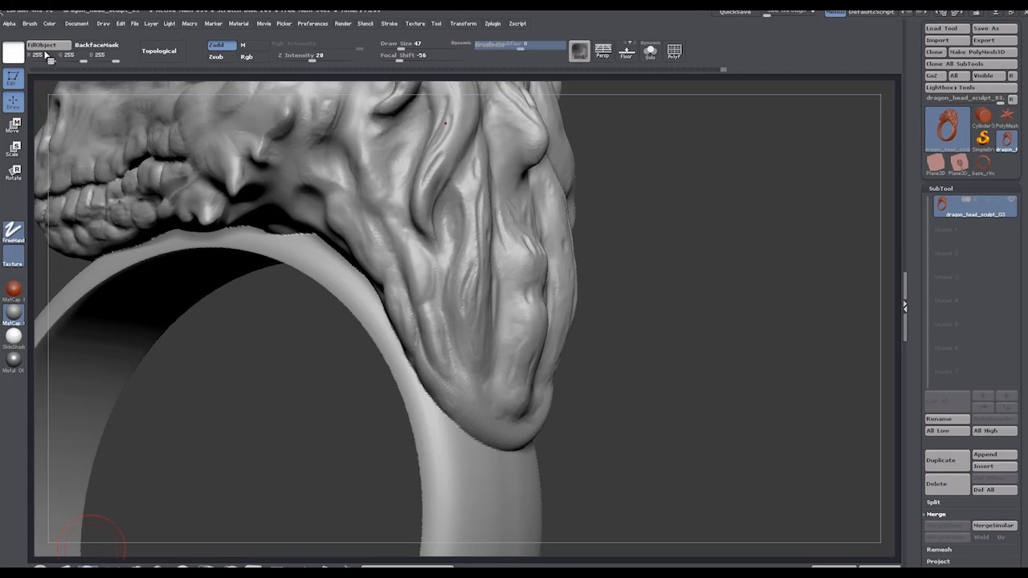
pyautogui.click(29, 23)
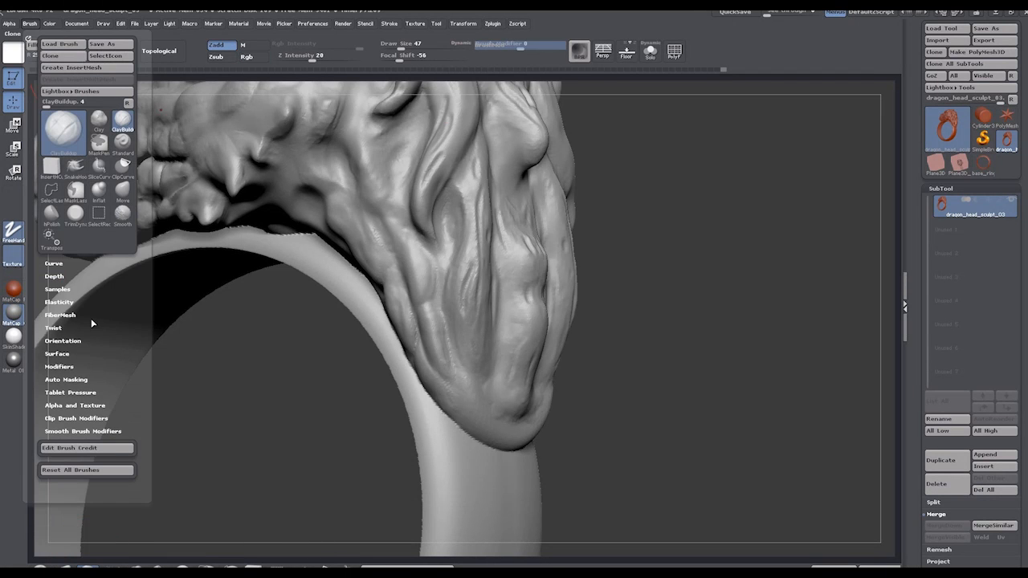
pyautogui.moveTo(61, 373)
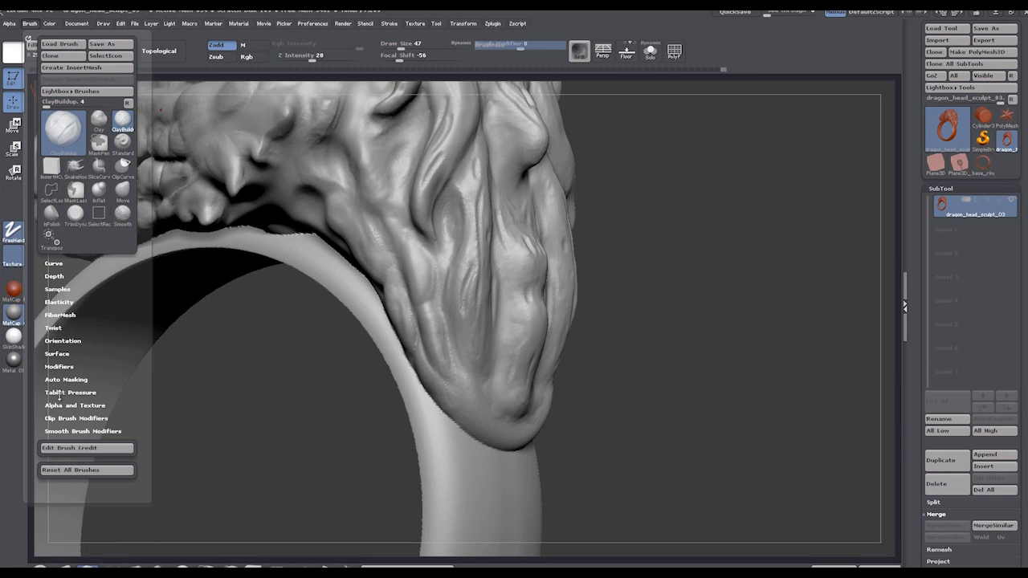
pyautogui.click(65, 379)
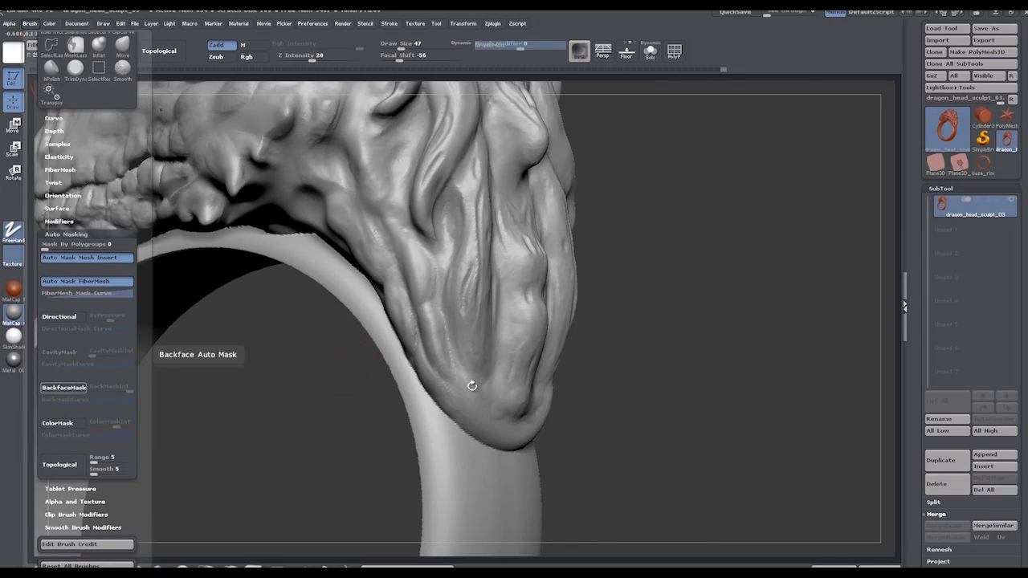
pyautogui.click(64, 387)
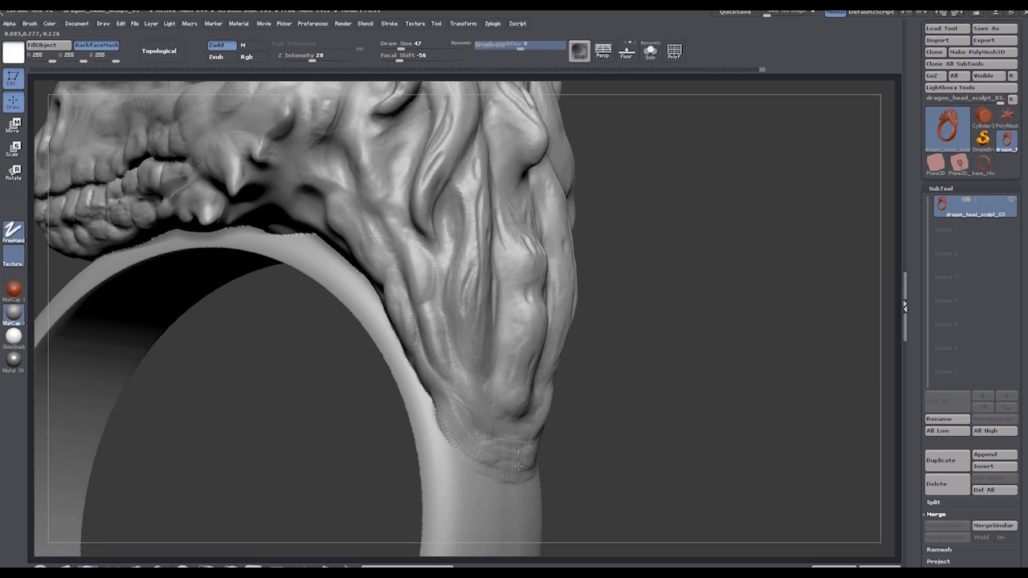
# Step: Set Z Intensity to 100 and begin sculpting the seam at the base of the head
pyautogui.click(248, 58)
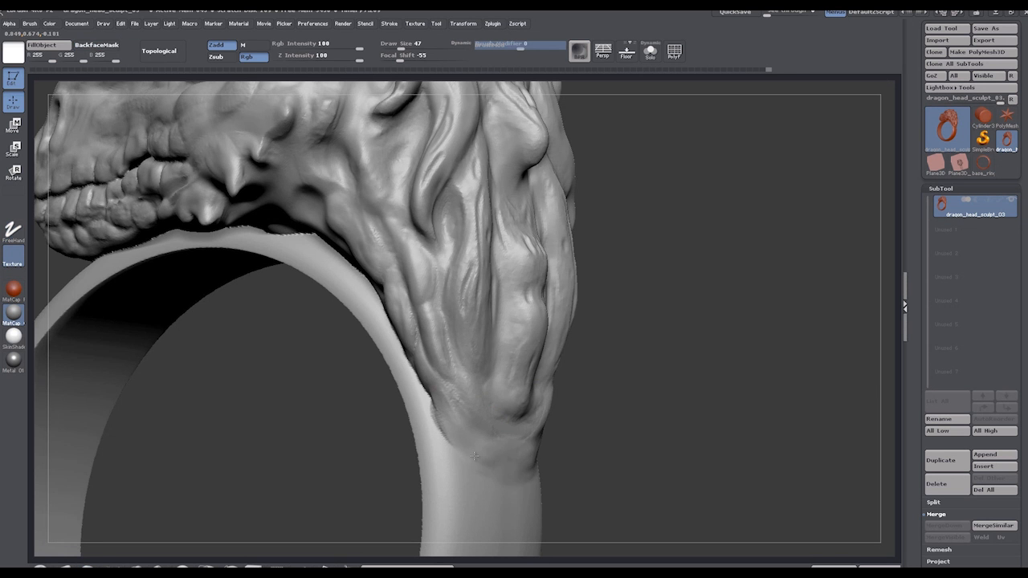
pyautogui.click(469, 453)
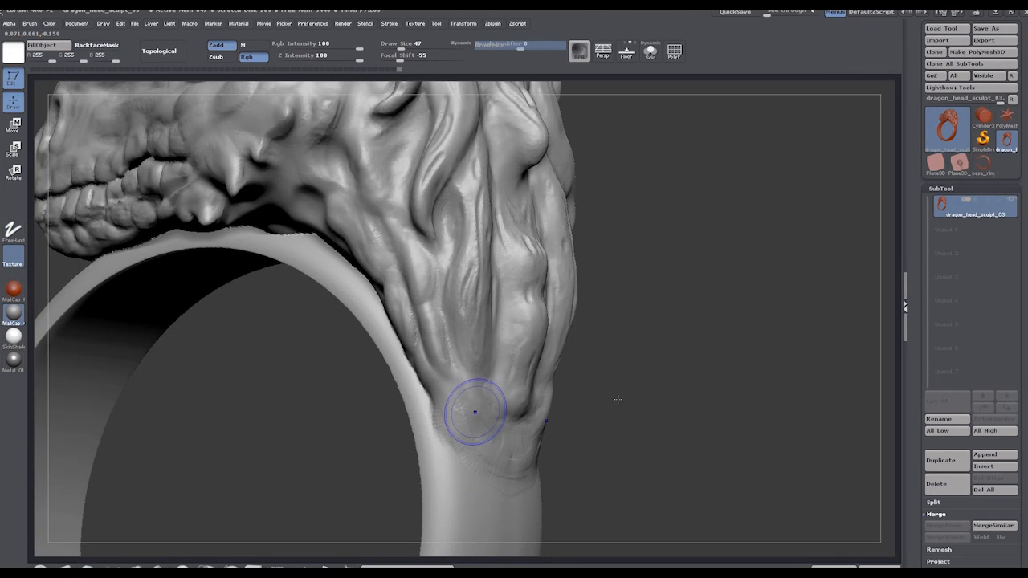
pyautogui.moveTo(473, 411); pyautogui.dragTo(559, 398)
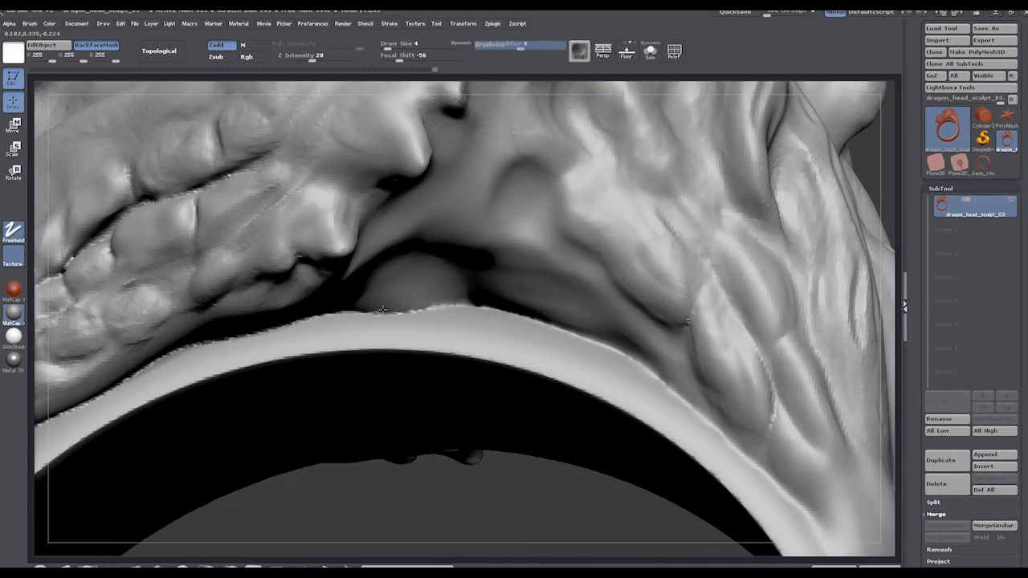
# Step: Orbit beneath the head and dab the jagged seam where the jaw meets the inner band
pyautogui.click(246, 58)
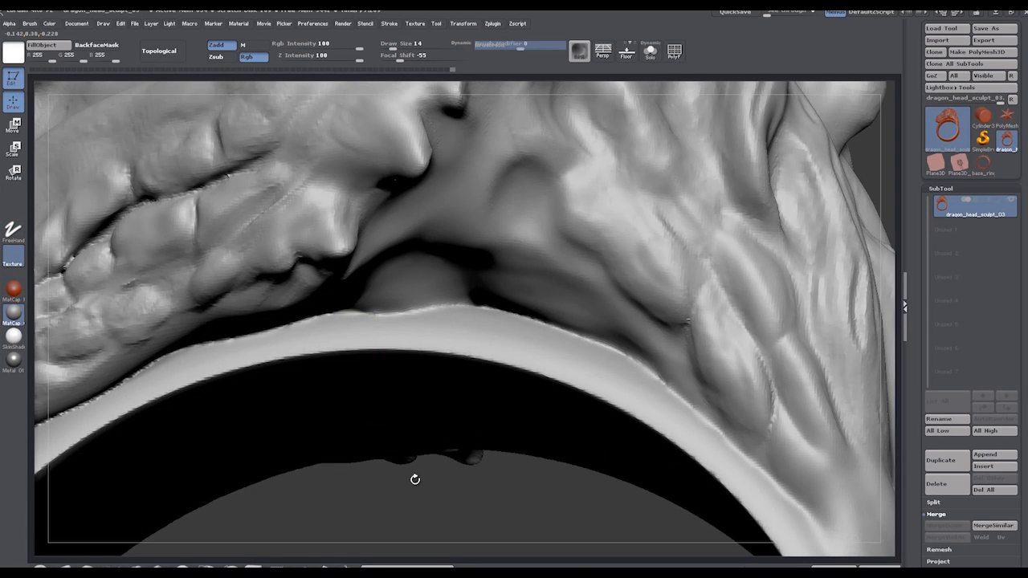
pyautogui.moveTo(414, 479); pyautogui.dragTo(378, 463)
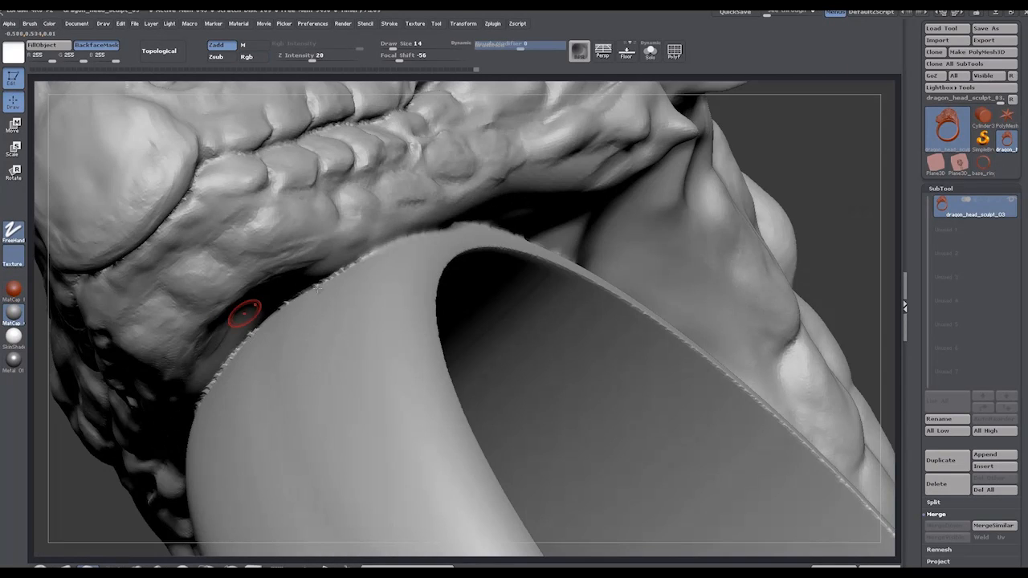
pyautogui.click(247, 57)
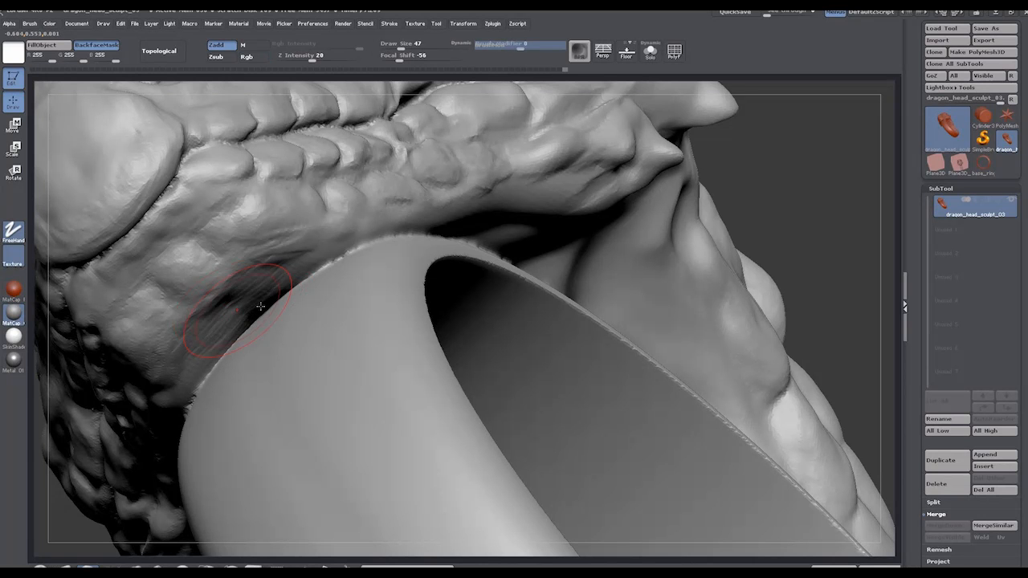
pyautogui.moveTo(225, 345)
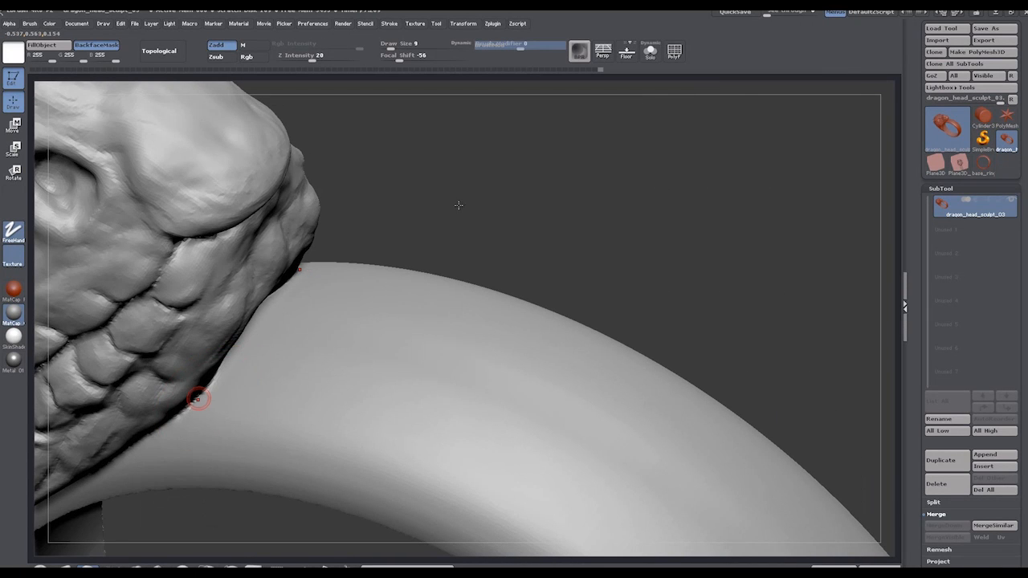
pyautogui.moveTo(457, 206); pyautogui.dragTo(343, 394)
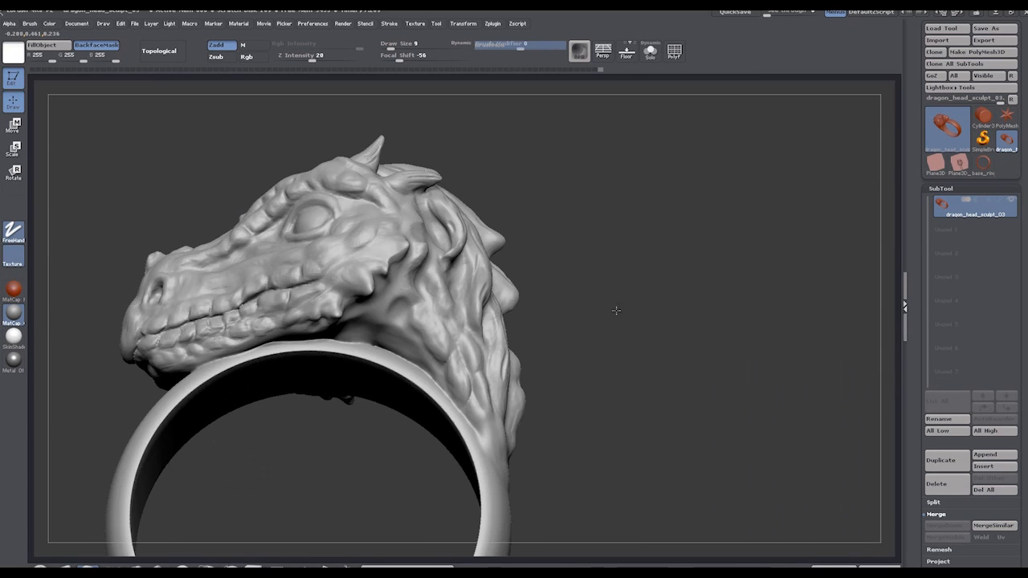
pyautogui.moveTo(617, 312); pyautogui.dragTo(586, 238)
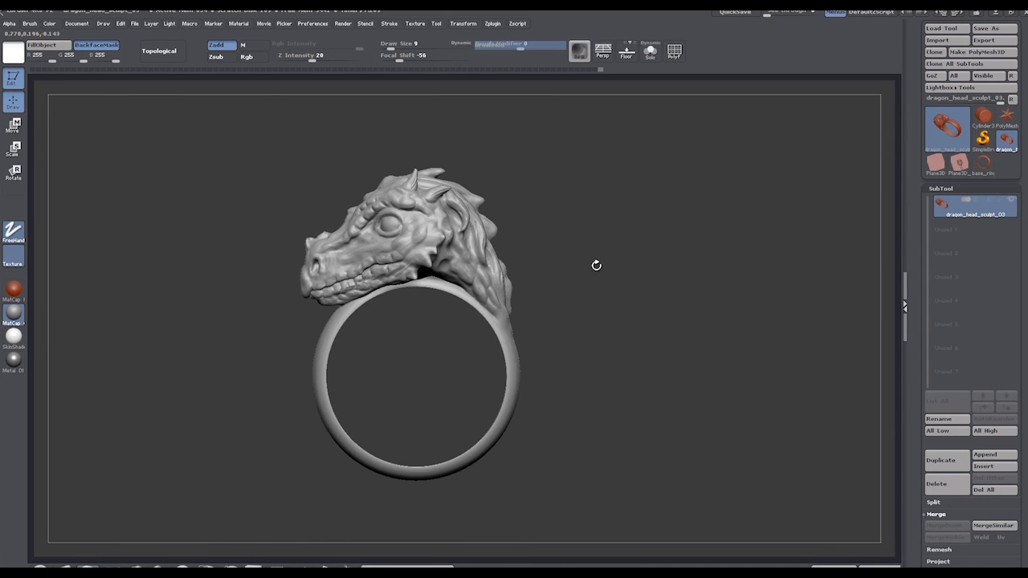
pyautogui.moveTo(598, 265); pyautogui.dragTo(570, 251)
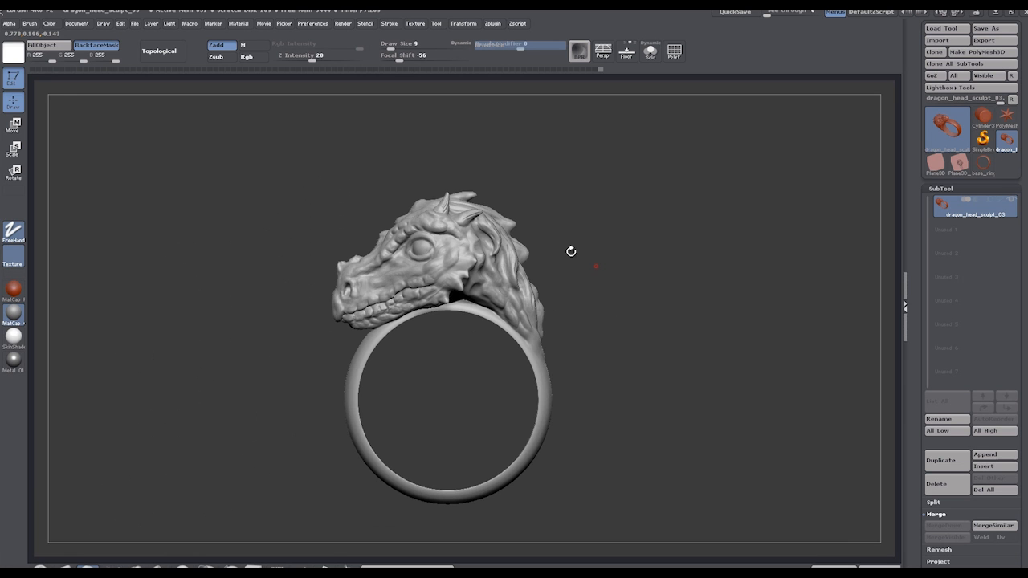
pyautogui.moveTo(570, 250)
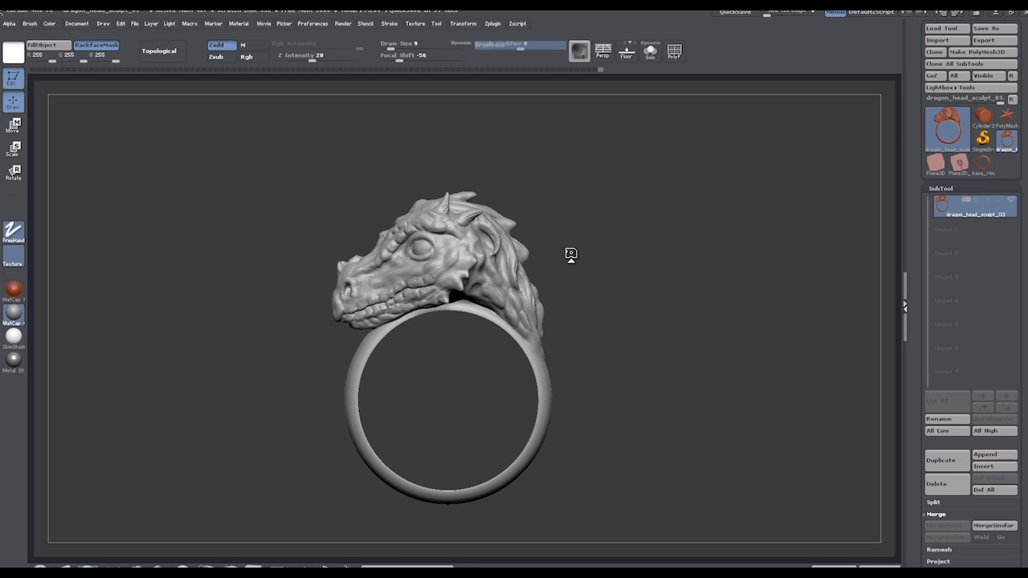
pyautogui.moveTo(368, 289)
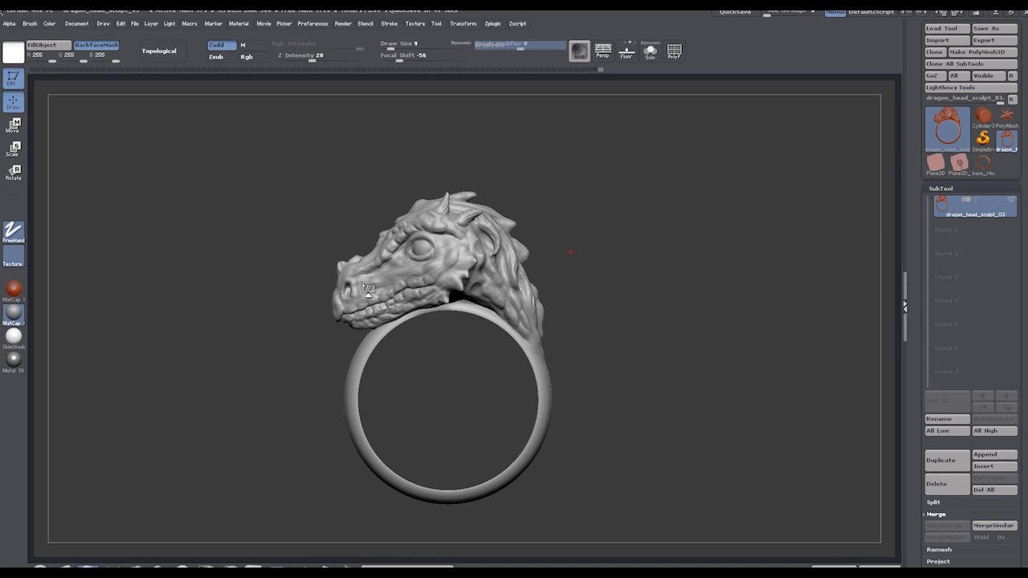
pyautogui.moveTo(421, 270)
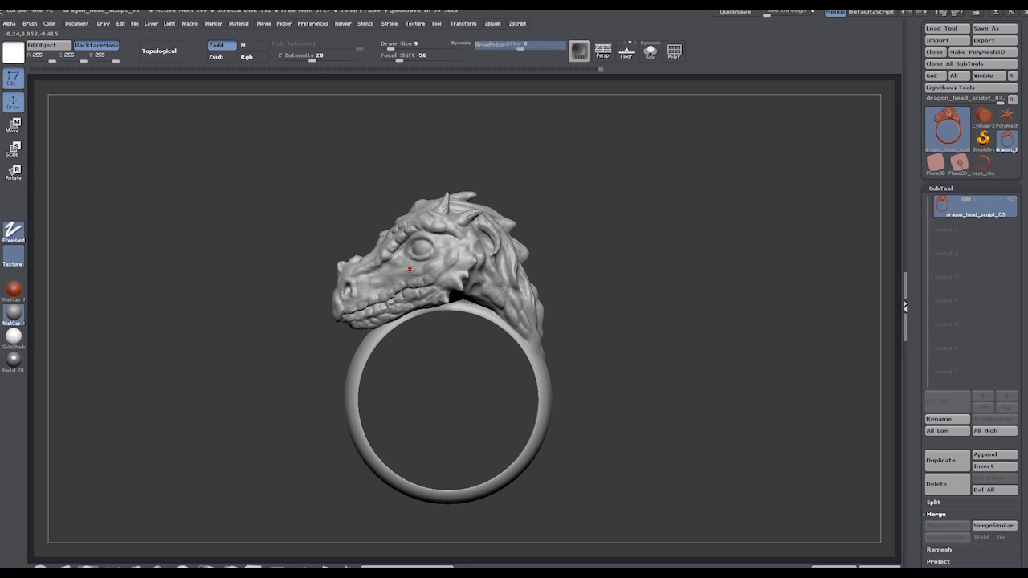
pyautogui.moveTo(410, 270)
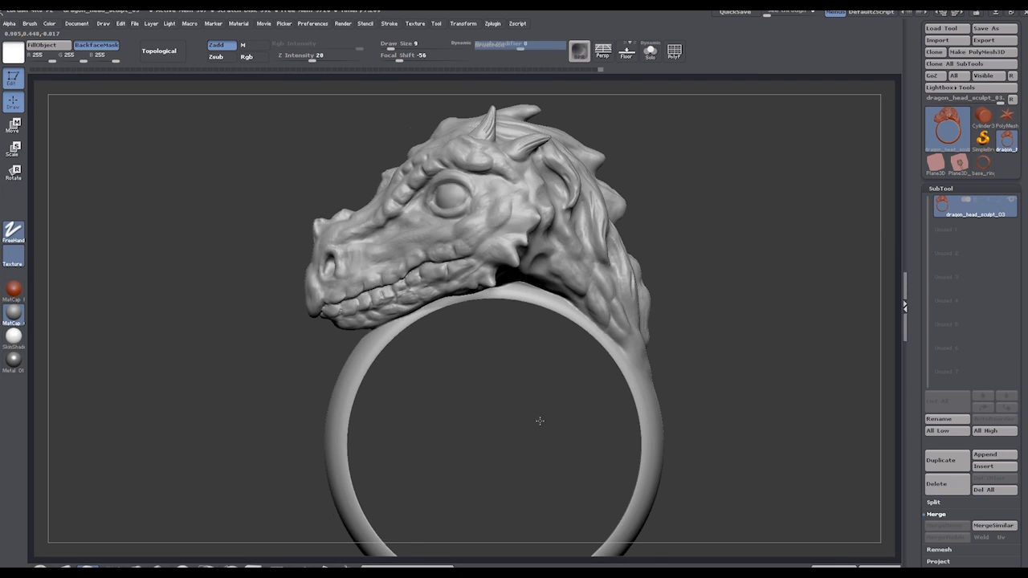
pyautogui.moveTo(539, 420); pyautogui.dragTo(436, 288)
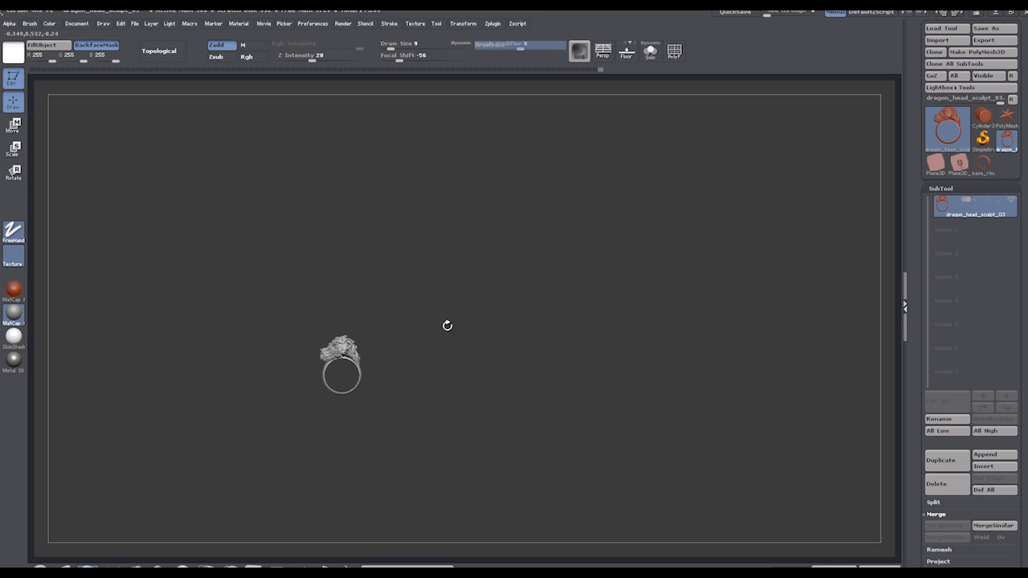
pyautogui.moveTo(438, 331)
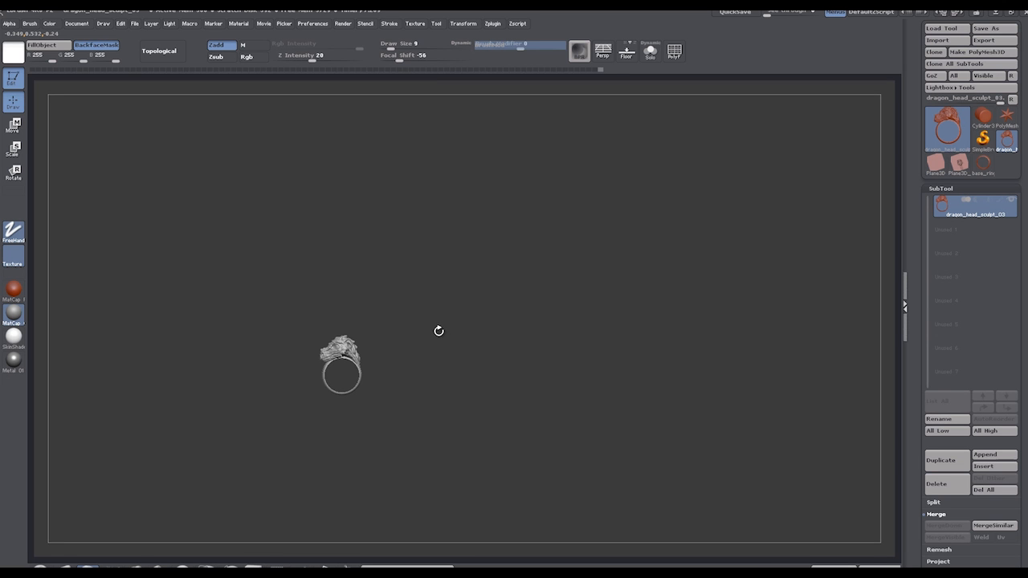
pyautogui.moveTo(449, 336)
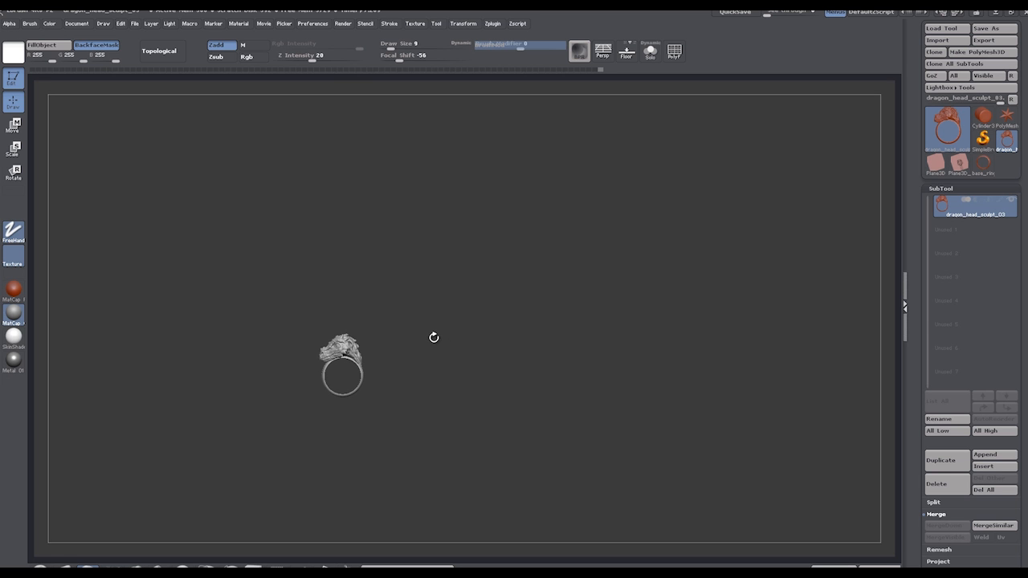
pyautogui.moveTo(426, 344)
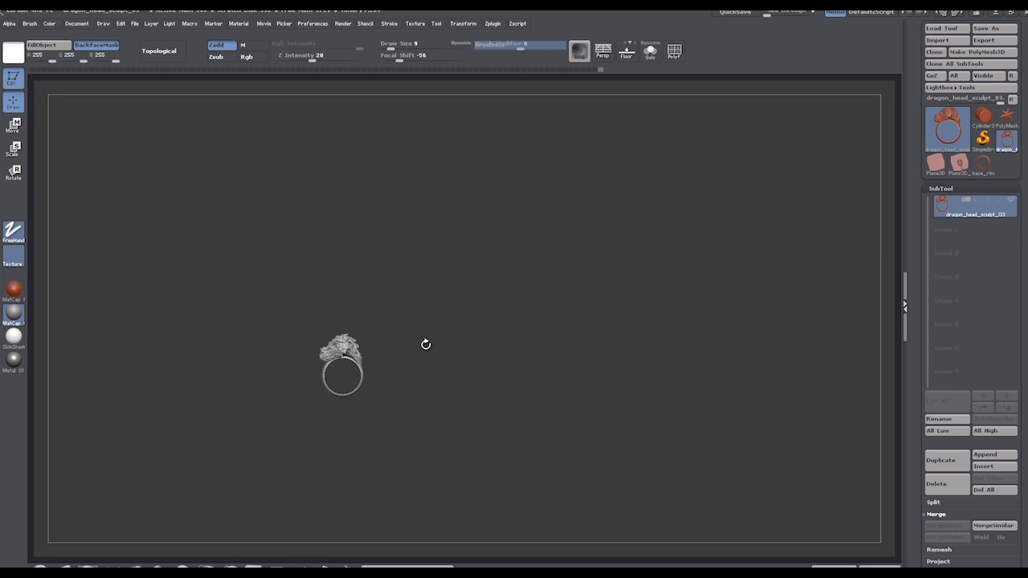
pyautogui.moveTo(495, 375)
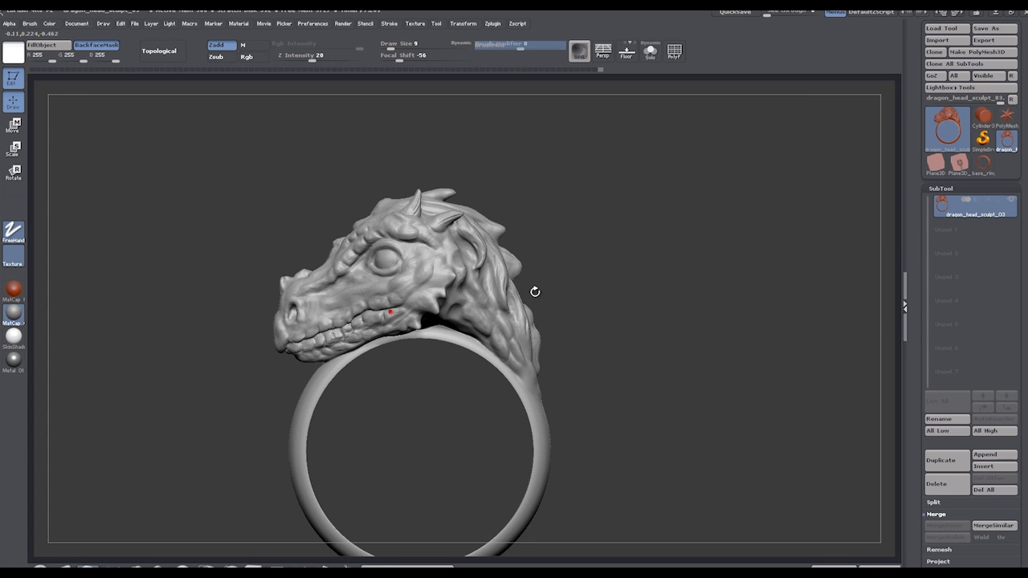
pyautogui.moveTo(565, 289)
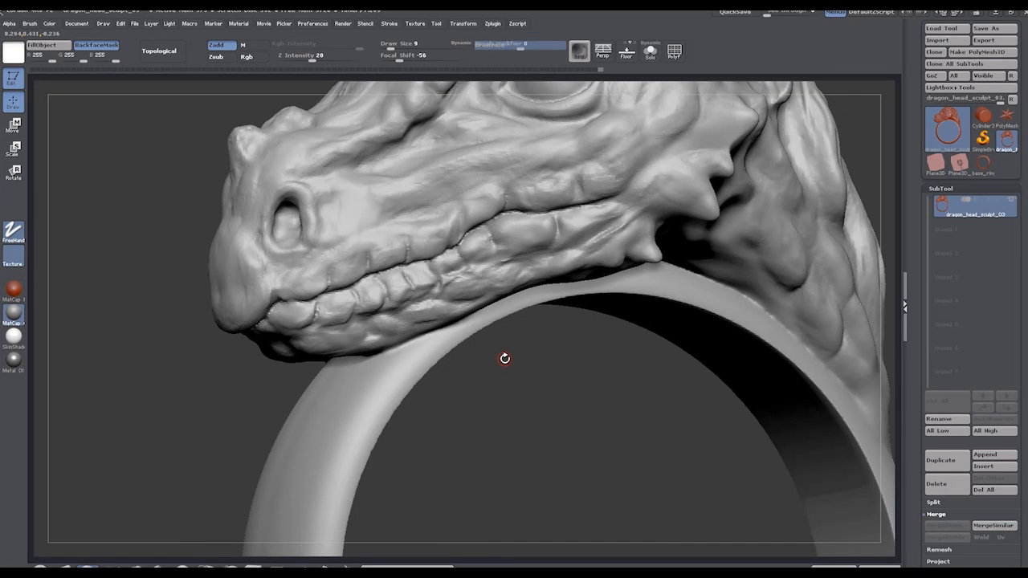
pyautogui.moveTo(518, 257)
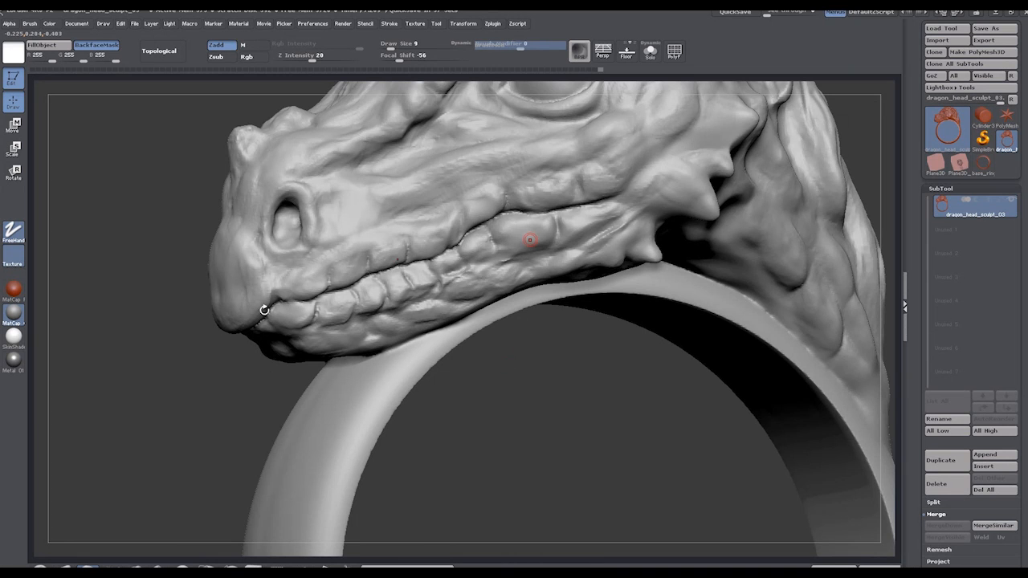
# Step: Inspect the dragon's jaw and teeth up close, then turn the ring to a side profile
pyautogui.moveTo(530, 241); pyautogui.dragTo(233, 322)
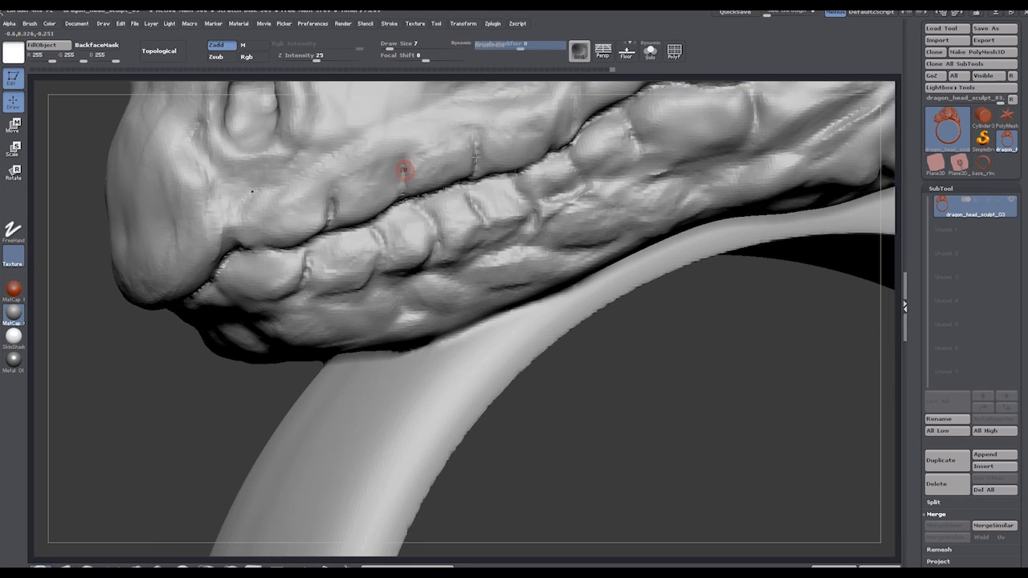
pyautogui.moveTo(478, 141)
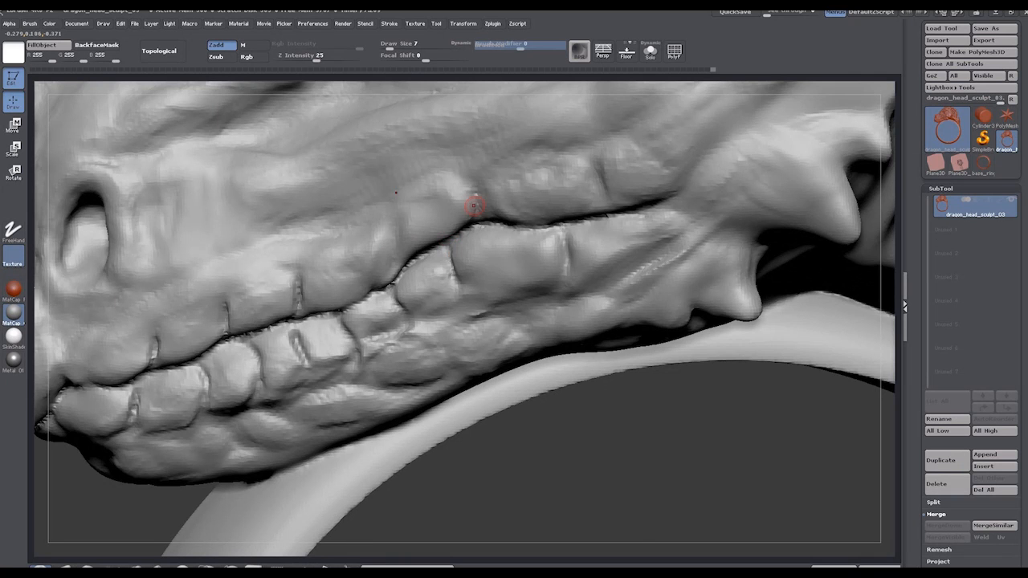
pyautogui.moveTo(607, 187)
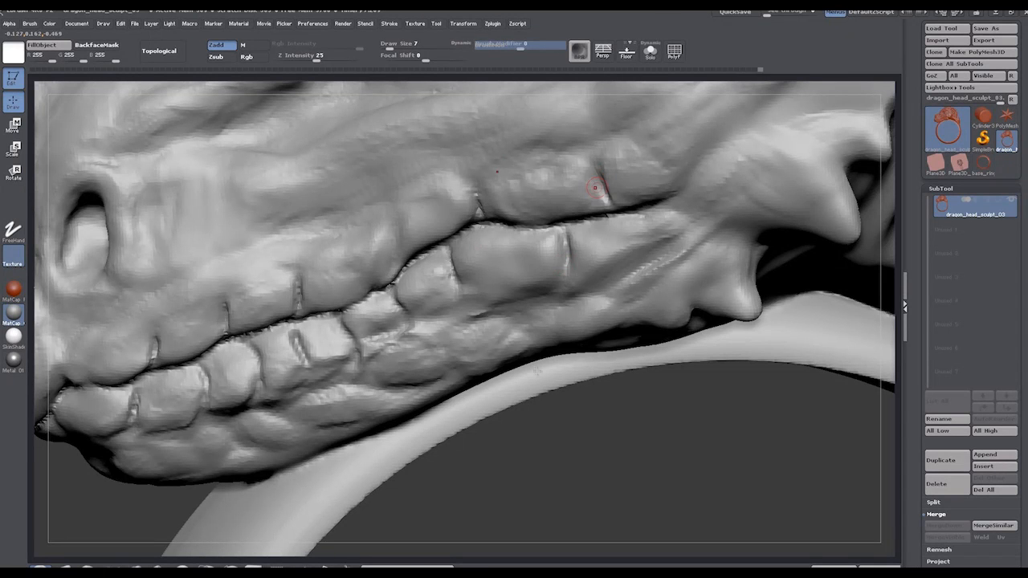
pyautogui.moveTo(546, 394)
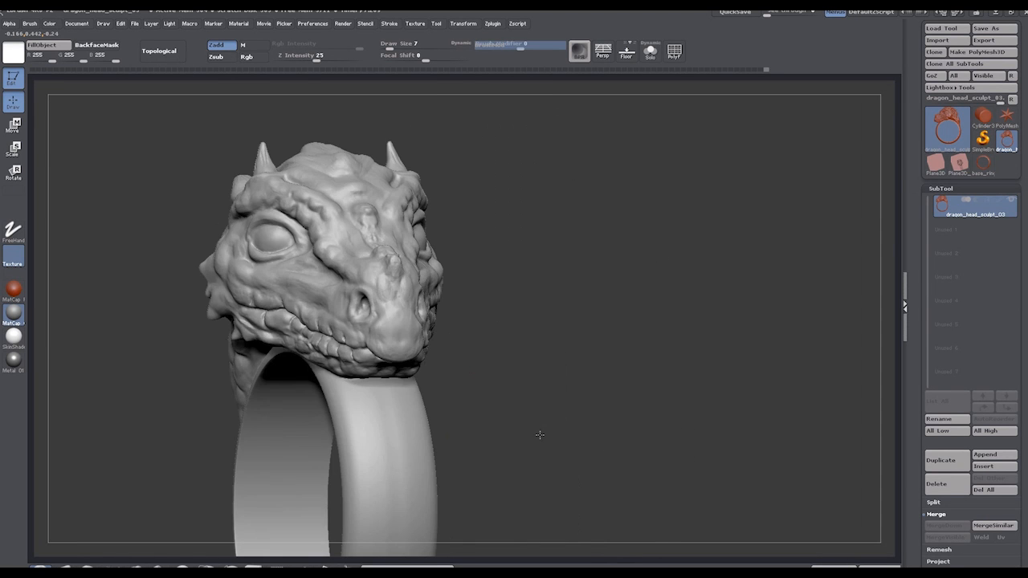
pyautogui.moveTo(539, 433); pyautogui.dragTo(527, 392)
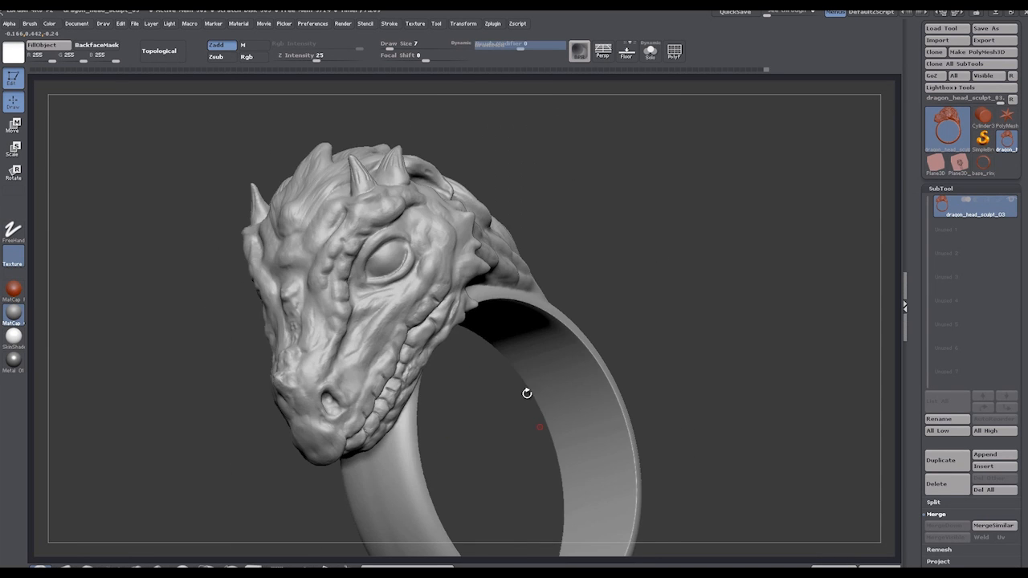
pyautogui.moveTo(527, 392); pyautogui.dragTo(554, 434)
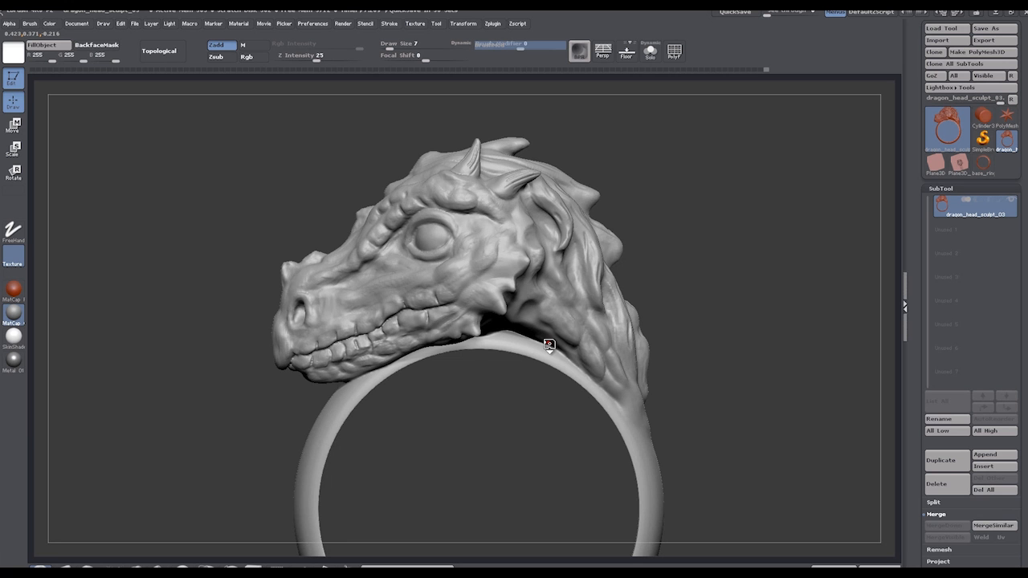
pyautogui.moveTo(744, 359)
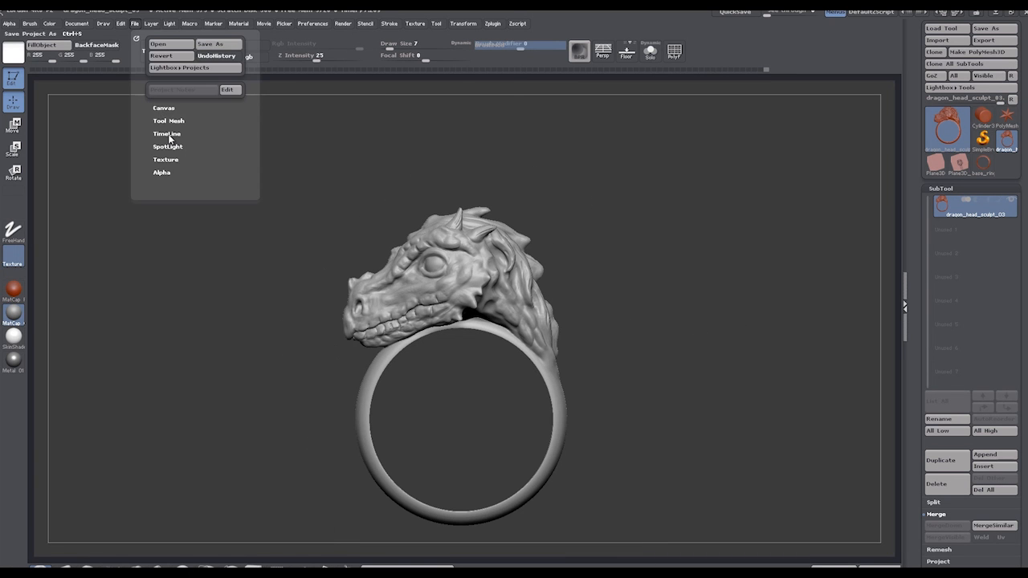
# Step: Save the ring twice as the dragon_head_sculpt ZBrush project in the 3D World folder
pyautogui.click(209, 45)
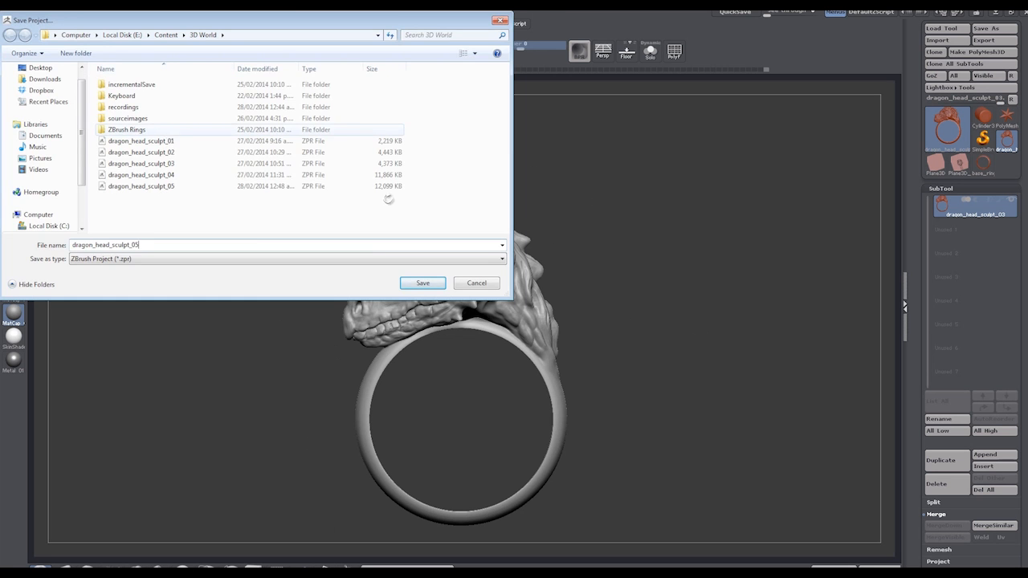
pyautogui.click(421, 283)
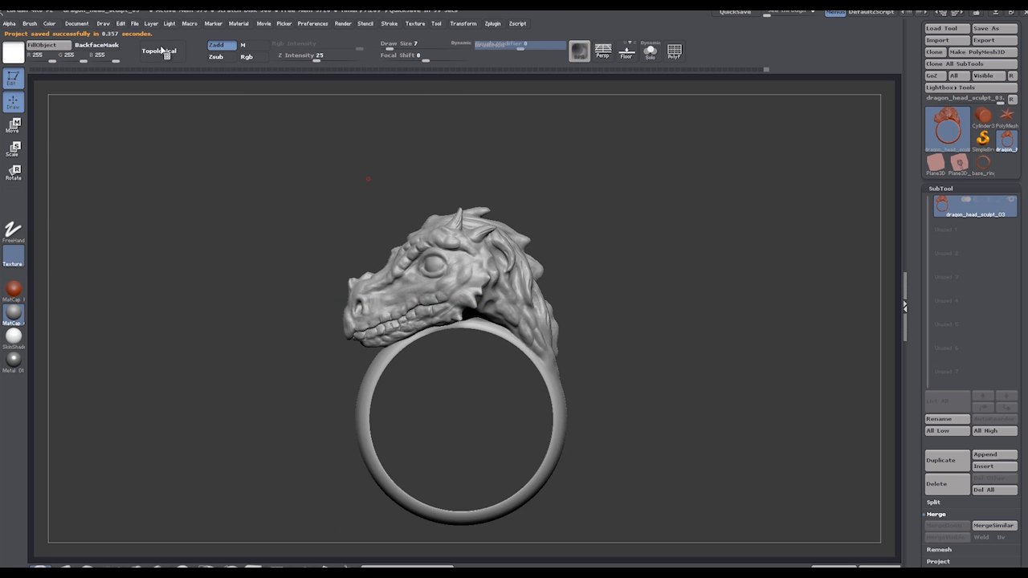
pyautogui.click(134, 24)
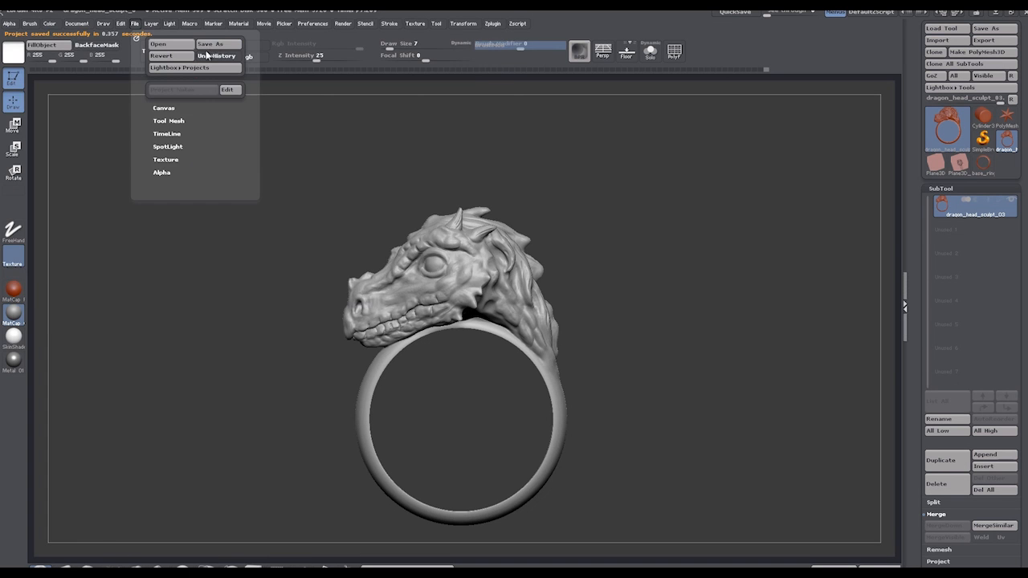
pyautogui.click(209, 45)
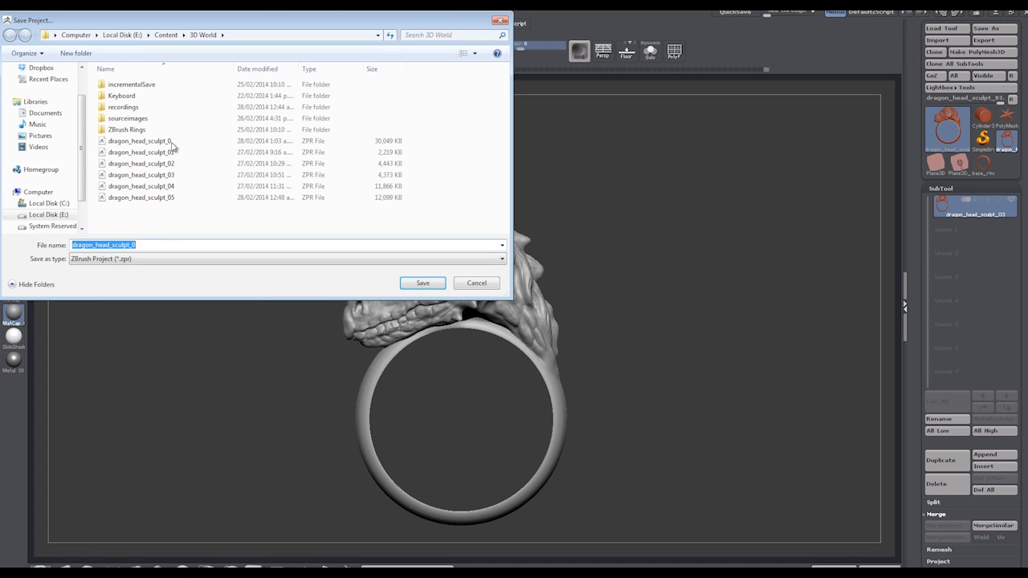
pyautogui.moveTo(147, 219)
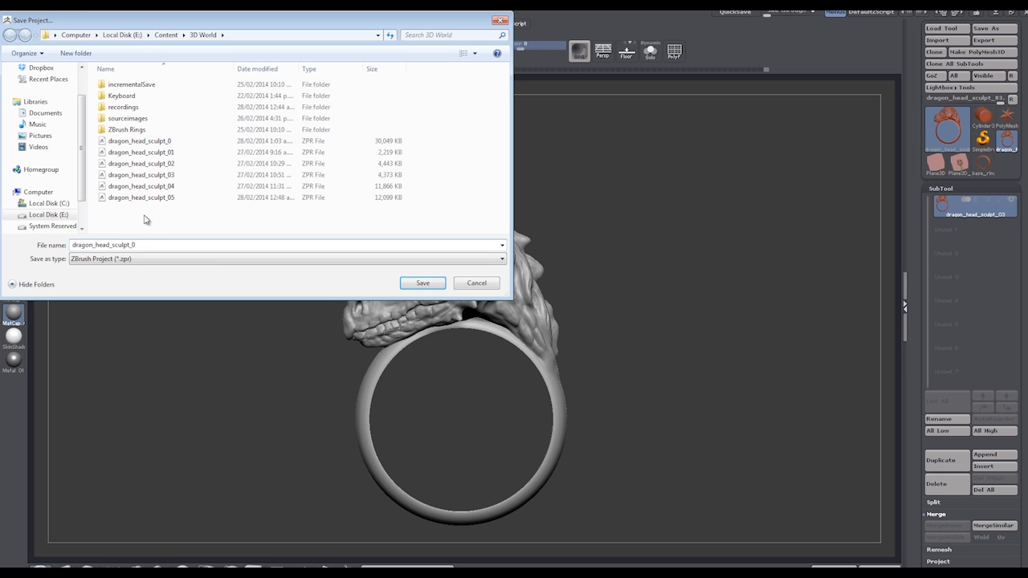
pyautogui.click(420, 282)
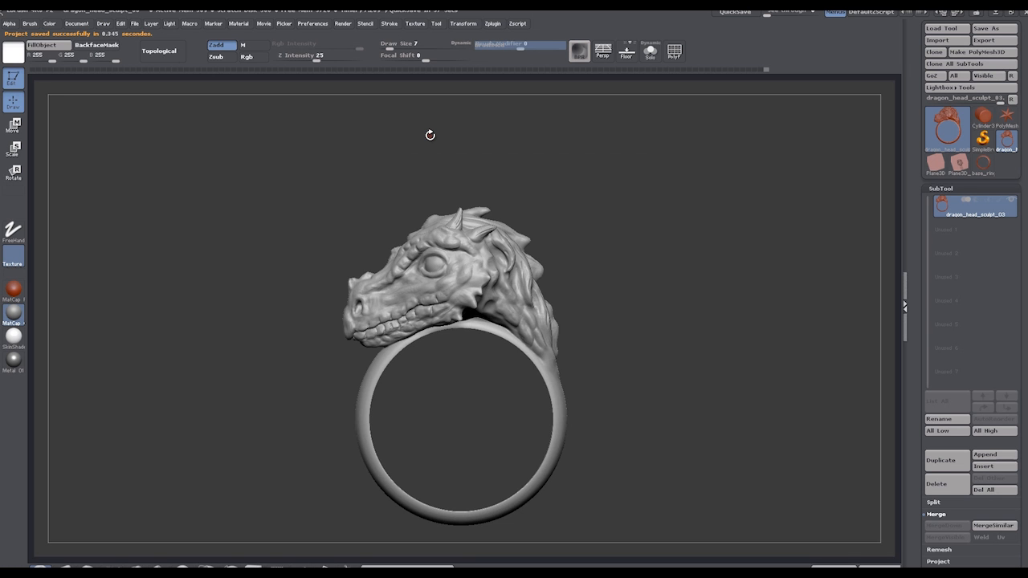
pyautogui.moveTo(431, 138)
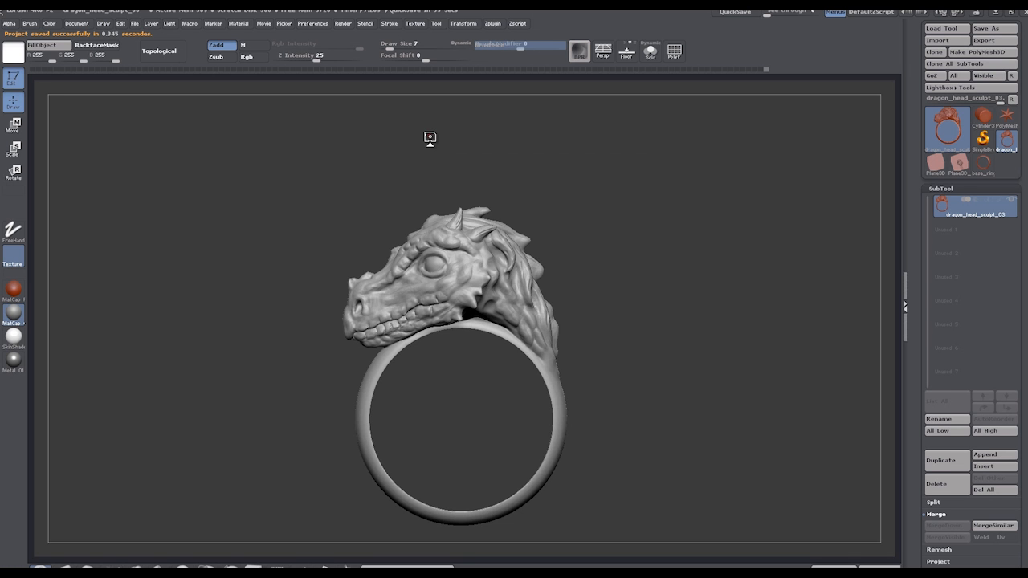
pyautogui.moveTo(186, 234)
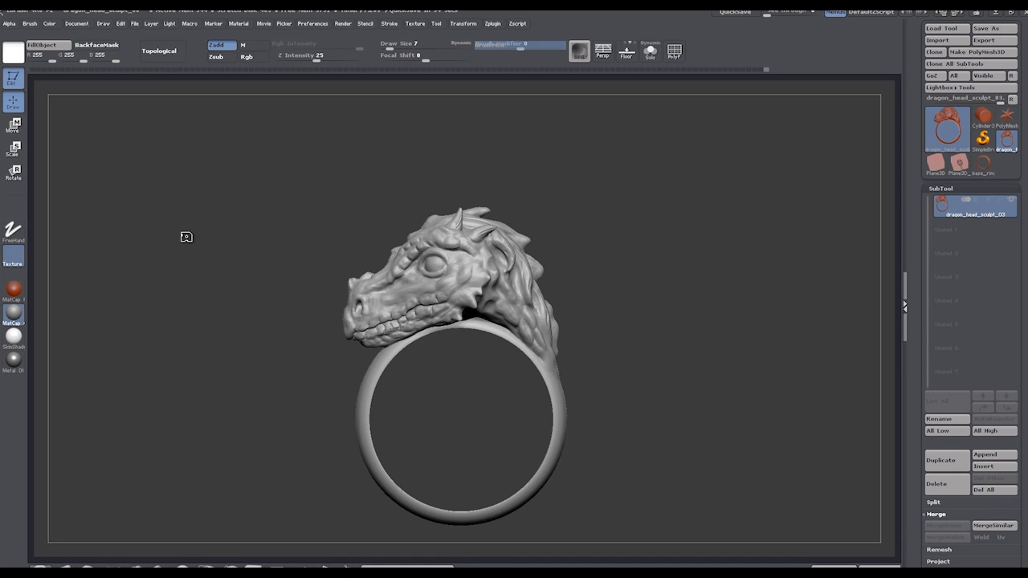
pyautogui.moveTo(186, 238)
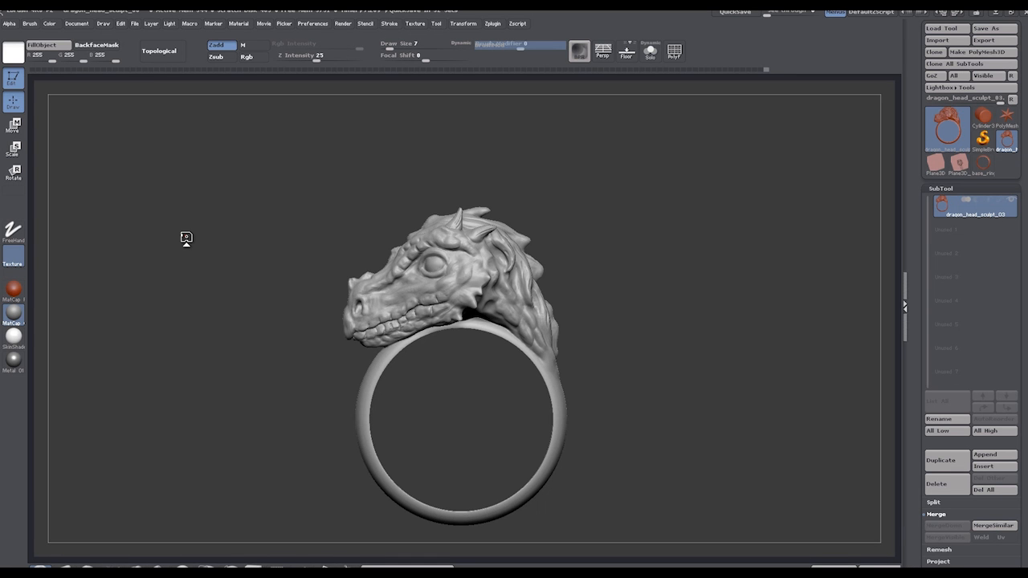
pyautogui.moveTo(186, 237)
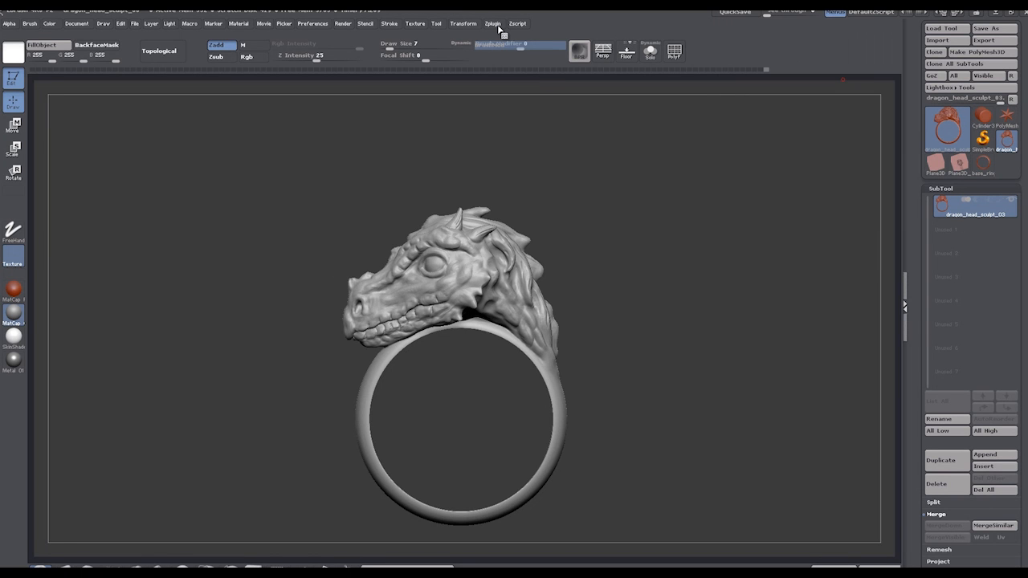
# Step: Show the Zplugin menu listing the installed plugins
pyautogui.click(492, 22)
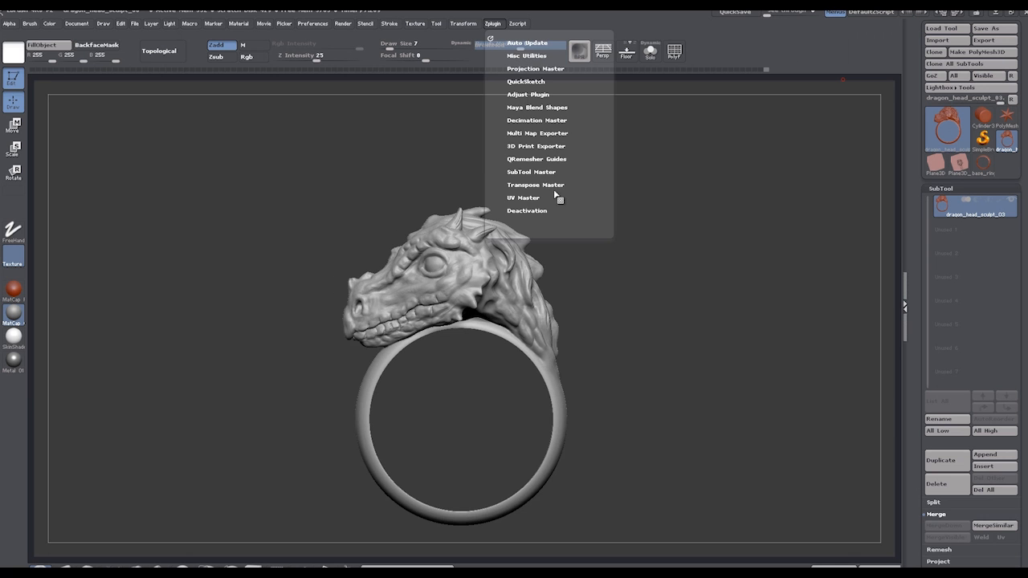
pyautogui.moveTo(546, 119)
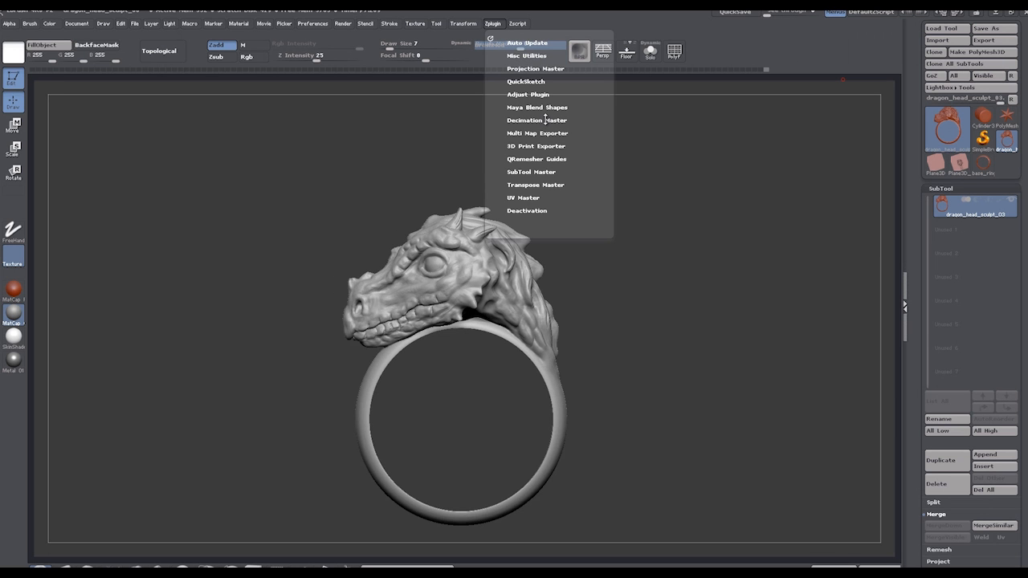
# Step: Run Decimation Master's Preprocess Current on the dragon ring
pyautogui.click(536, 119)
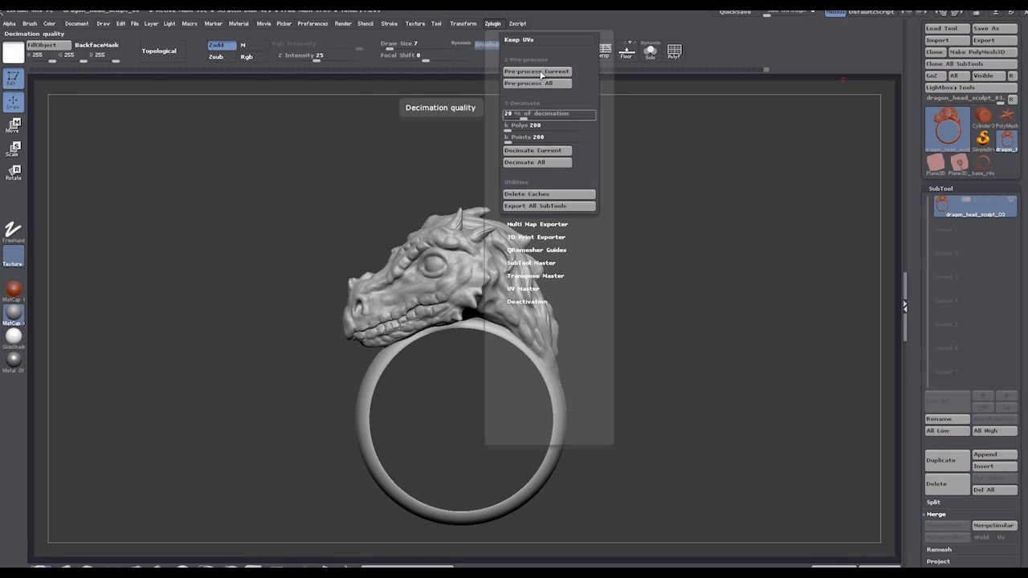
pyautogui.click(547, 206)
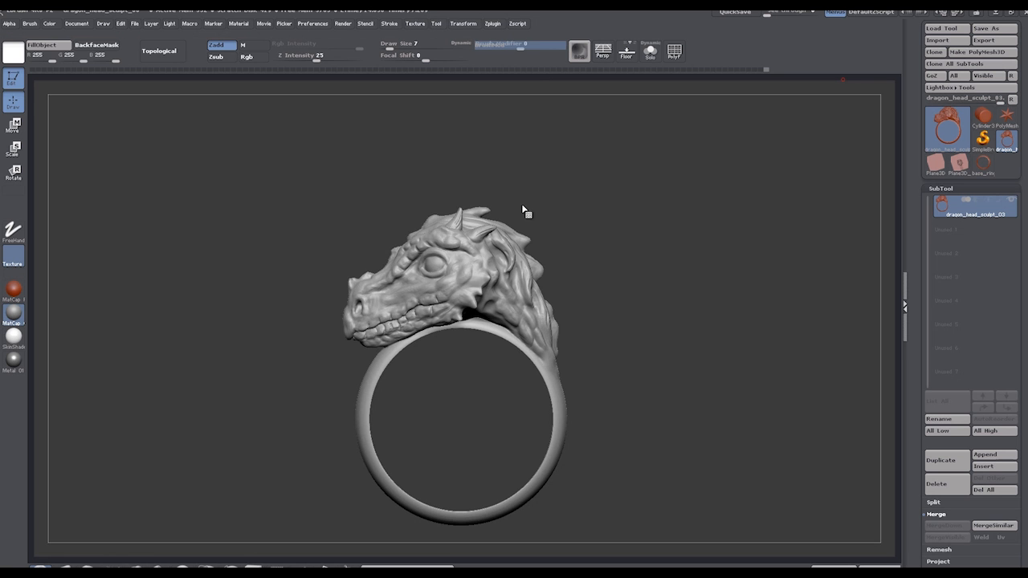
pyautogui.click(491, 23)
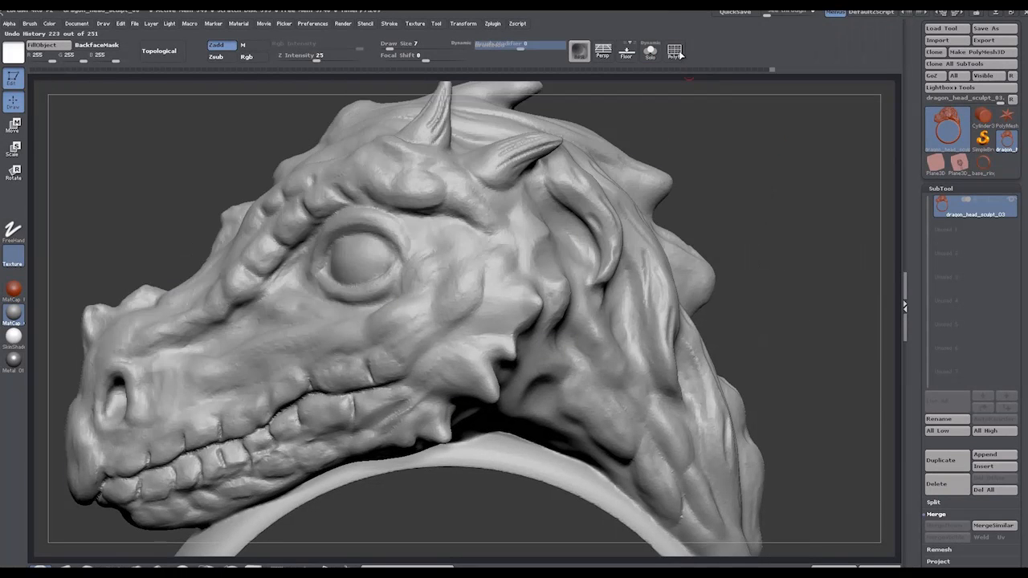
pyautogui.click(674, 50)
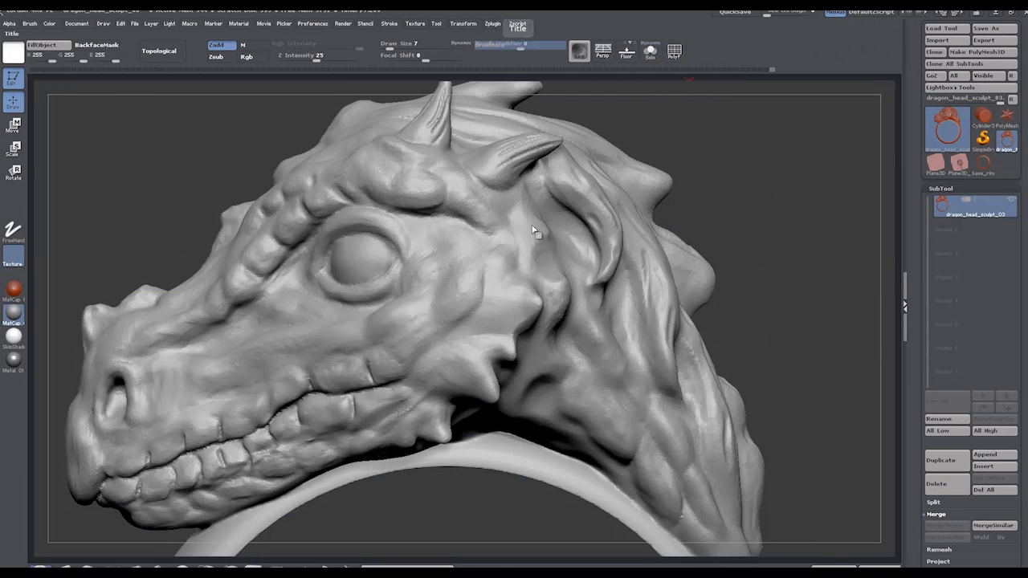
pyautogui.click(492, 22)
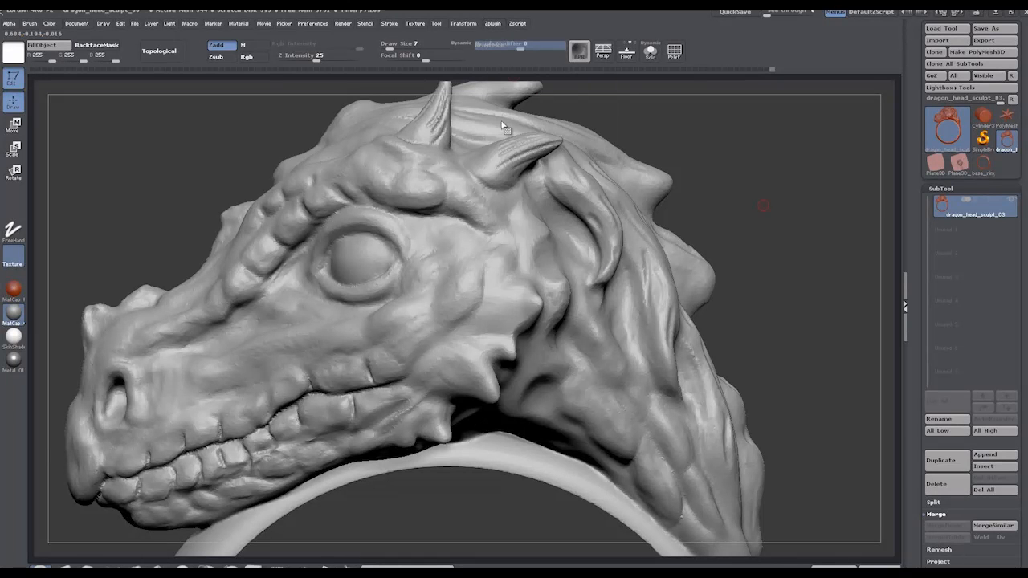
pyautogui.click(492, 22)
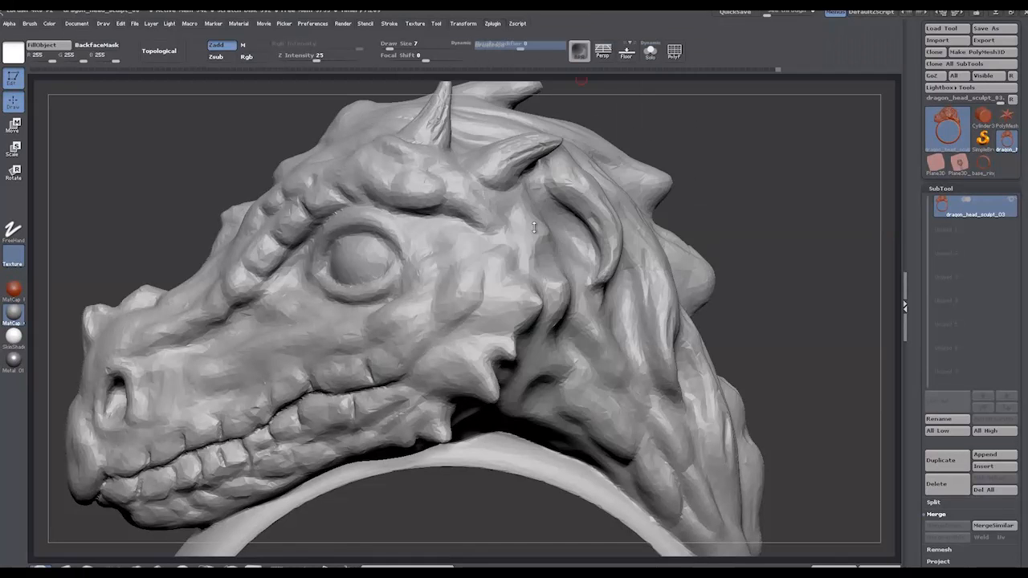
pyautogui.click(491, 23)
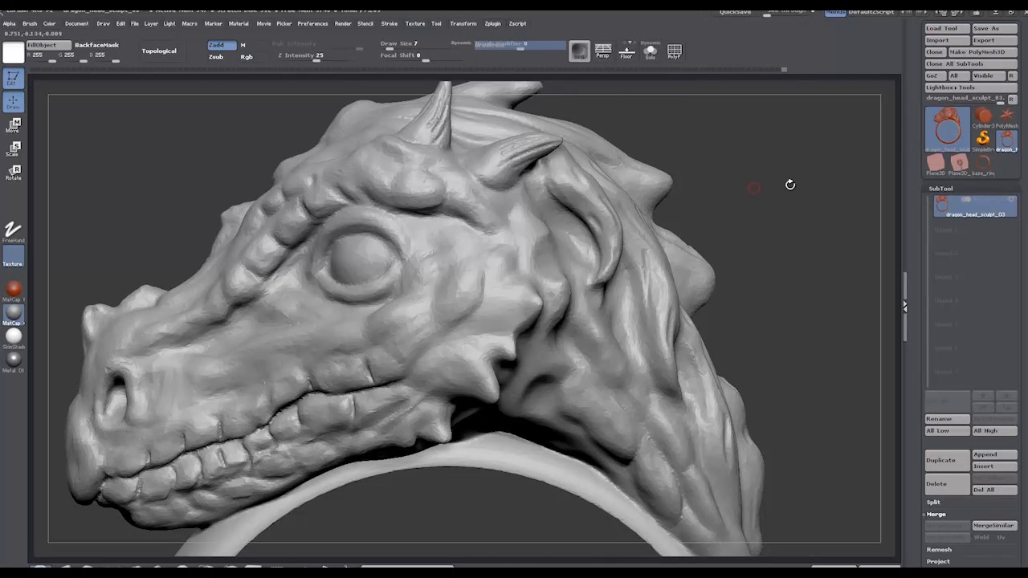
pyautogui.moveTo(733, 185)
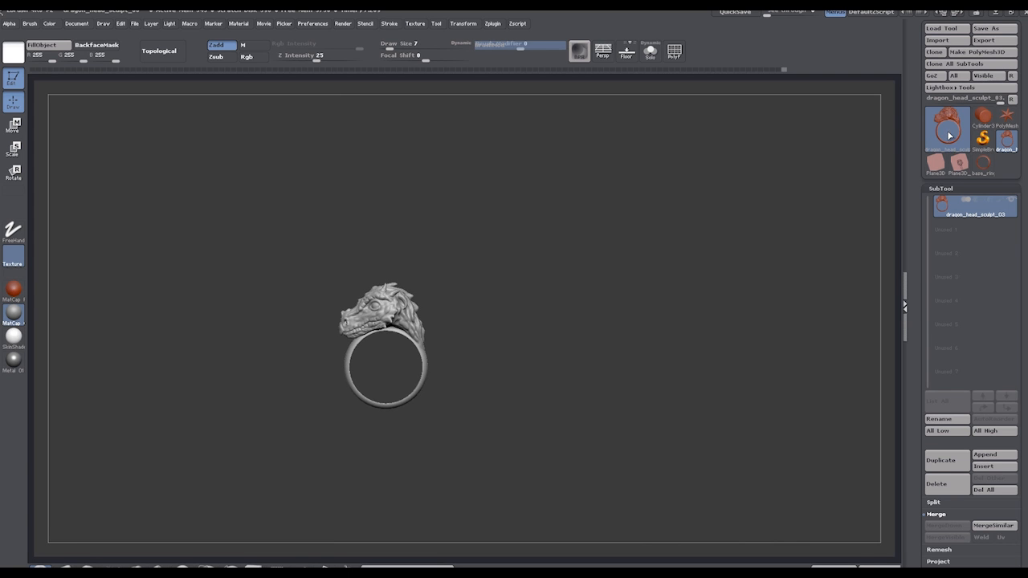
pyautogui.moveTo(948, 129)
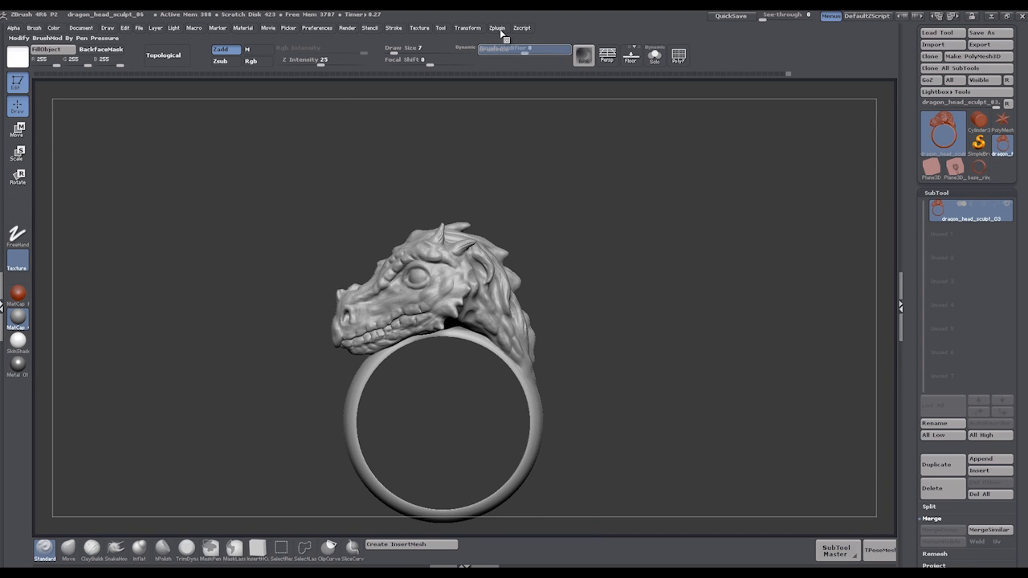
pyautogui.moveTo(501, 33)
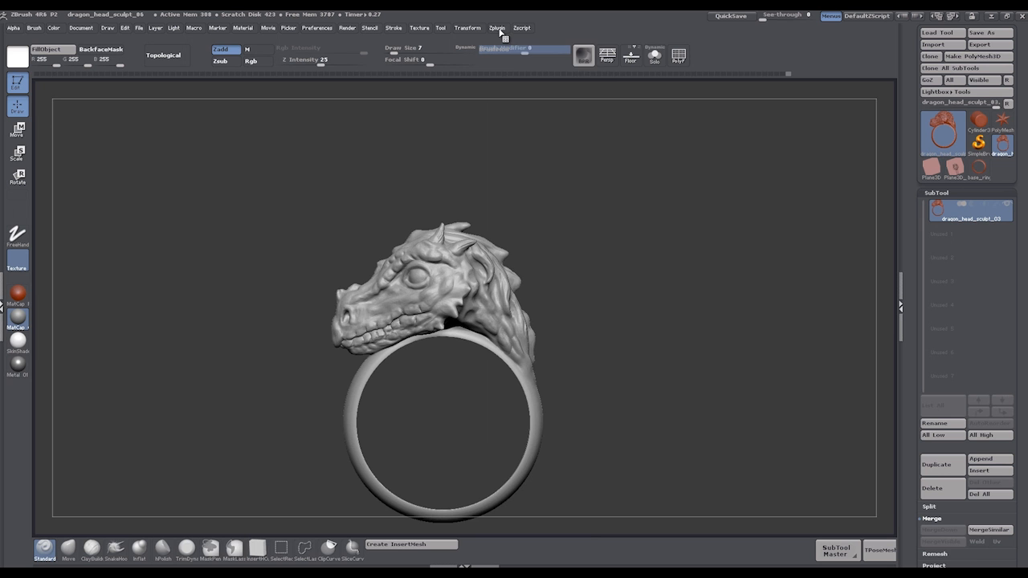
pyautogui.click(496, 27)
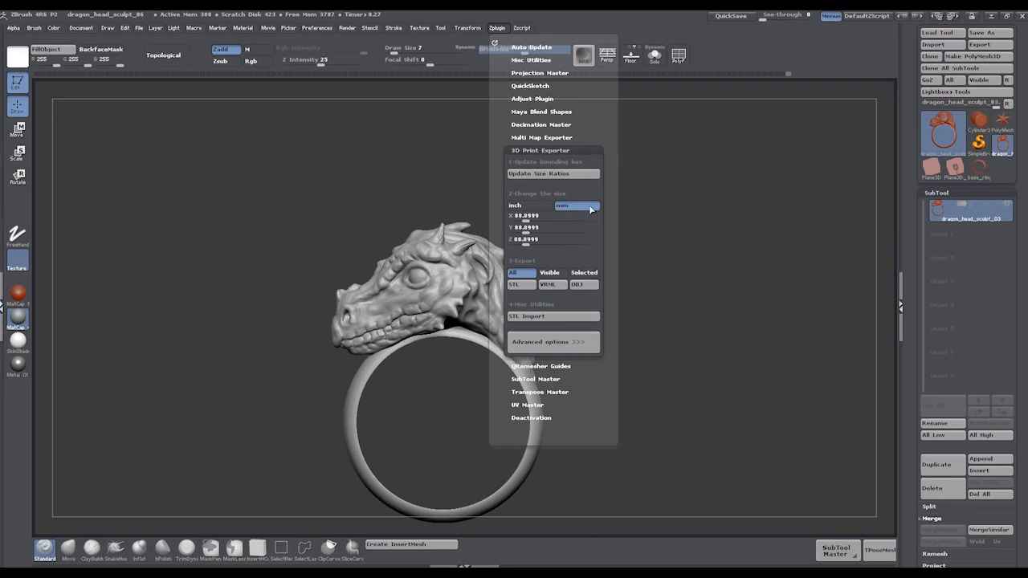
pyautogui.click(520, 206)
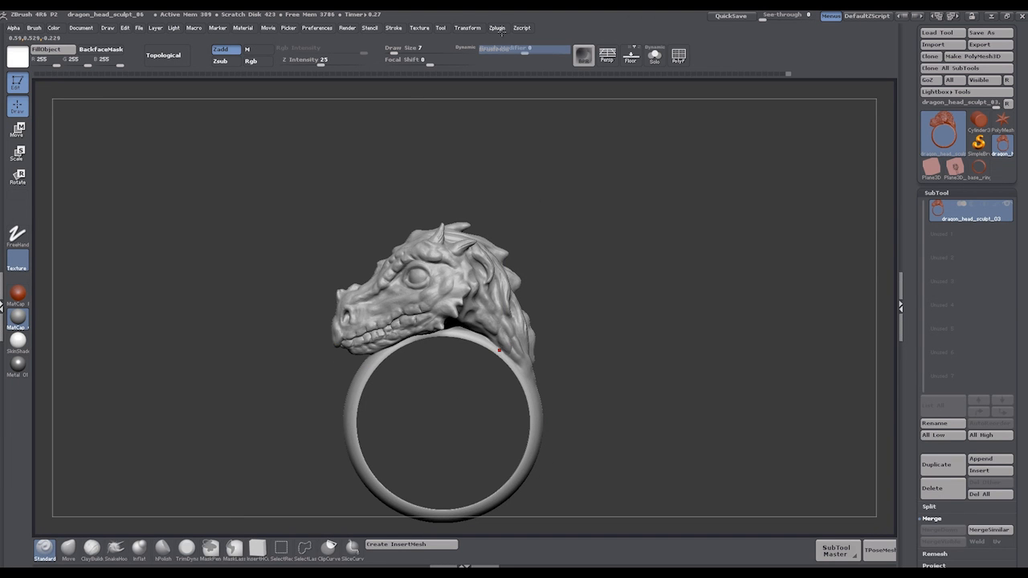
pyautogui.moveTo(567, 212)
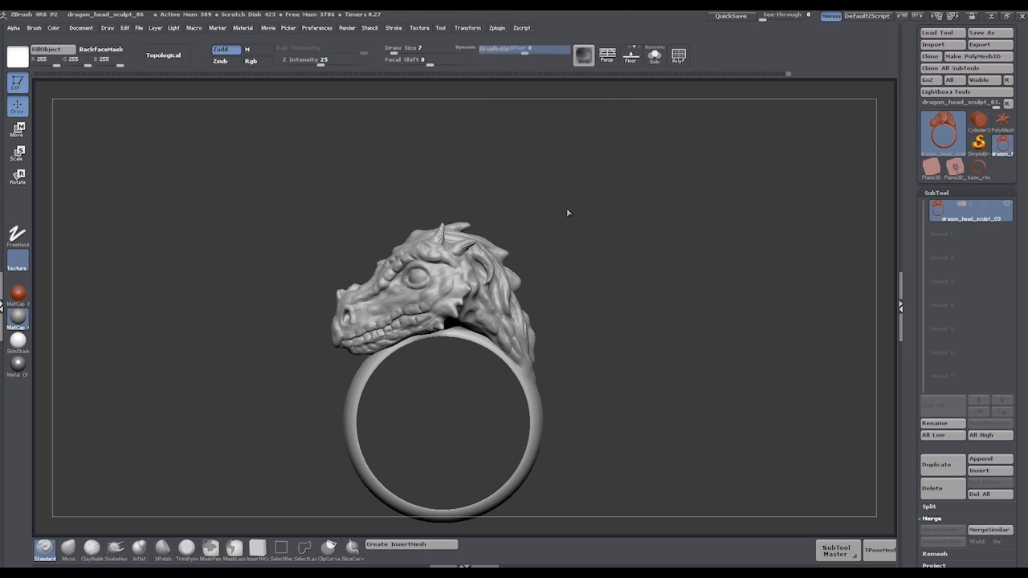
pyautogui.click(496, 27)
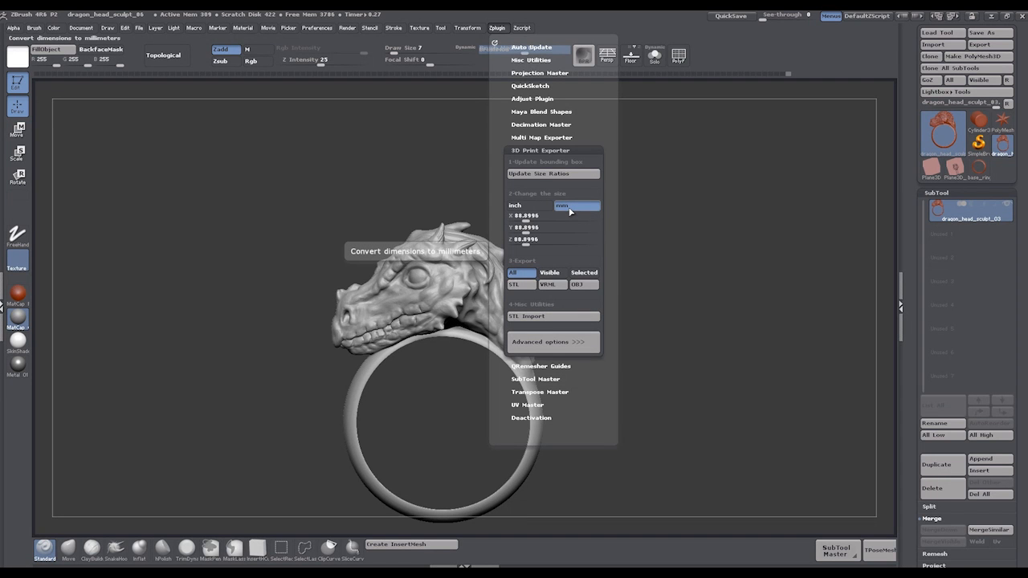
pyautogui.moveTo(553, 353)
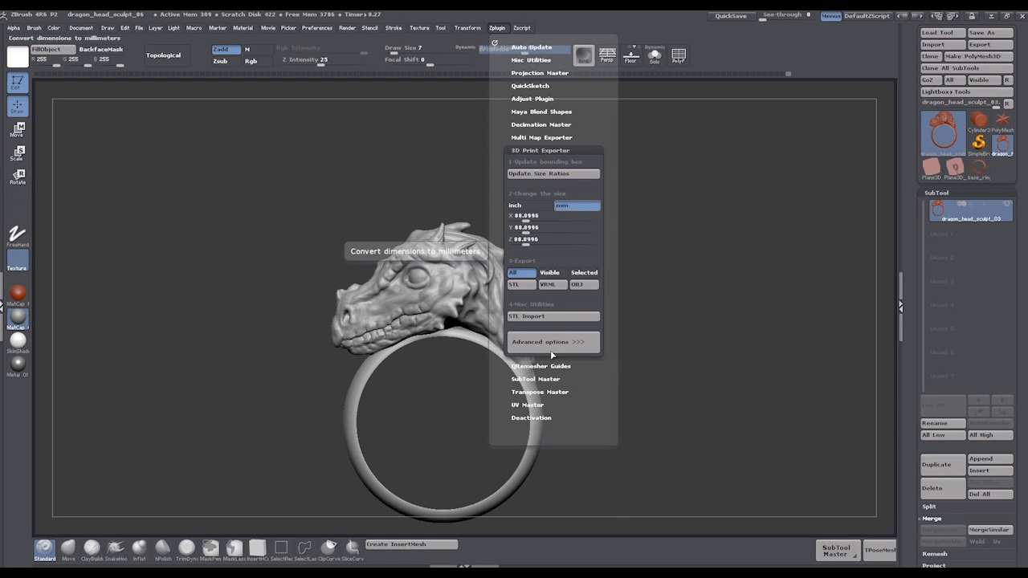
pyautogui.click(553, 340)
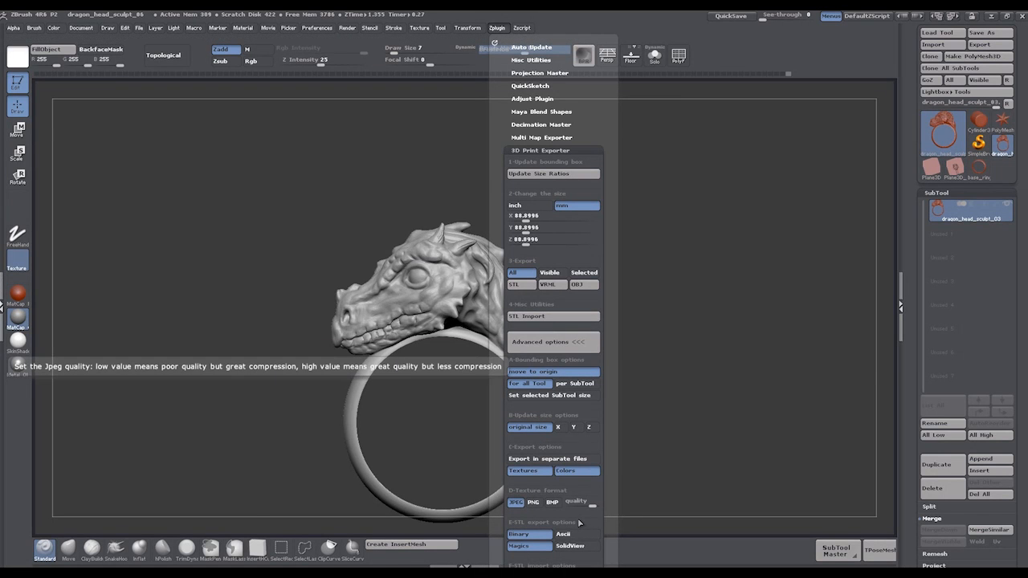
pyautogui.moveTo(578, 522)
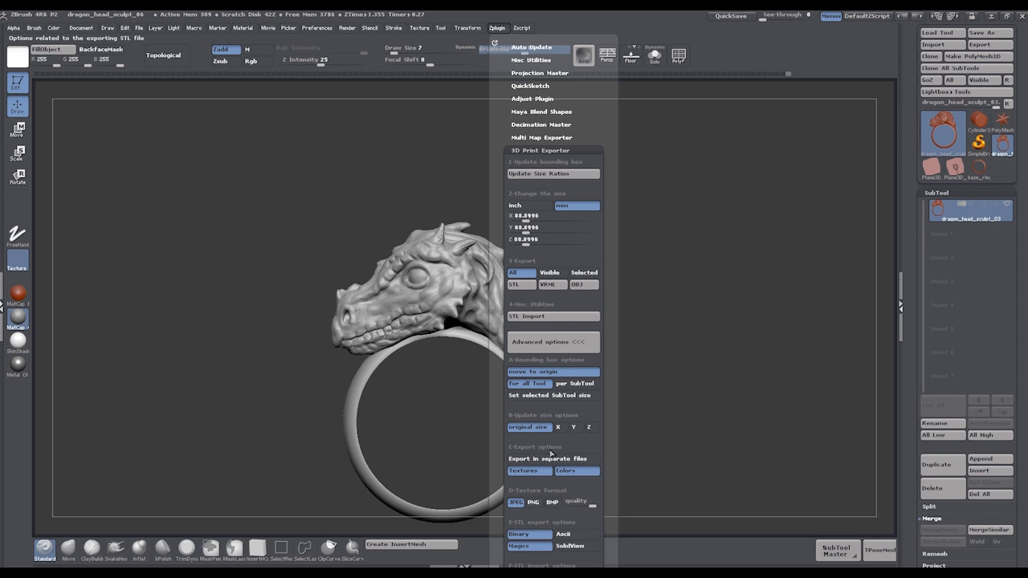
pyautogui.moveTo(533, 453)
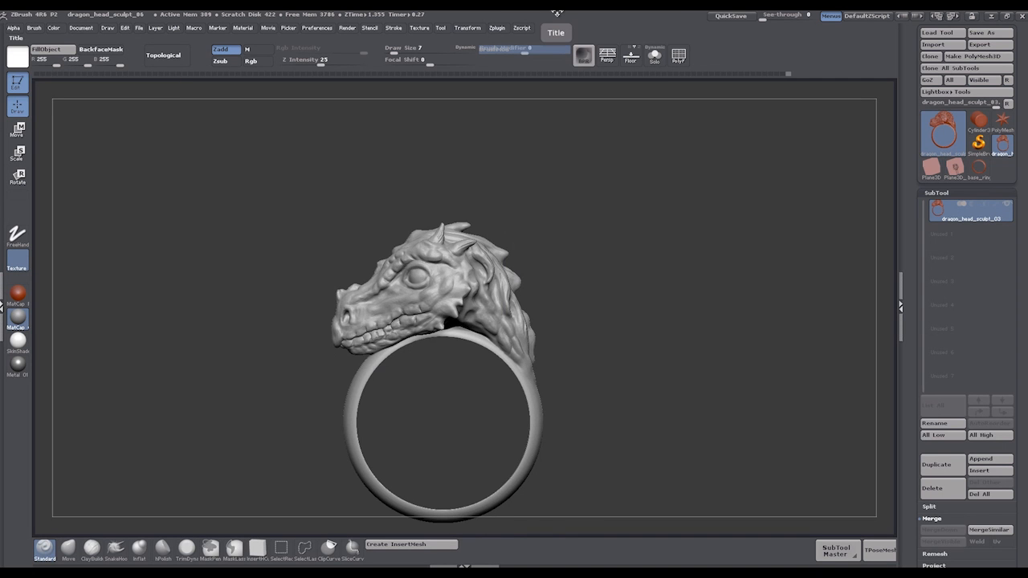
pyautogui.moveTo(642, 180)
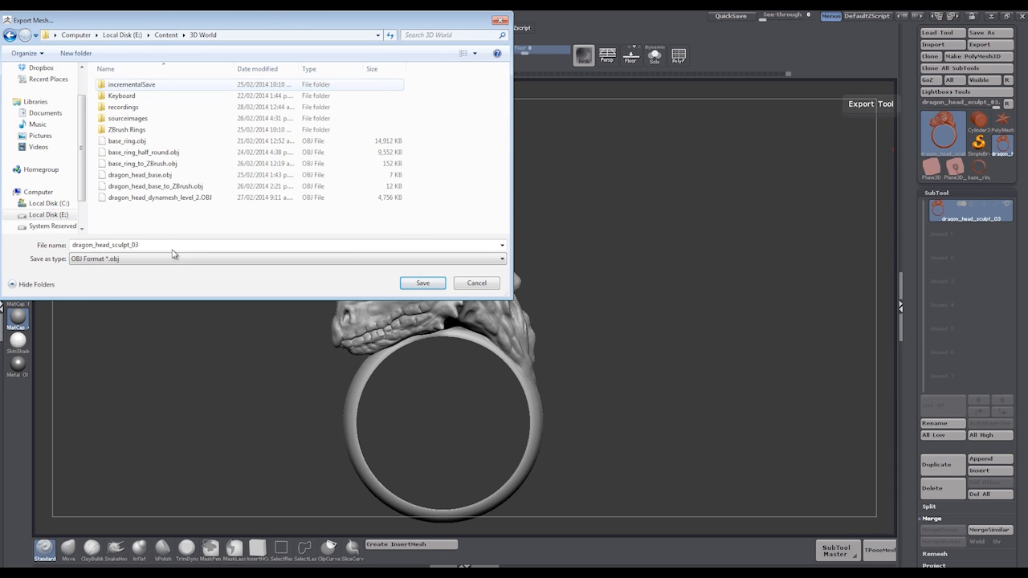
pyautogui.moveTo(183, 228)
pyautogui.write('ring')
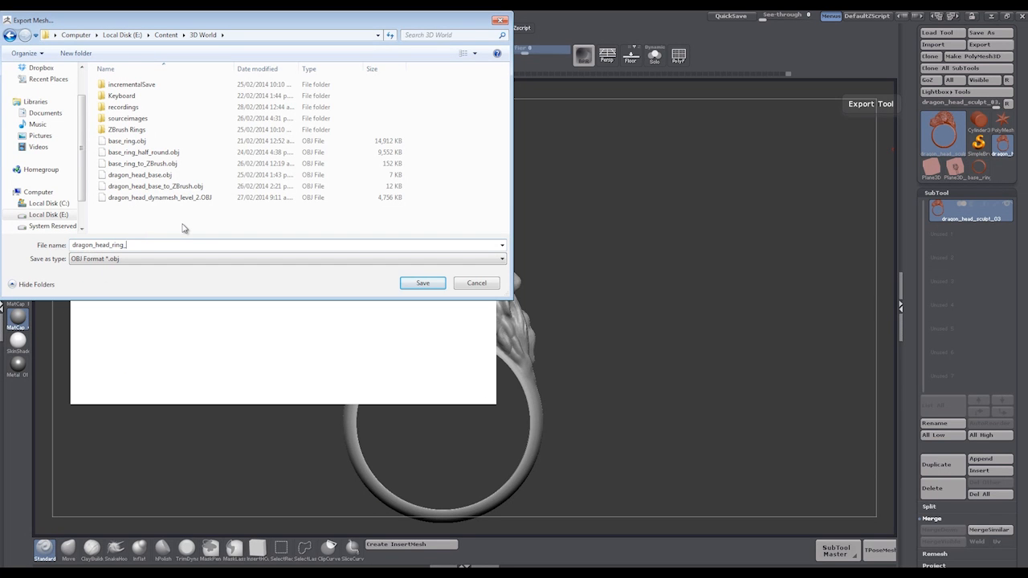
# Step: Export the ring as OBJ named dragon_head_ring_finished in the 3D World folder
pyautogui.write('_finished')
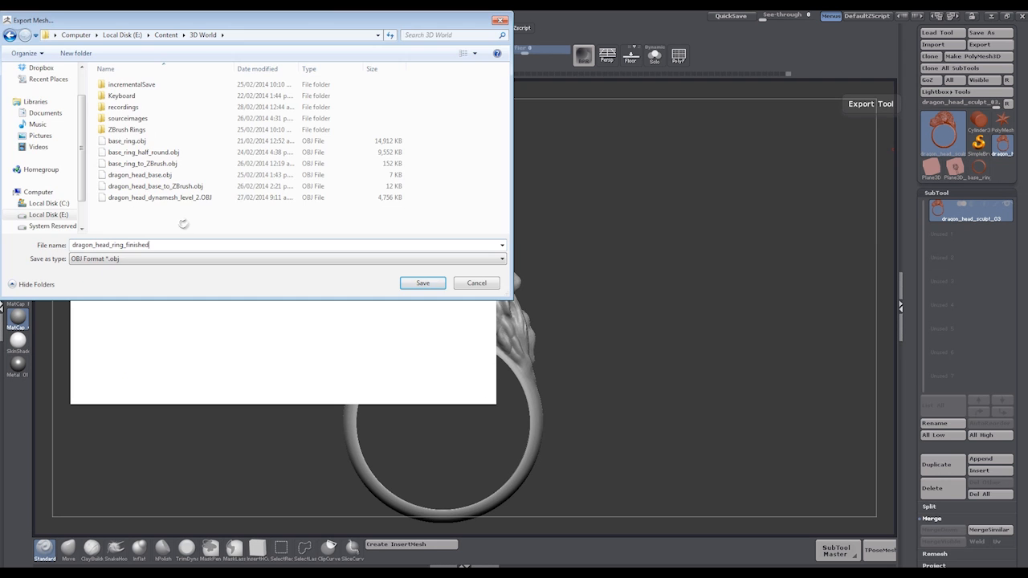
pyautogui.click(422, 283)
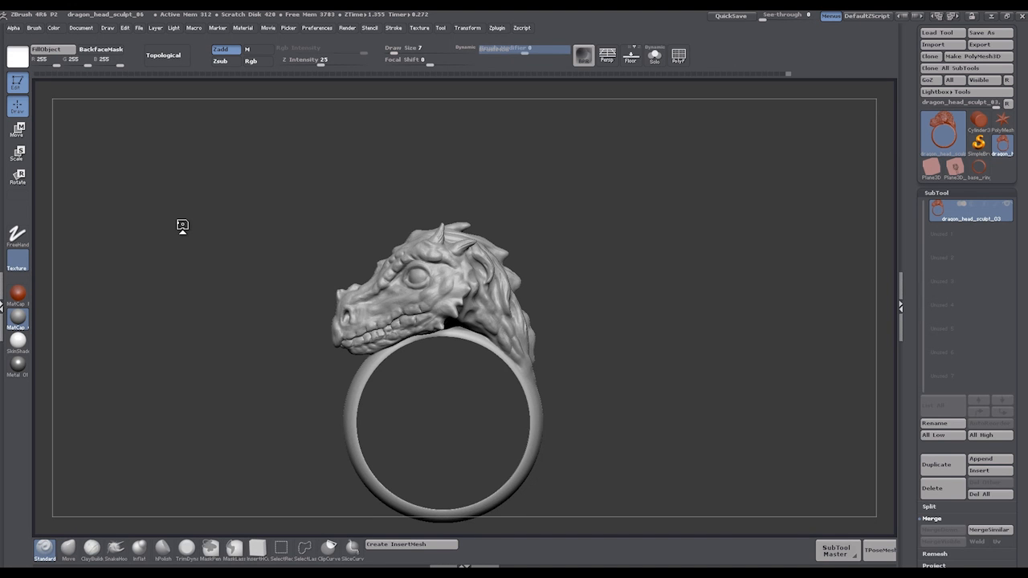
pyautogui.moveTo(726, 234)
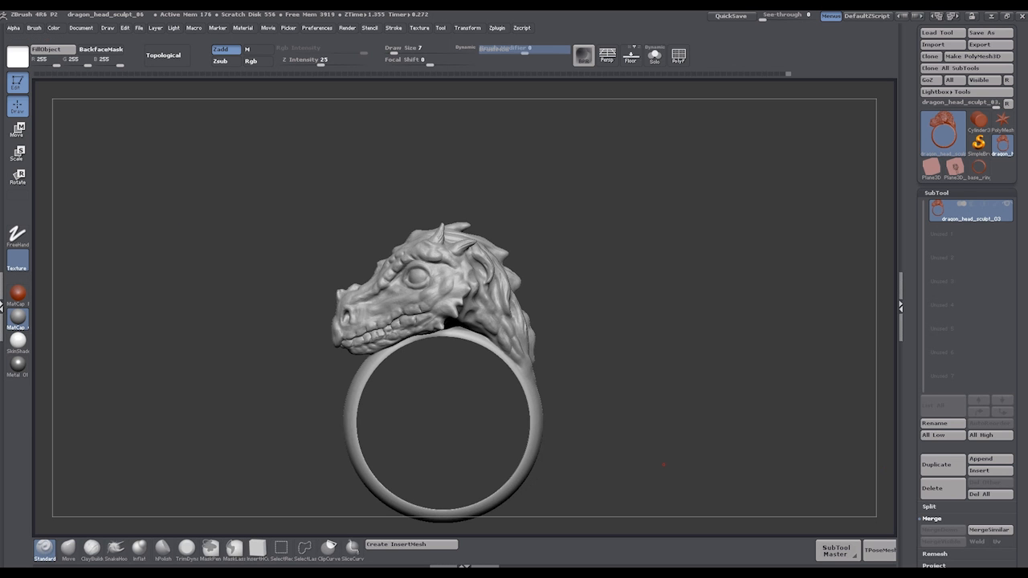
# Step: Load dragon_head_ring_finished.OBJ into netfabb as a part via Project > Open
pyautogui.click(6, 572)
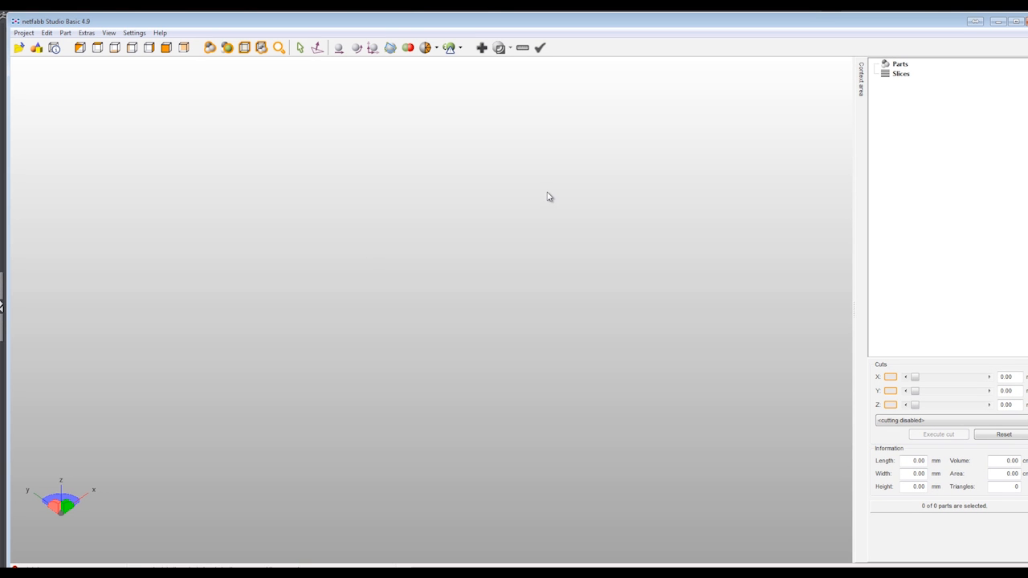
pyautogui.moveTo(48, 118)
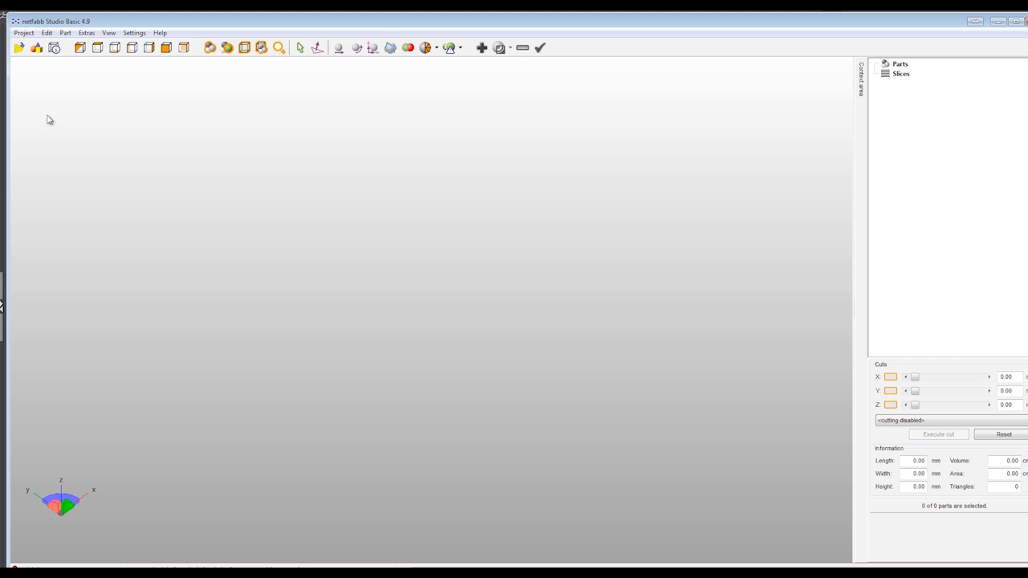
pyautogui.click(23, 32)
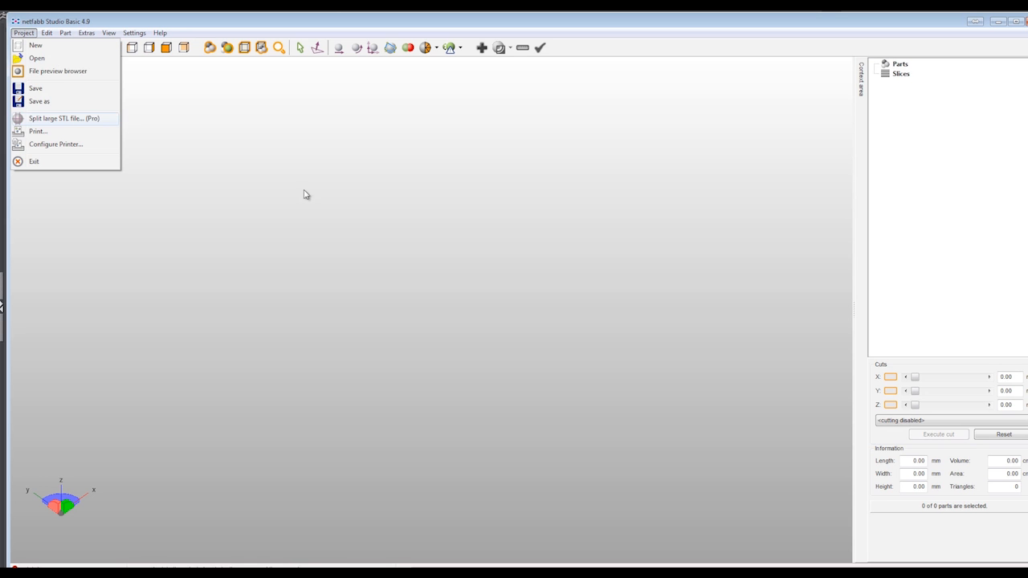
pyautogui.click(37, 58)
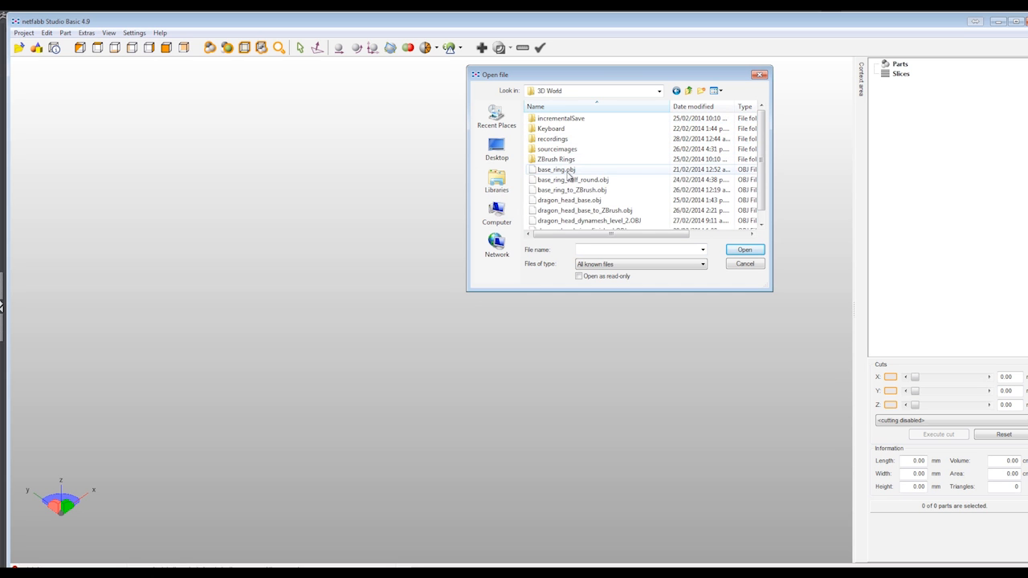
pyautogui.moveTo(556, 170)
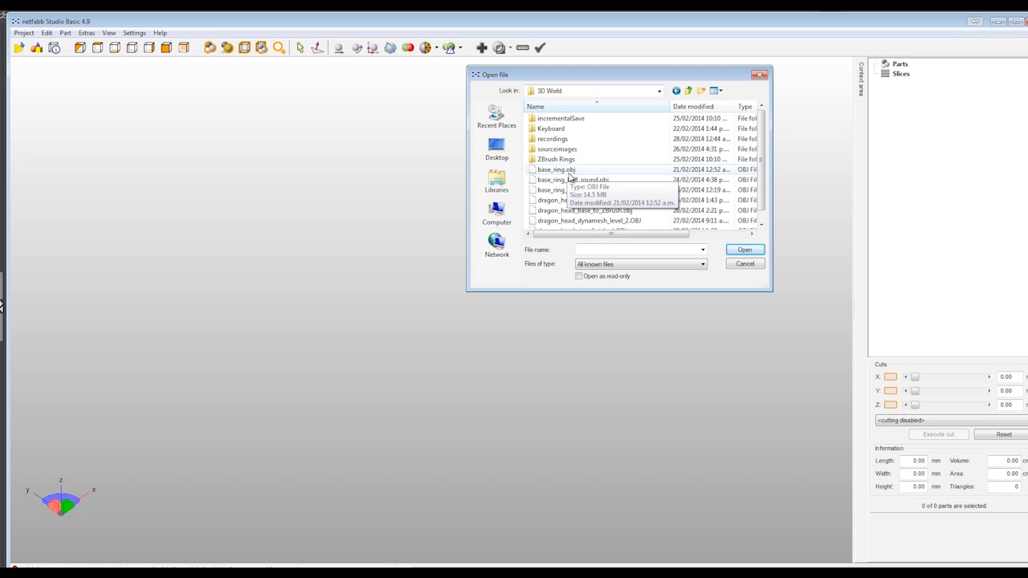
pyautogui.moveTo(595, 218)
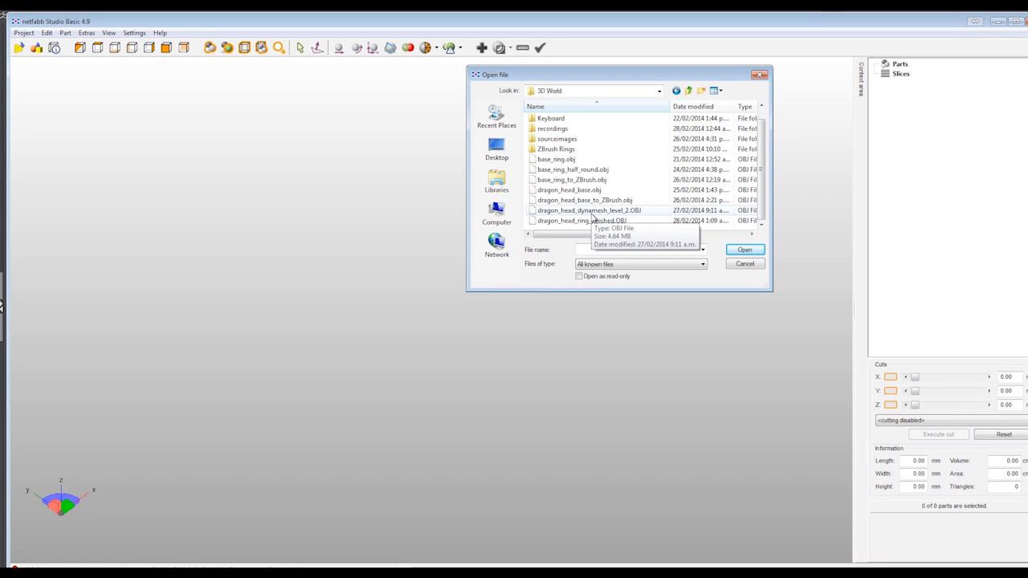
pyautogui.moveTo(581, 211)
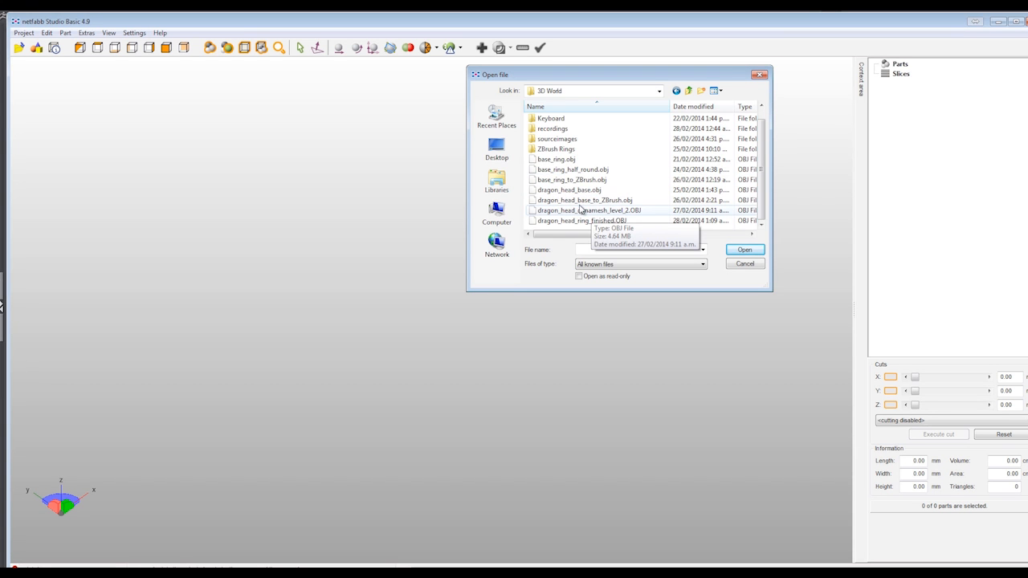
pyautogui.moveTo(586, 220)
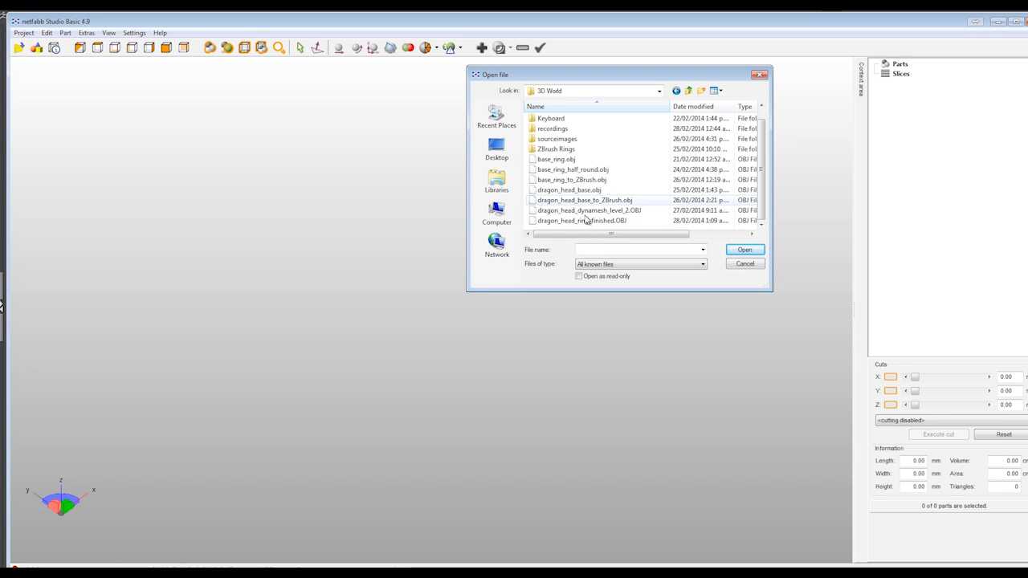
pyautogui.moveTo(491, 270)
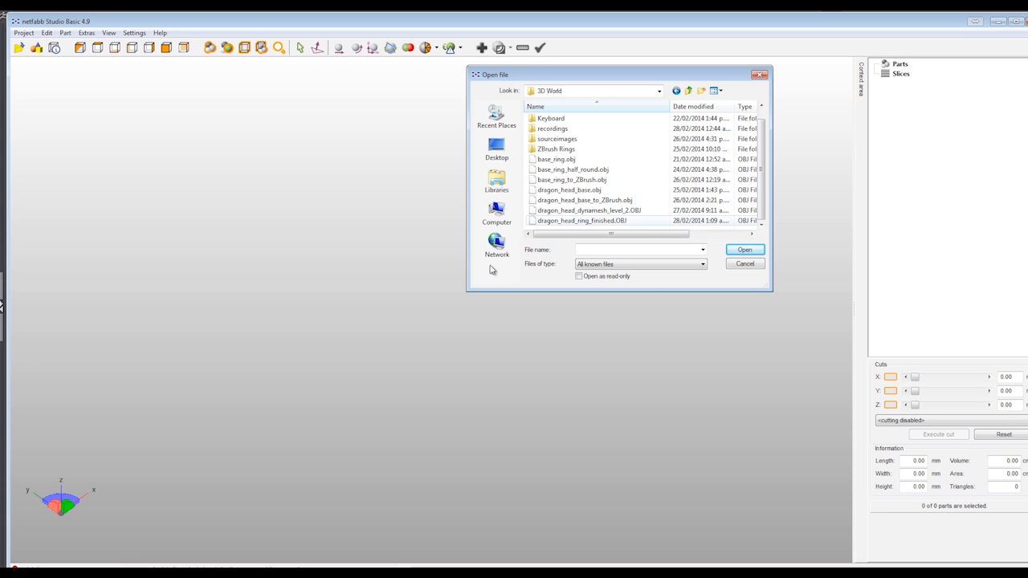
pyautogui.click(744, 250)
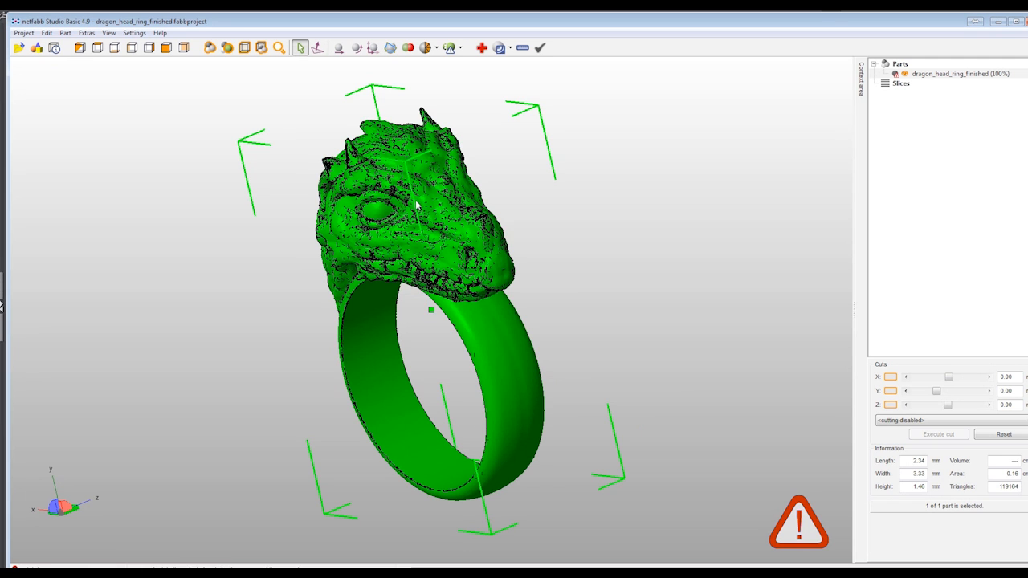
# Step: Export the ring part as STL named dragon_head_ring_finished
pyautogui.rightClick(418, 208)
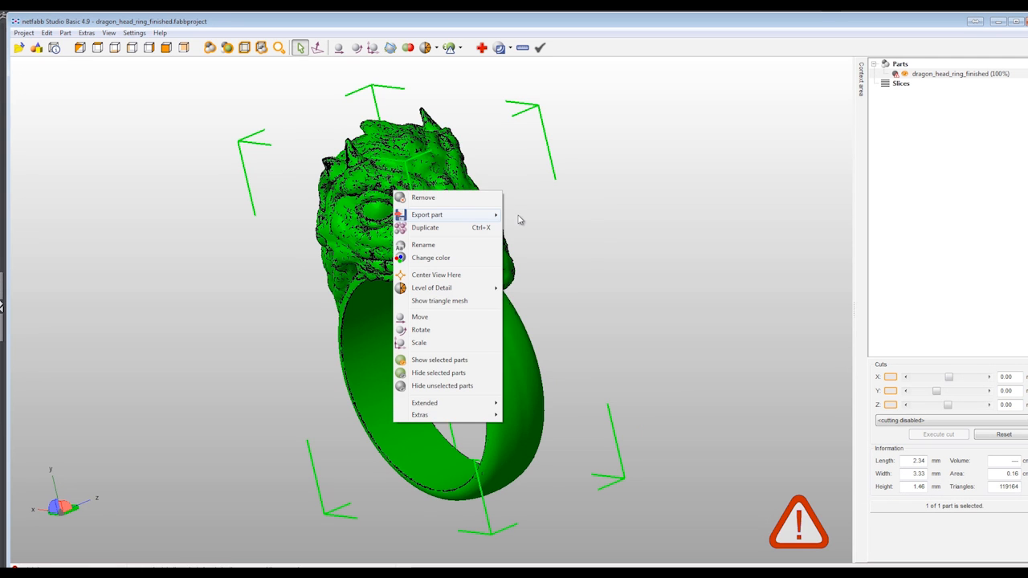
pyautogui.click(427, 215)
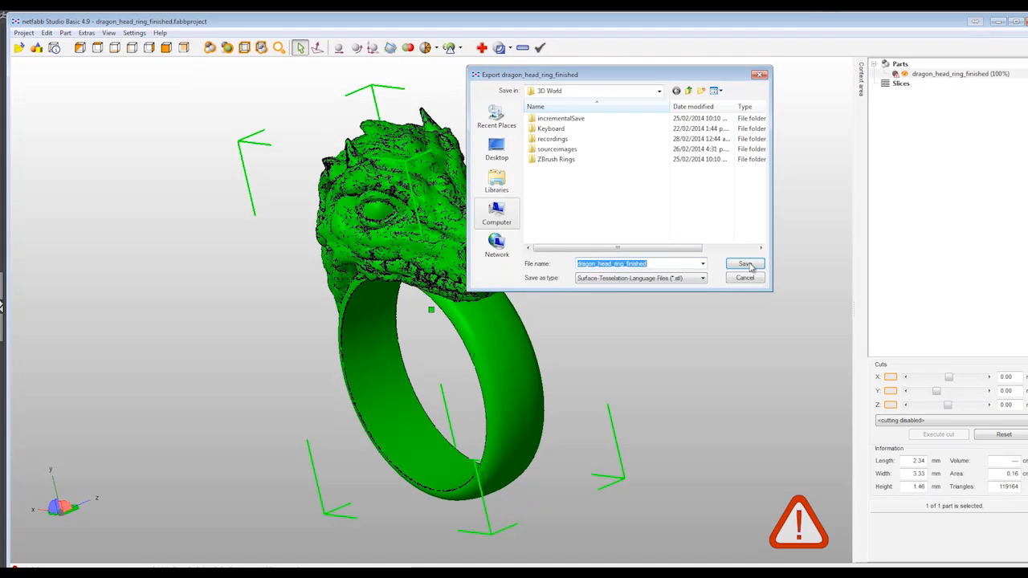
pyautogui.moveTo(729, 180)
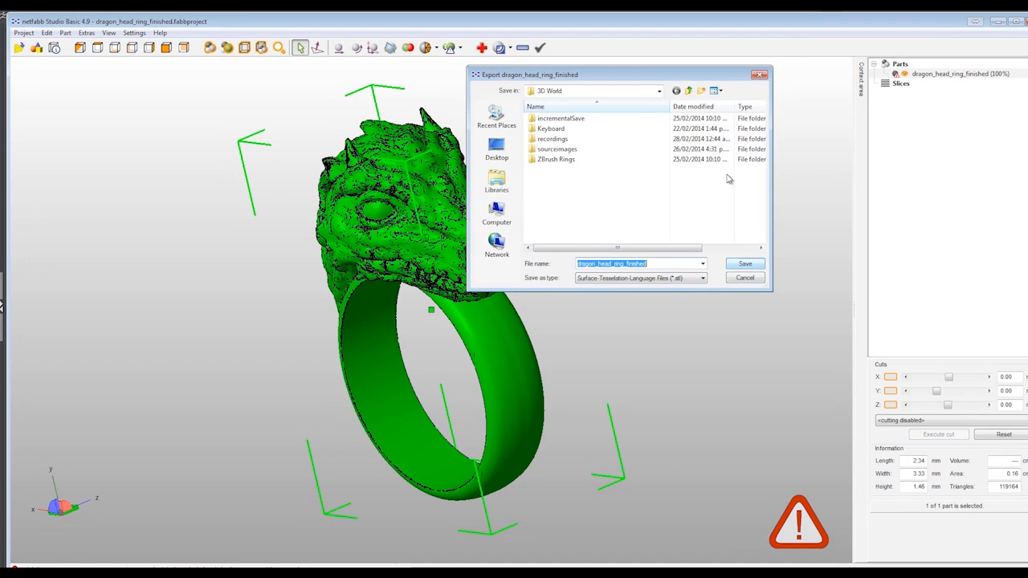
pyautogui.click(744, 263)
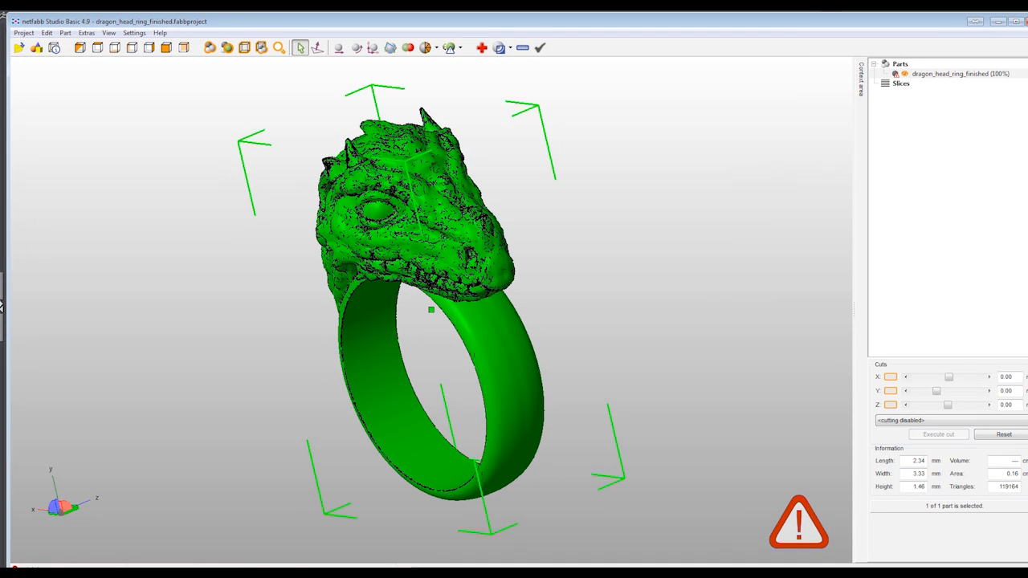